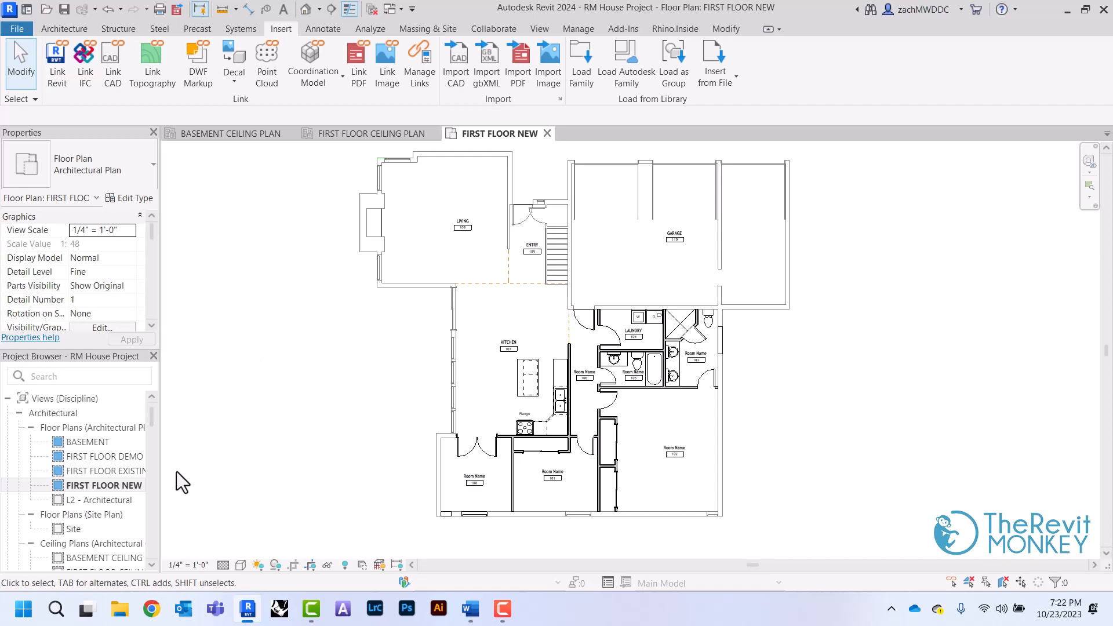
Step: Duplicate the FIRST FLOOR NEW view and rename the copy FIRST FLOOR FURNITURE PLAN
{"action": "right_click", "coordinate": [103, 484]}
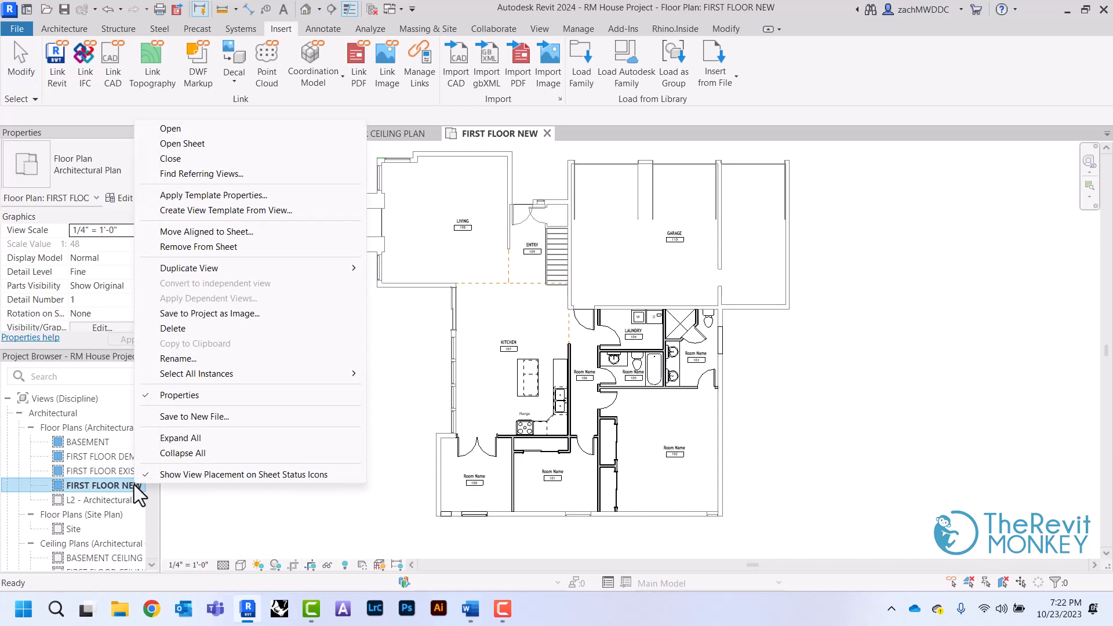
{"action": "mouse_move", "coordinate": [189, 268]}
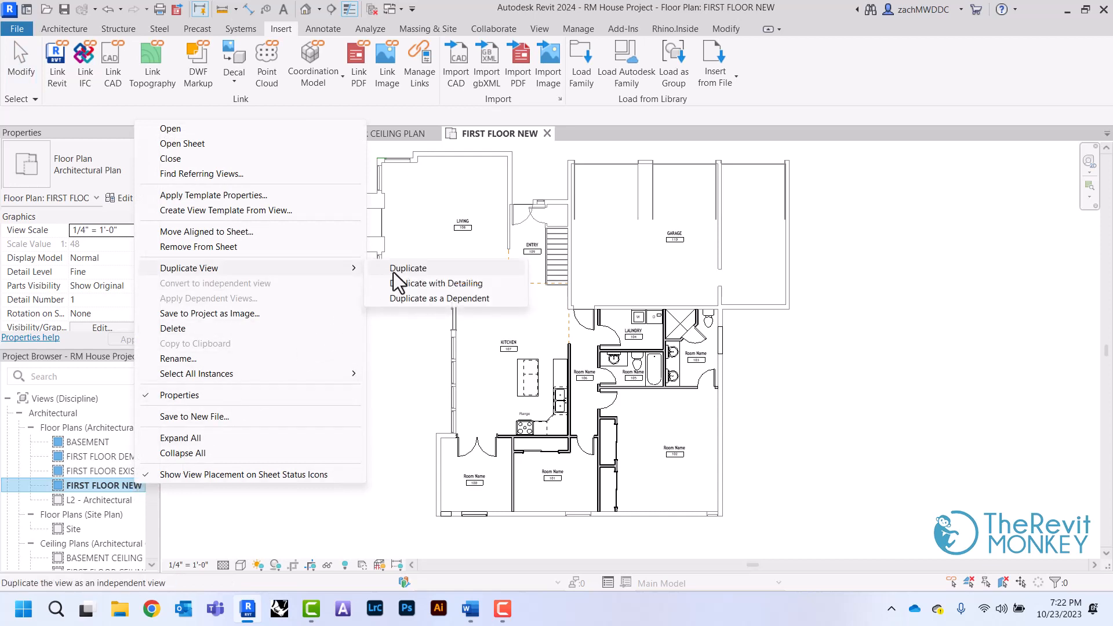
{"action": "mouse_move", "coordinate": [419, 277]}
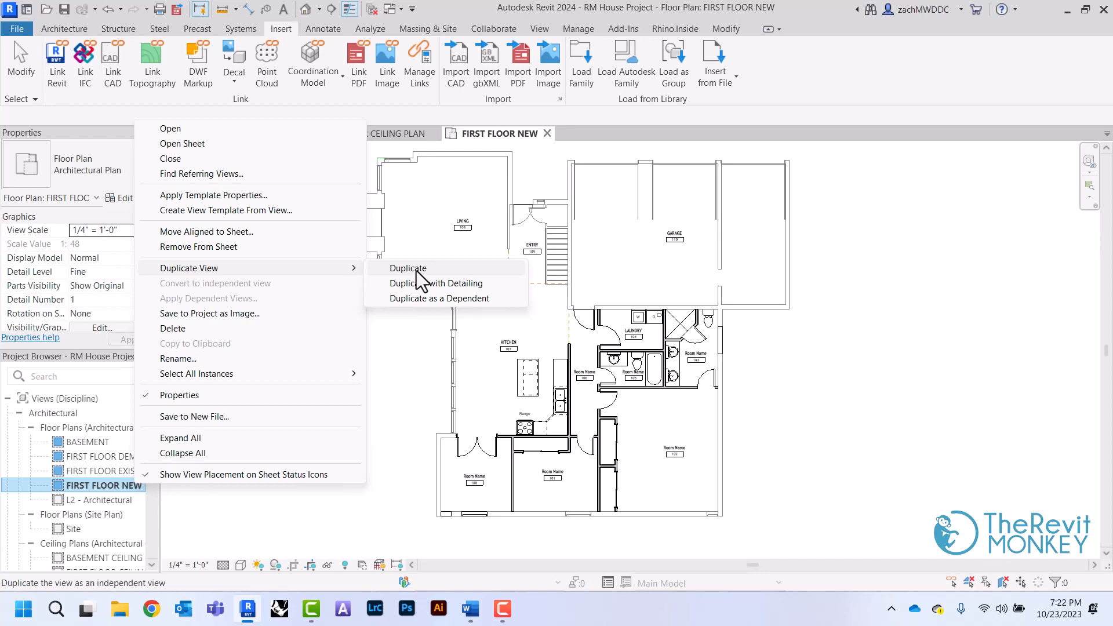
{"action": "left_click", "coordinate": [407, 268]}
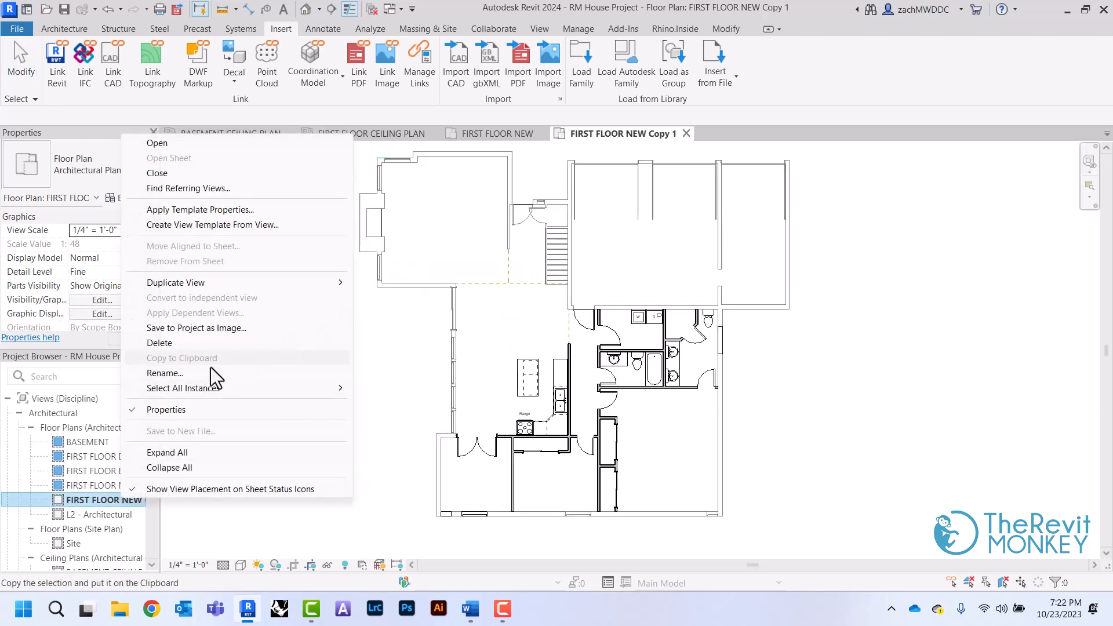
{"action": "left_click", "coordinate": [164, 373]}
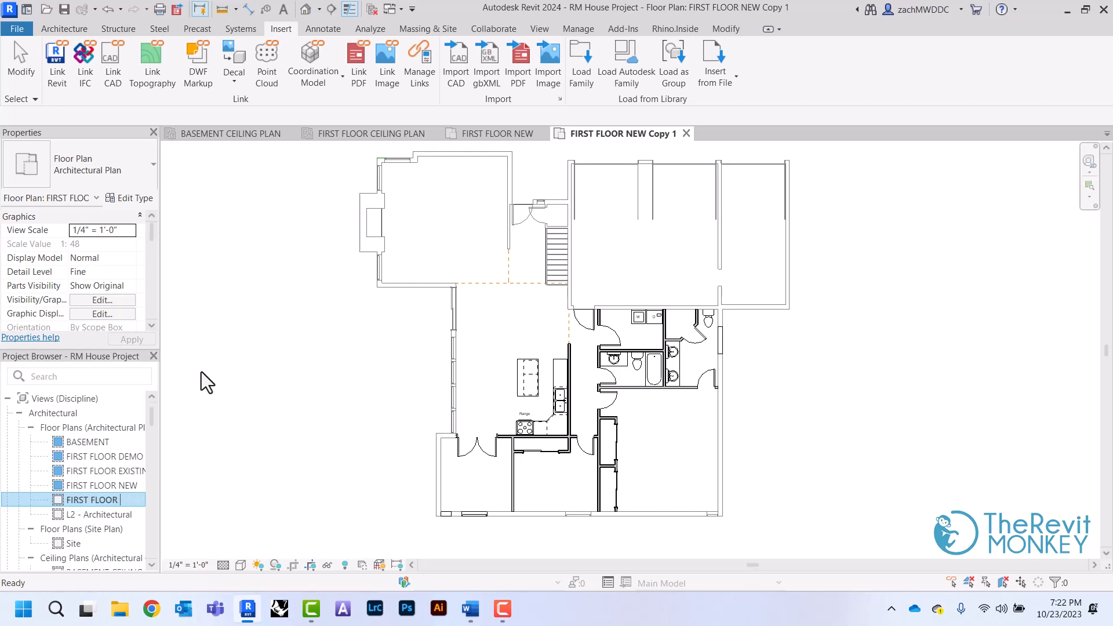
{"action": "type", "text": "FLOOR FURNITURE"}
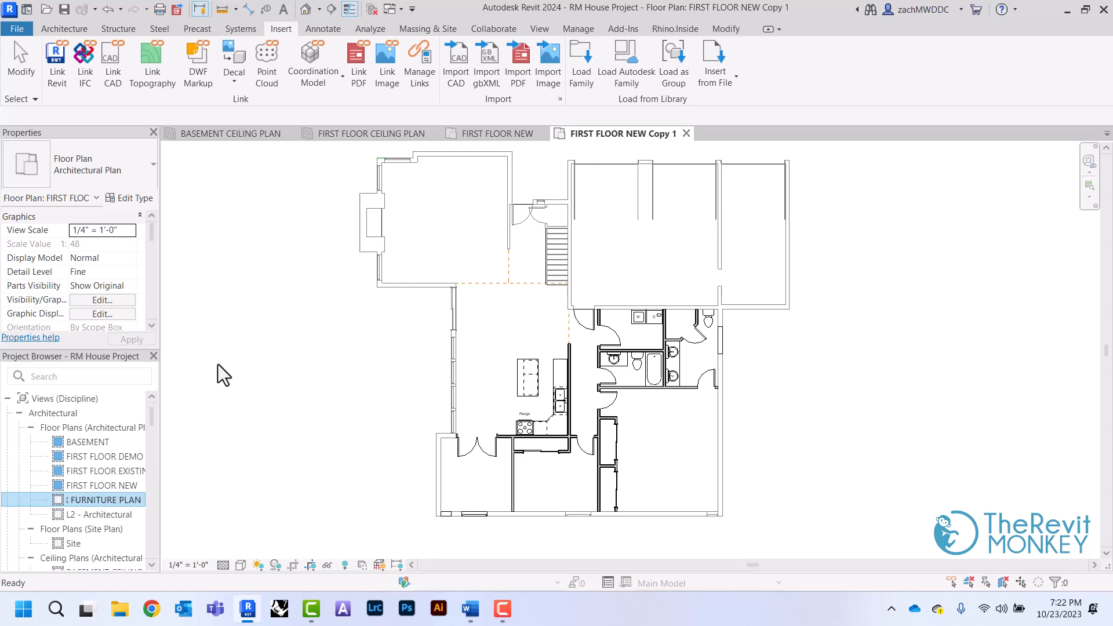
{"action": "double_click", "coordinate": [104, 485]}
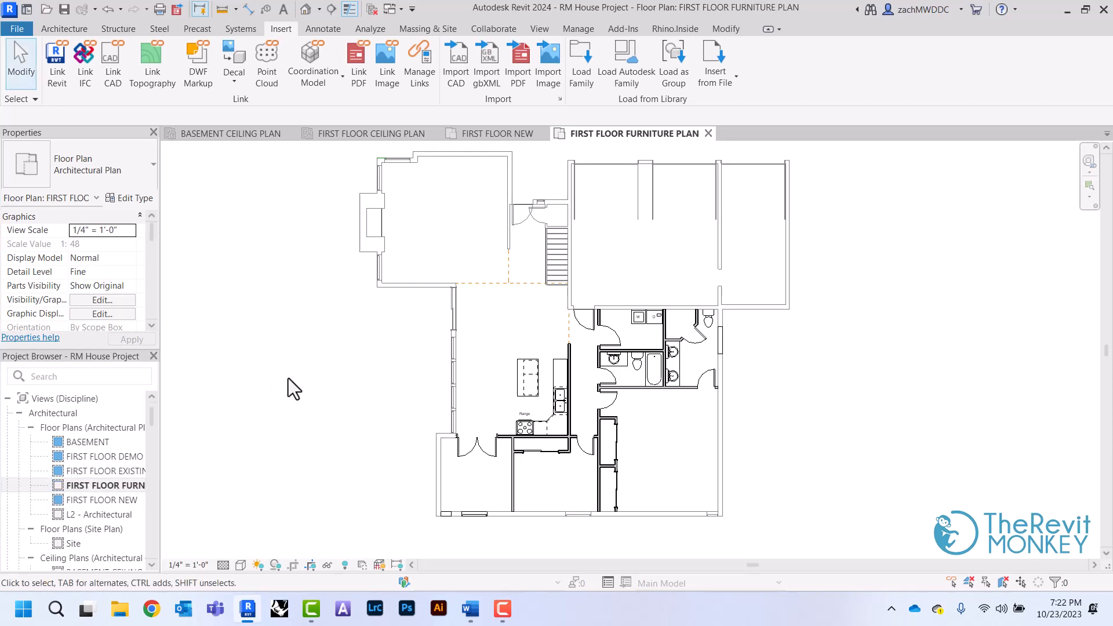
{"action": "mouse_move", "coordinate": [820, 373]}
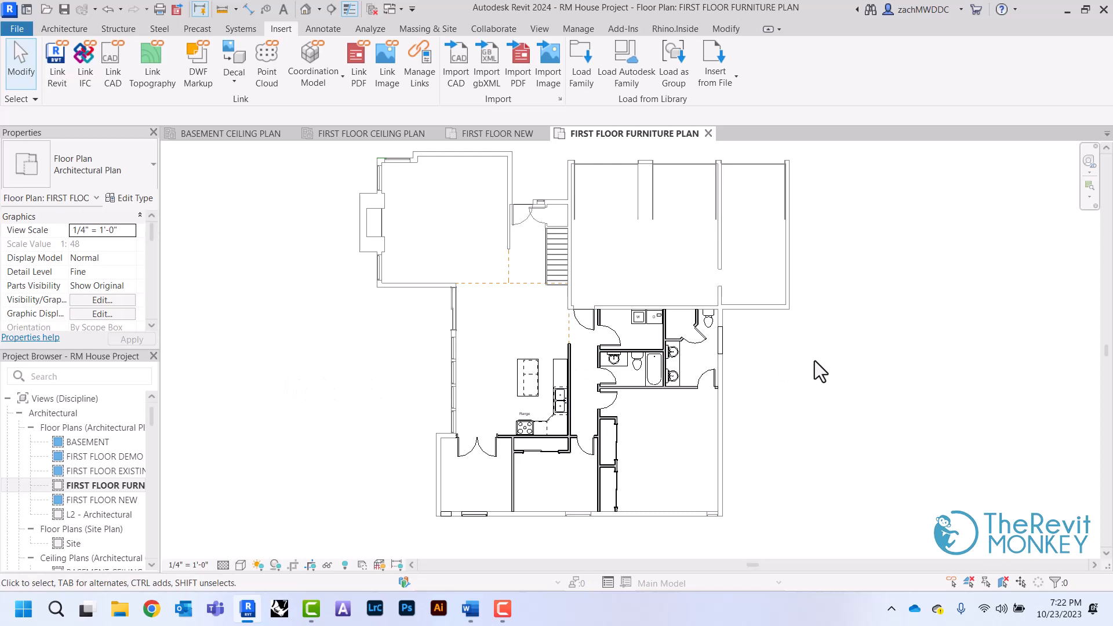
{"action": "mouse_move", "coordinate": [341, 367]}
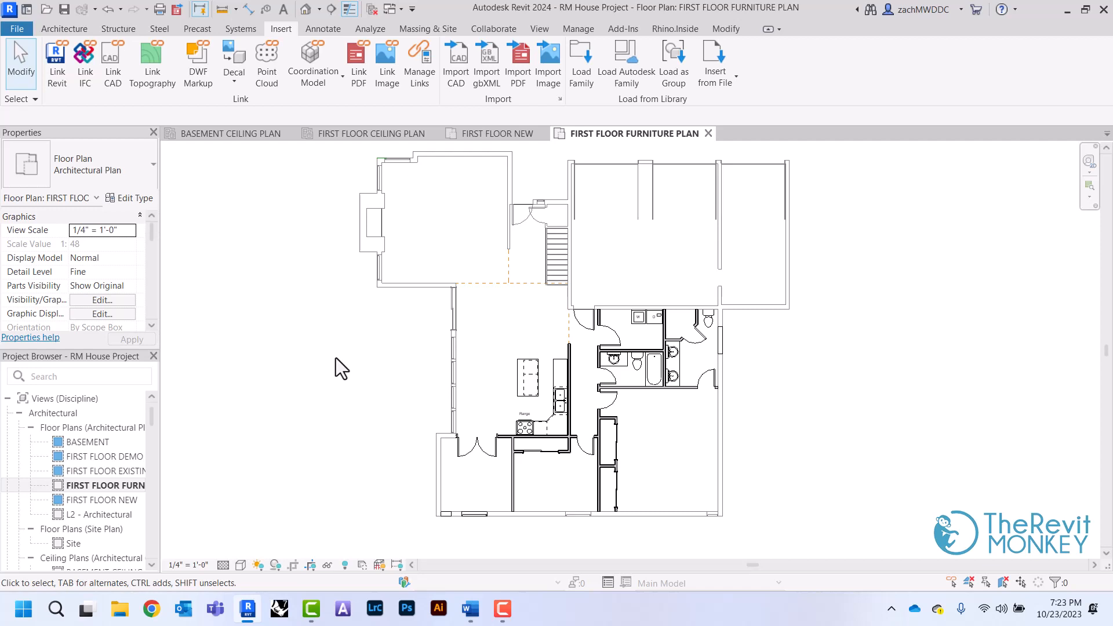
Step: Run Tag All Not Tagged from Architecture so room tags appear on every room
{"action": "left_click", "coordinate": [64, 28]}
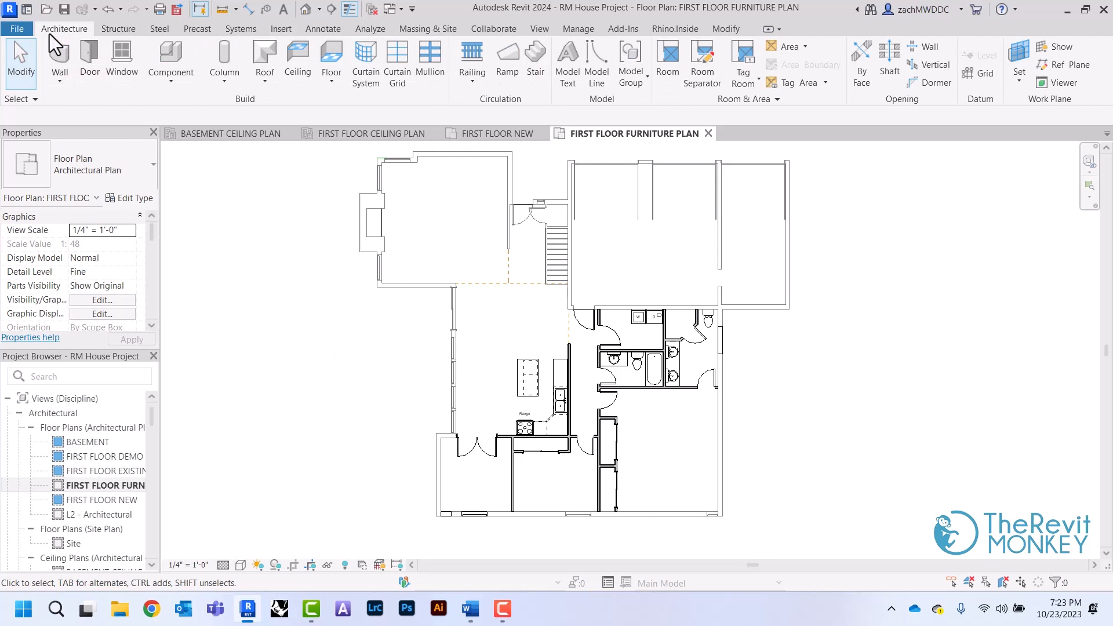
{"action": "left_click", "coordinate": [742, 76]}
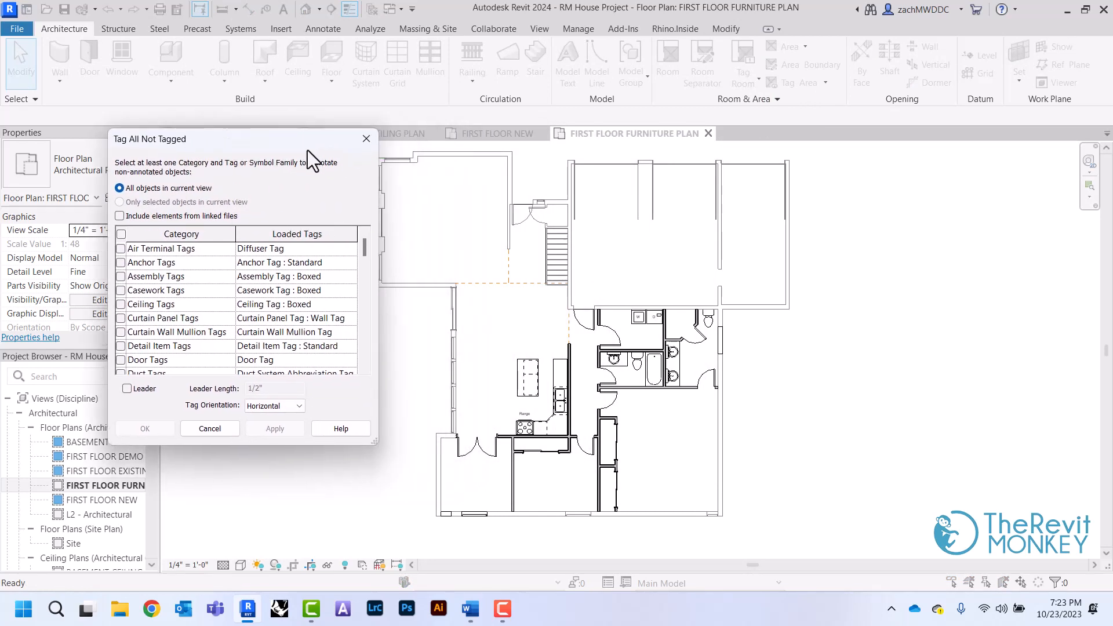
{"action": "scroll", "scroll_direction": "down", "scroll_amount": 3}
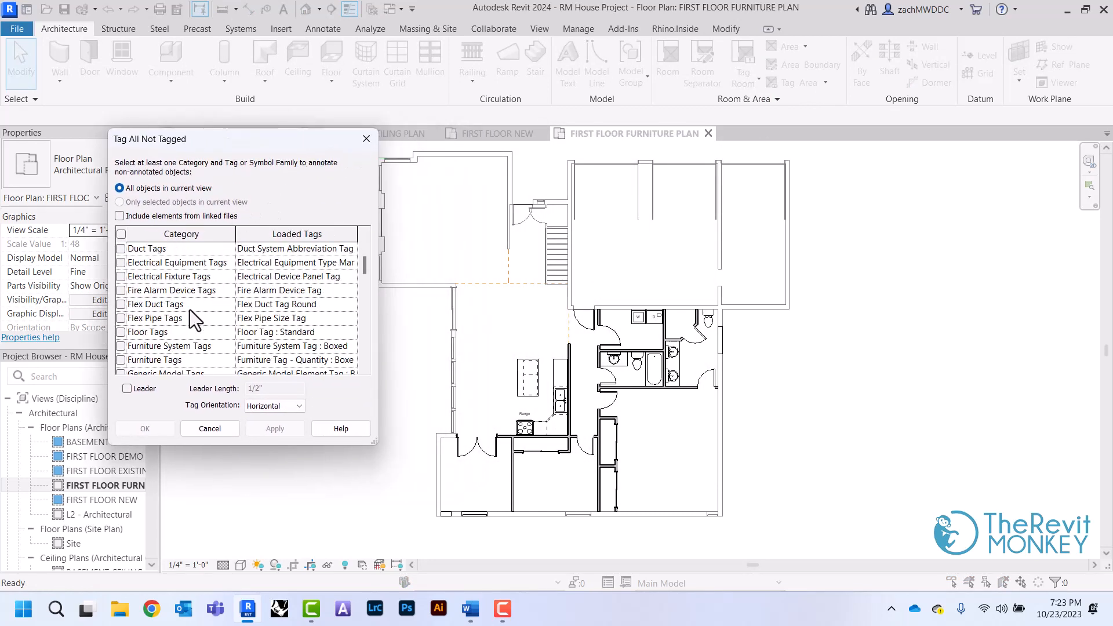
{"action": "scroll", "scroll_direction": "down", "scroll_amount": 3}
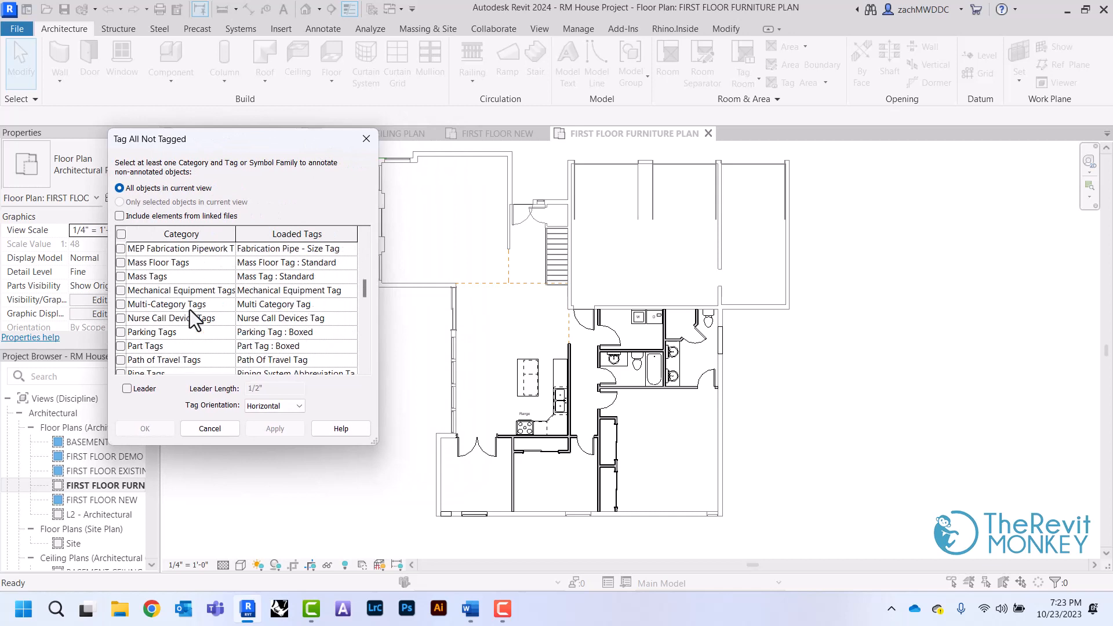
{"action": "scroll", "scroll_direction": "down", "scroll_amount": 3}
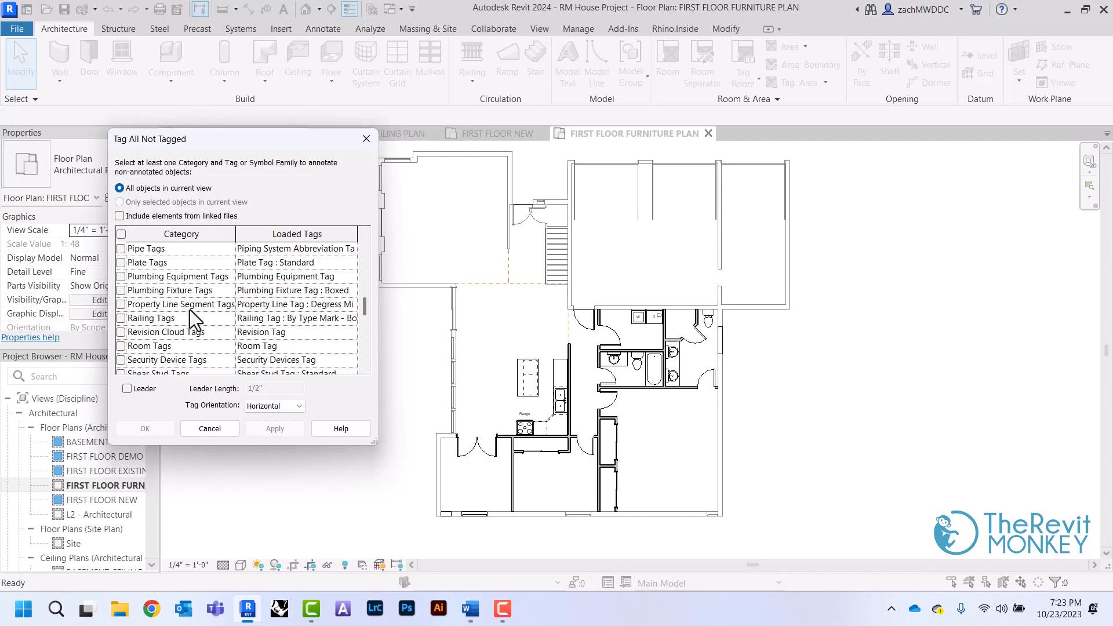
{"action": "left_click", "coordinate": [120, 346]}
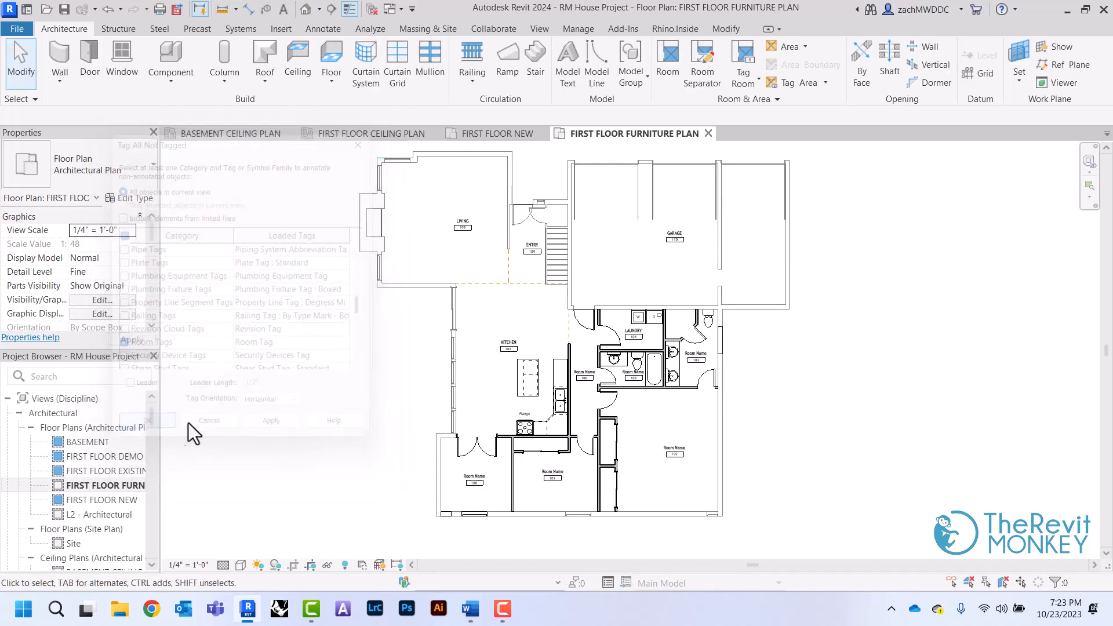
{"action": "left_click", "coordinate": [209, 420]}
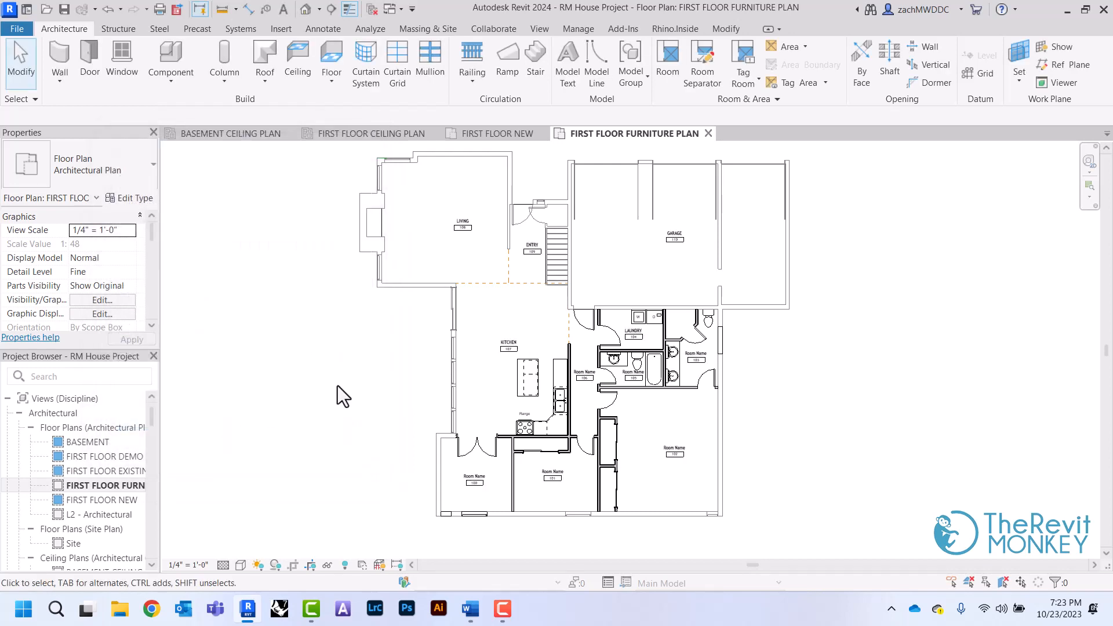
{"action": "mouse_move", "coordinate": [321, 348]}
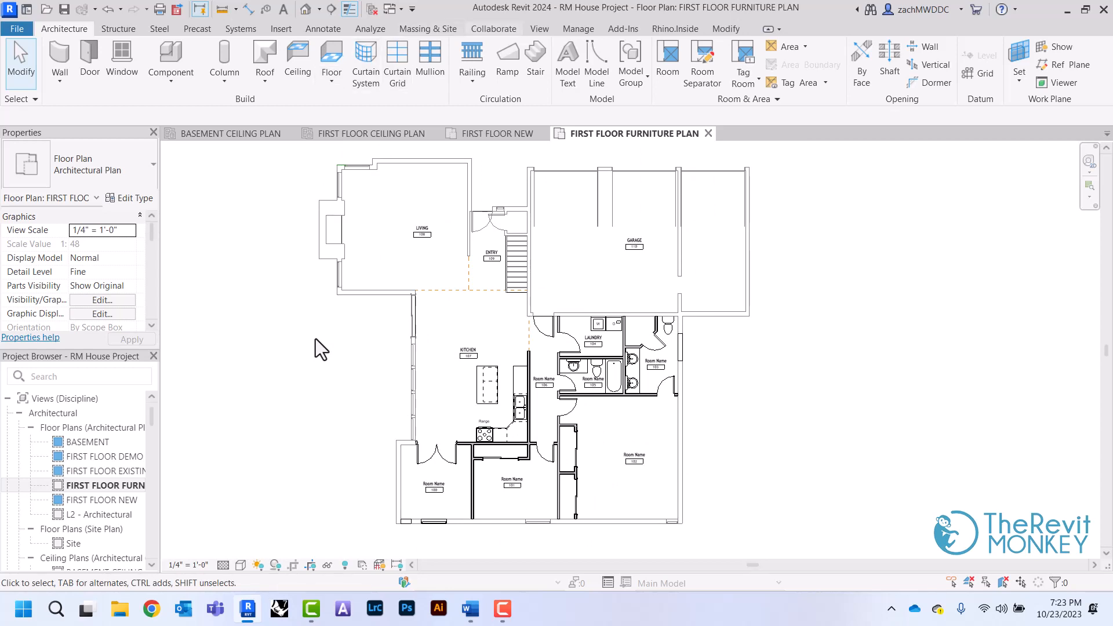
Step: Browse the Autodesk family library to Furniture > Seating
{"action": "left_click", "coordinate": [281, 28]}
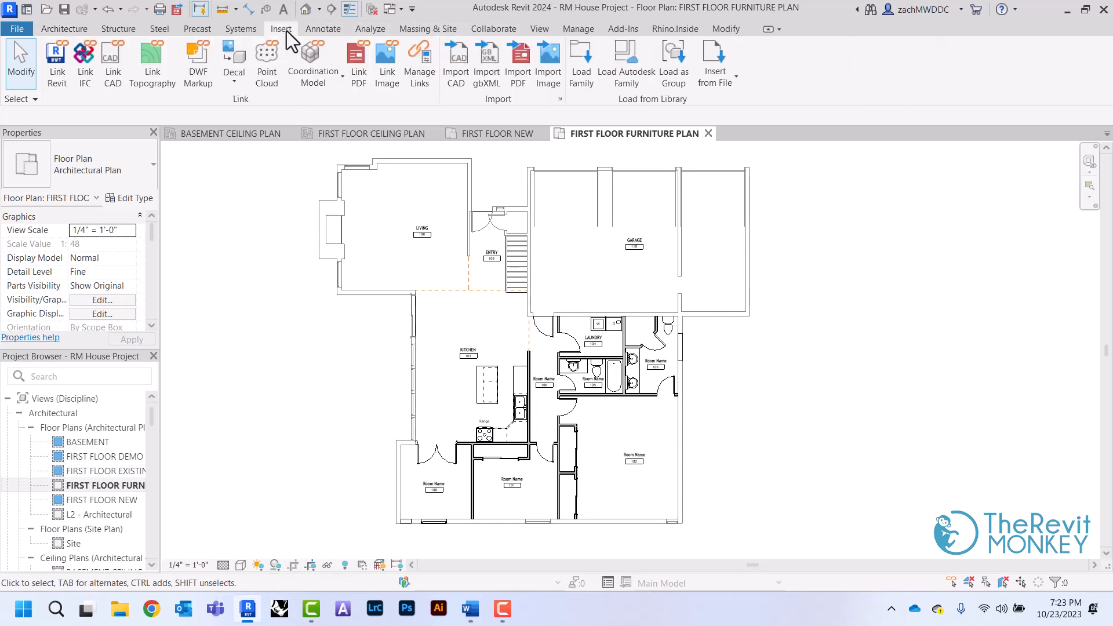
{"action": "left_click", "coordinate": [625, 63]}
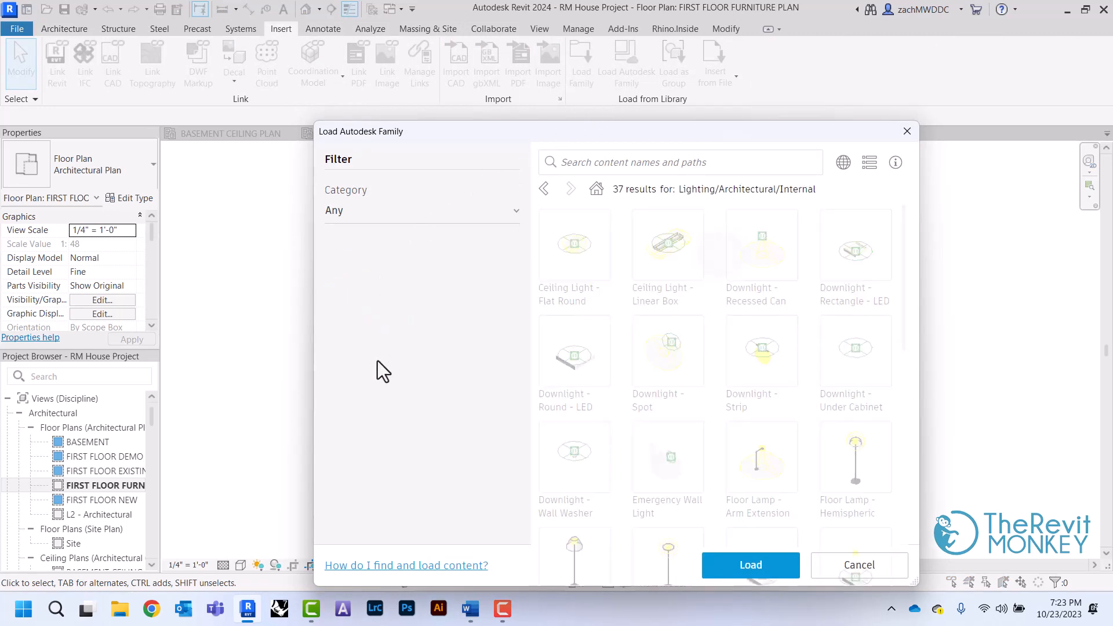
{"action": "left_click", "coordinate": [349, 428]}
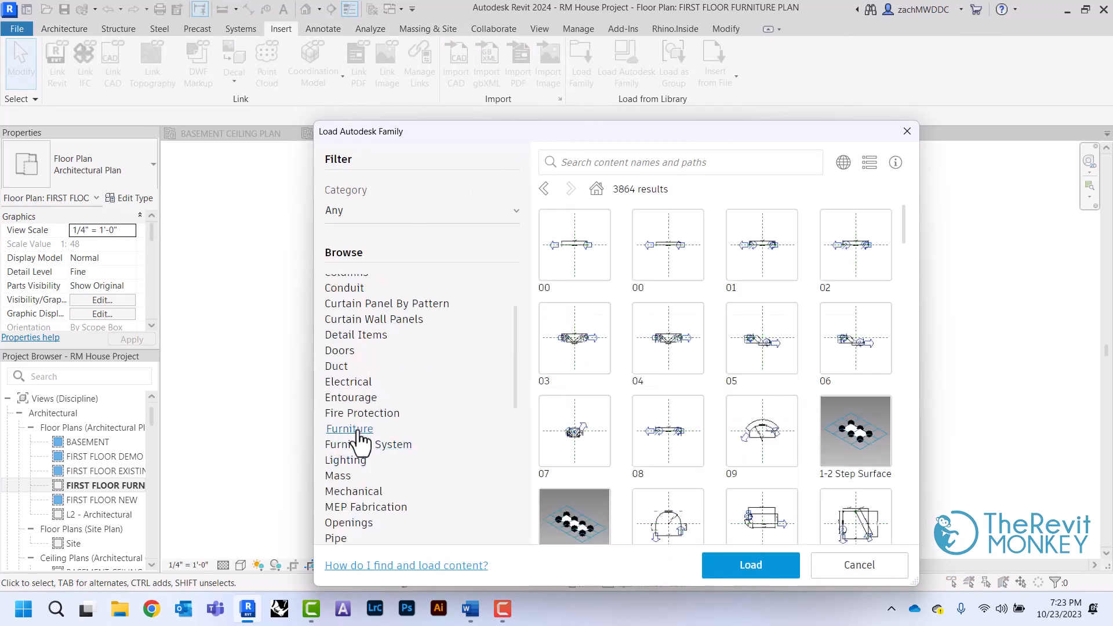
{"action": "left_click", "coordinate": [349, 428]}
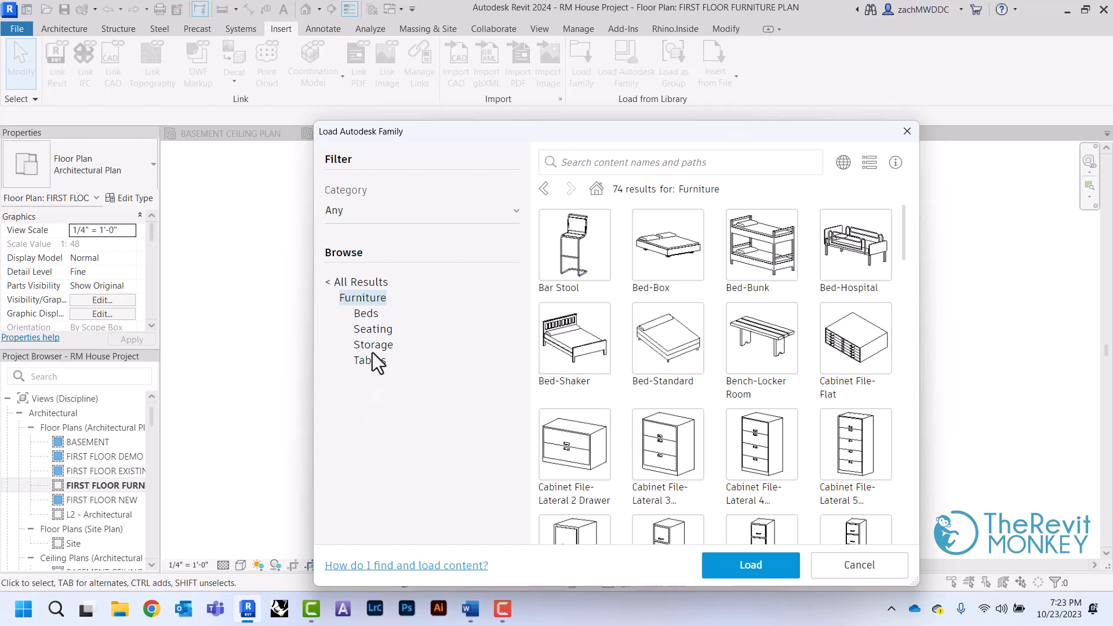
{"action": "left_click", "coordinate": [372, 329]}
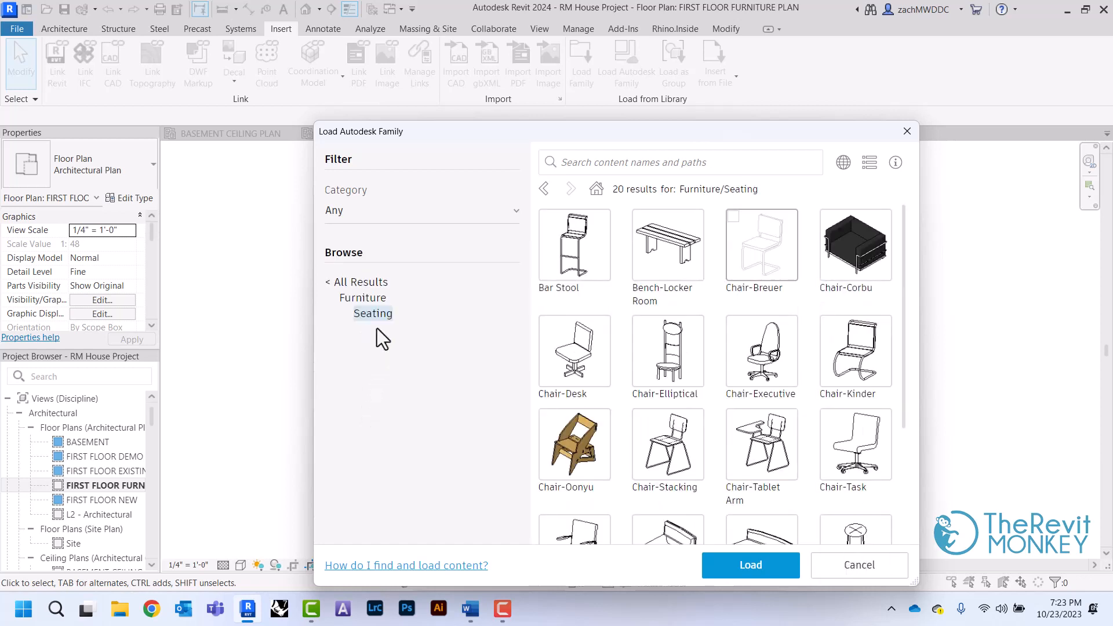
Step: Select Chair-Viper and Couch-Viper and load both families into the project
{"action": "scroll", "scroll_direction": "down", "scroll_amount": 3}
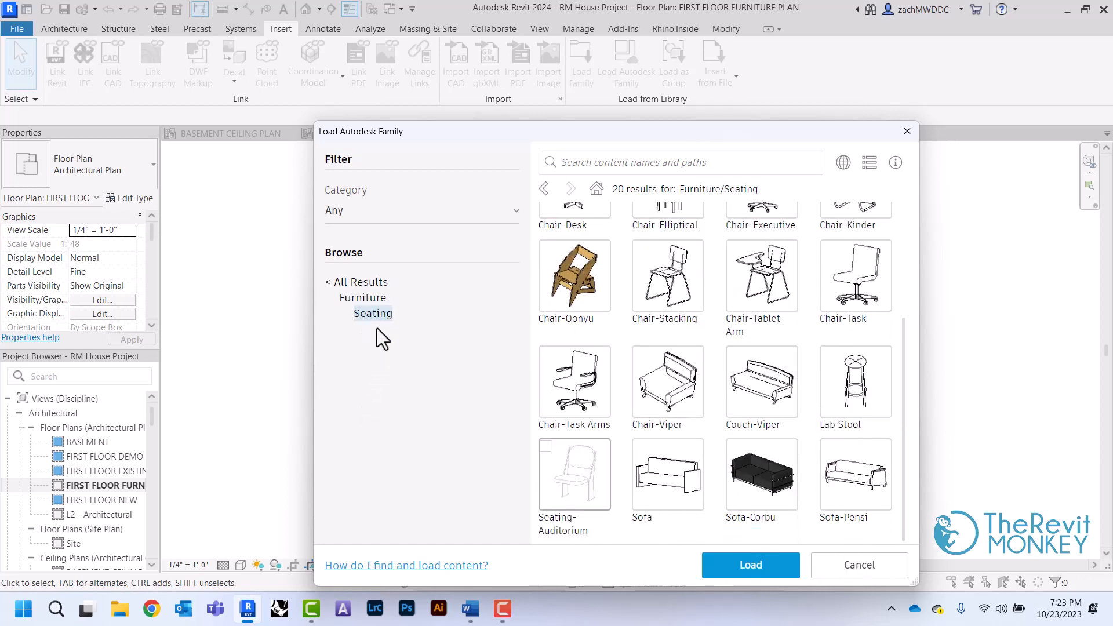
{"action": "left_click", "coordinate": [639, 353]}
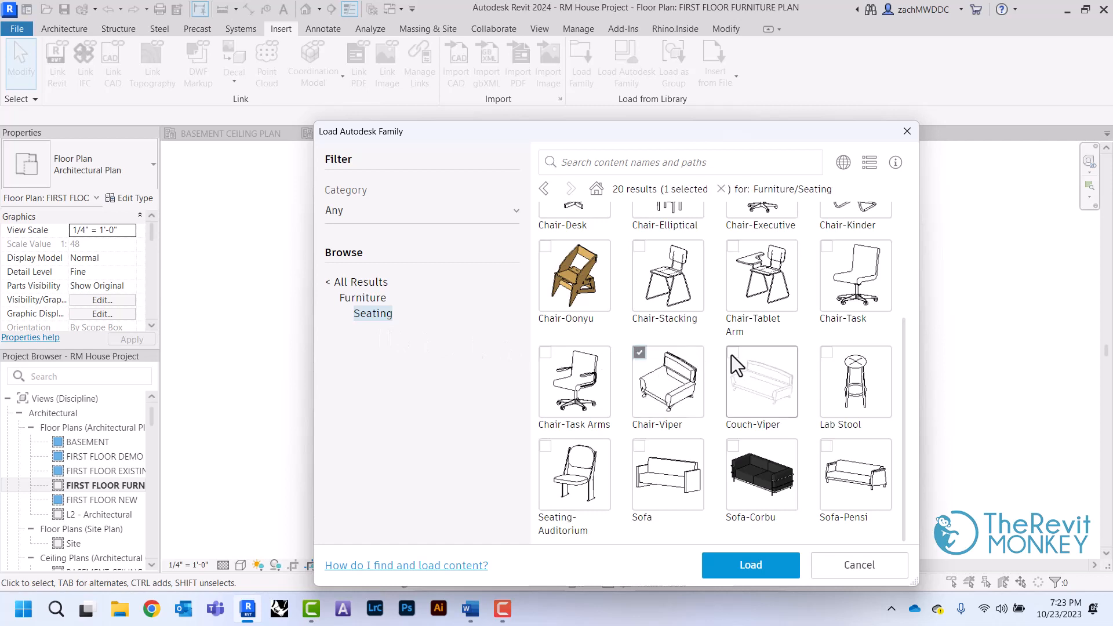
{"action": "left_click", "coordinate": [733, 353]}
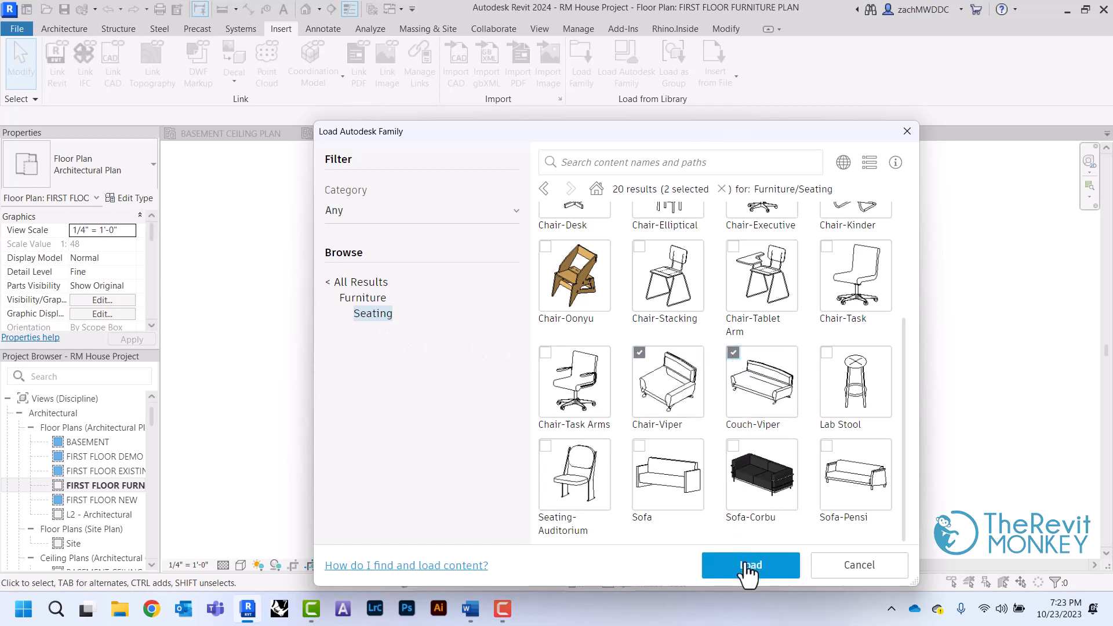
{"action": "left_click", "coordinate": [749, 565]}
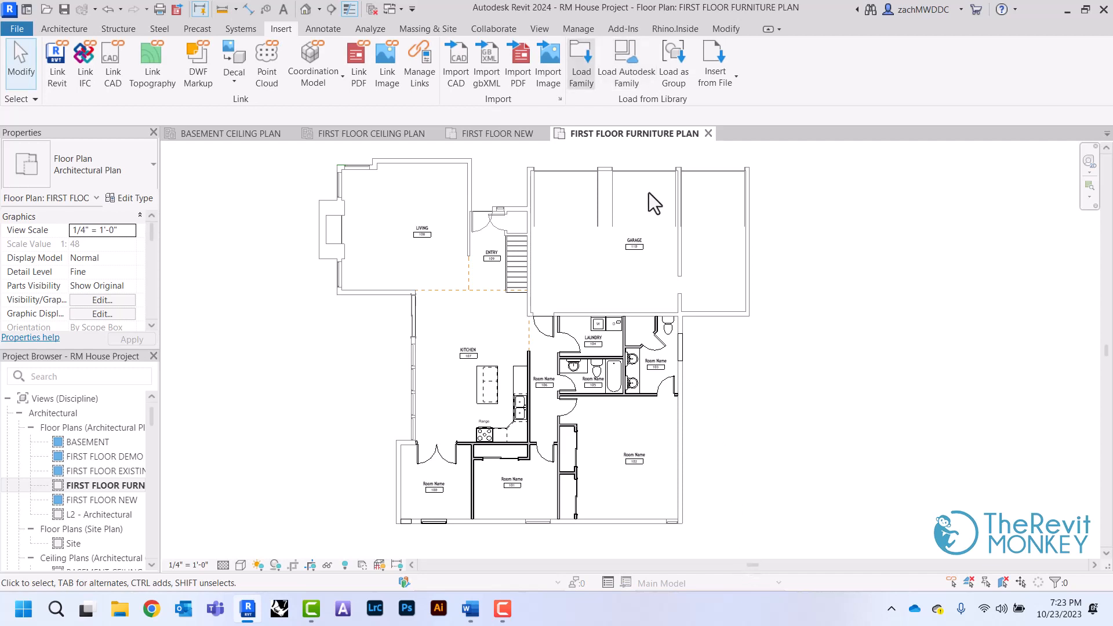
Step: Load Table-Dining Round w Chairs from Furniture > Tables, accepting the duplicate Type Mark warning
{"action": "left_click", "coordinate": [625, 63]}
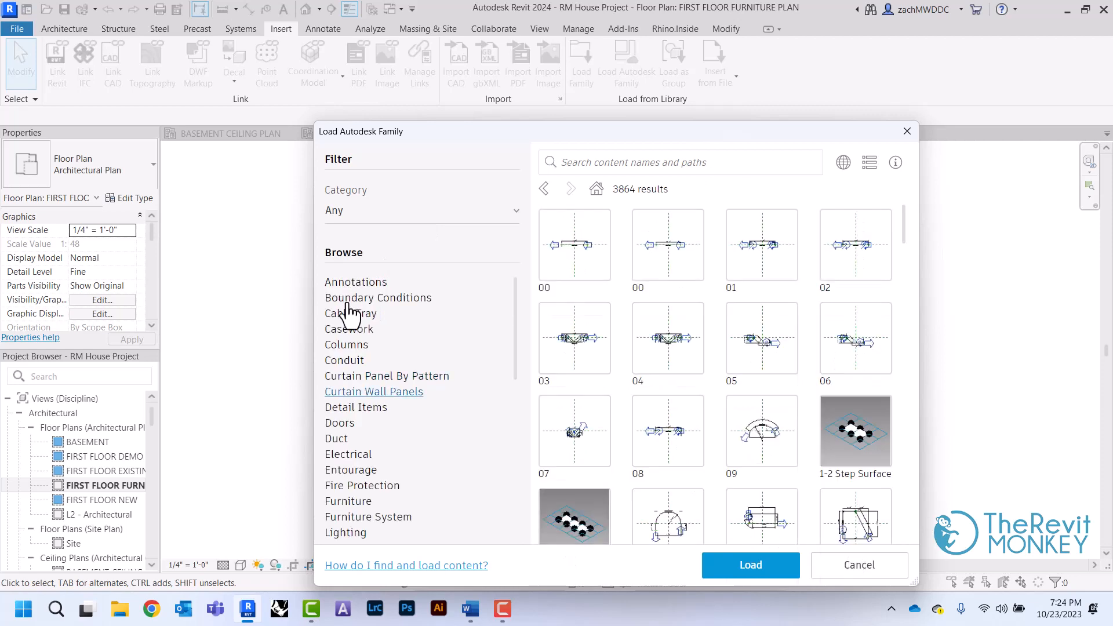
{"action": "left_click", "coordinate": [349, 501]}
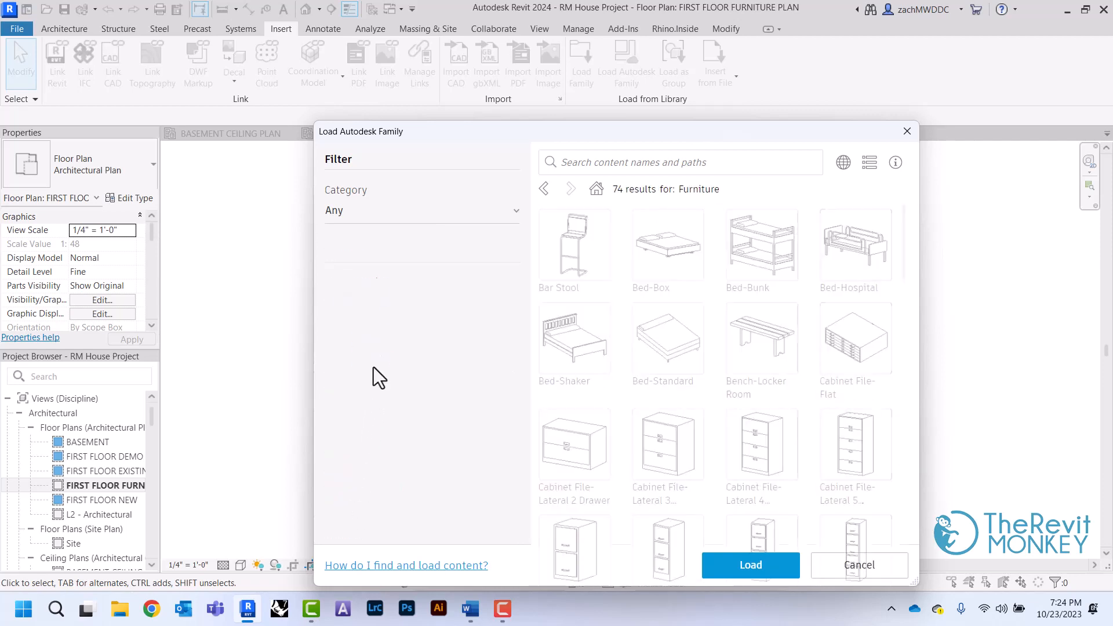
{"action": "left_click", "coordinate": [369, 313]}
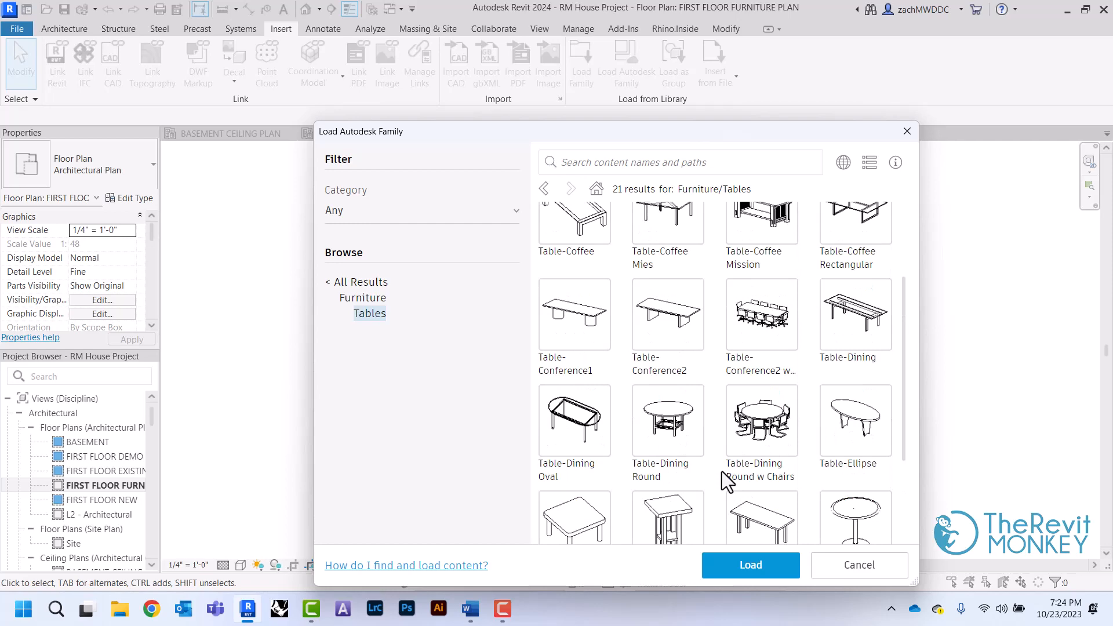
{"action": "scroll", "scroll_direction": "down", "scroll_amount": 3}
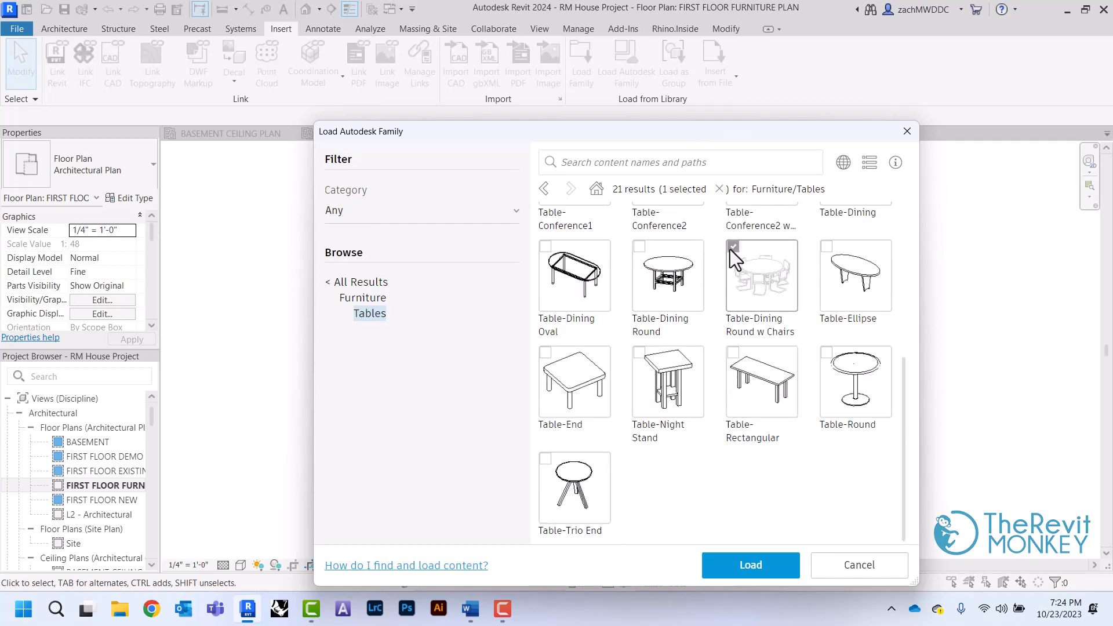
{"action": "left_click", "coordinate": [751, 565]}
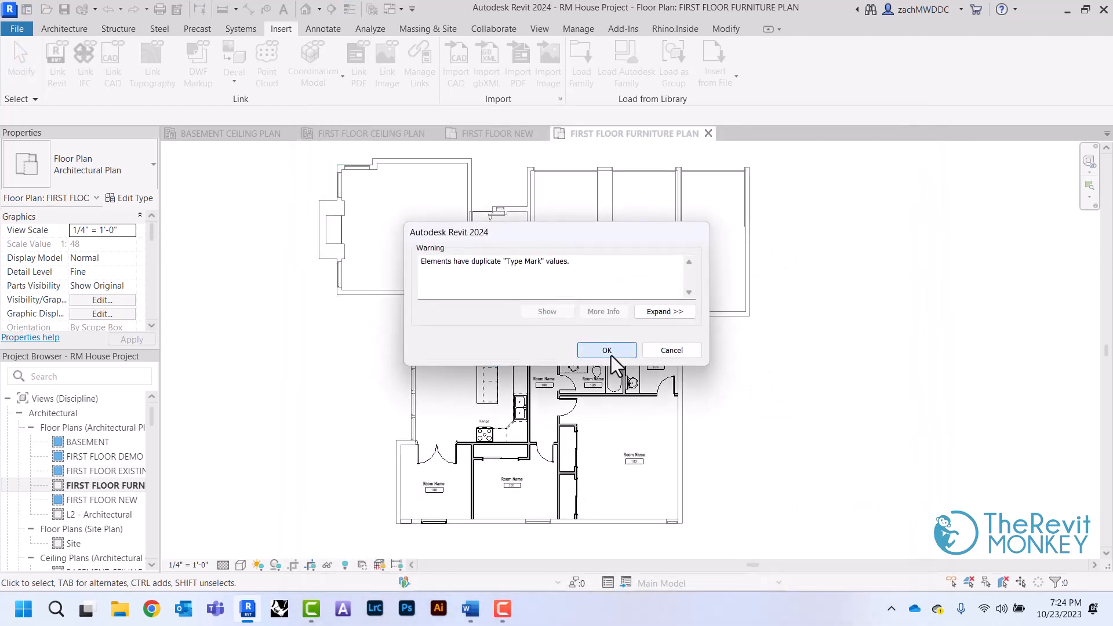
{"action": "left_click", "coordinate": [607, 350]}
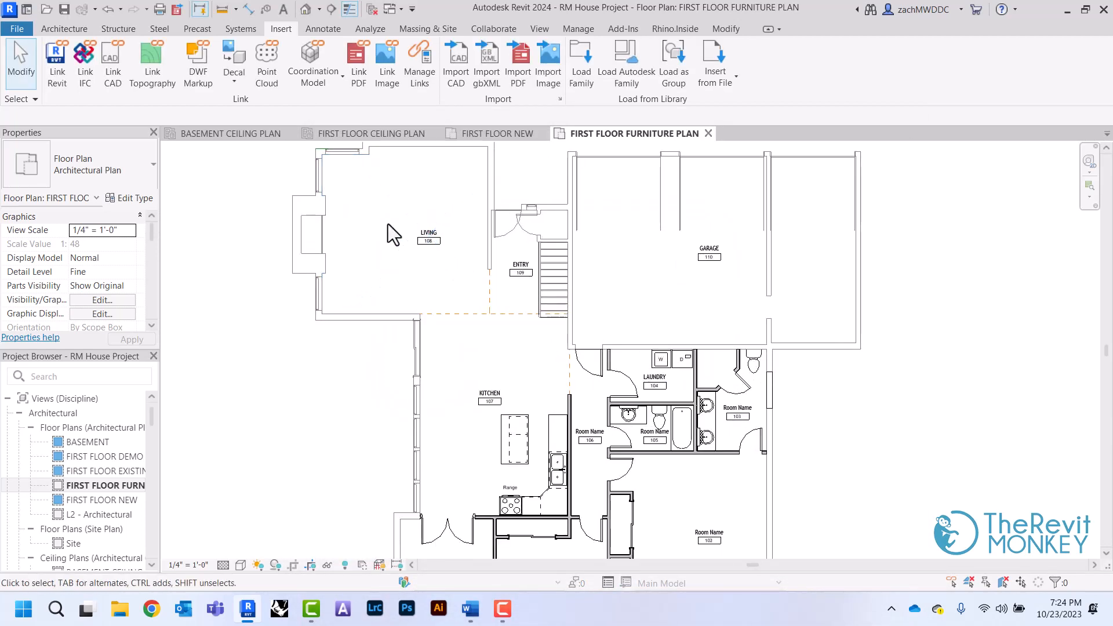
Step: Place the round dining table component in the kitchen
{"action": "left_click", "coordinate": [63, 28]}
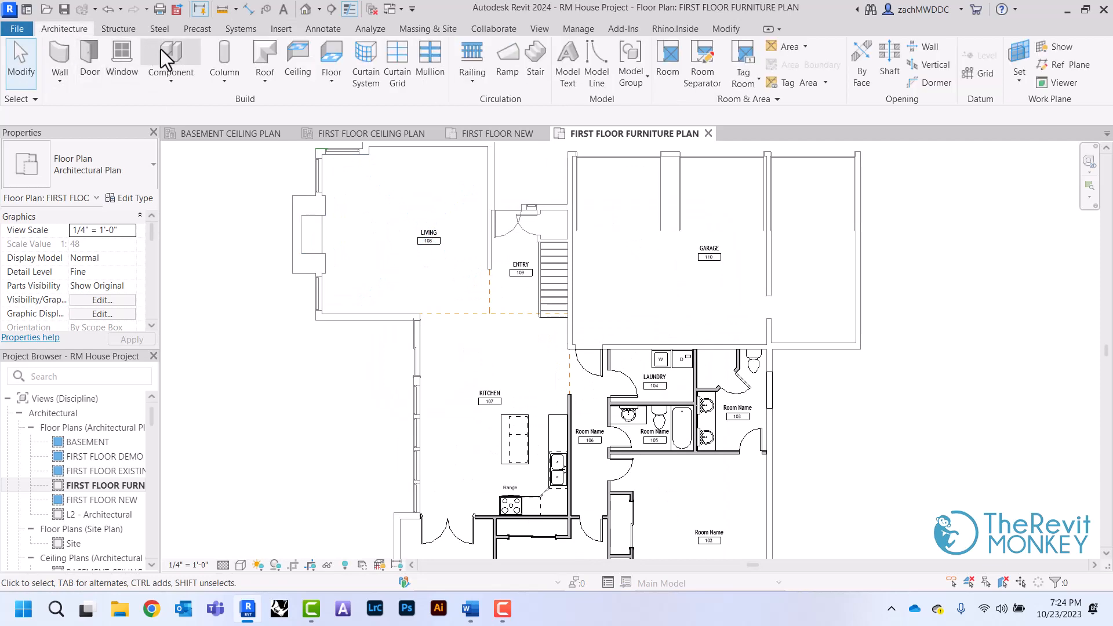
{"action": "left_click", "coordinate": [171, 61]}
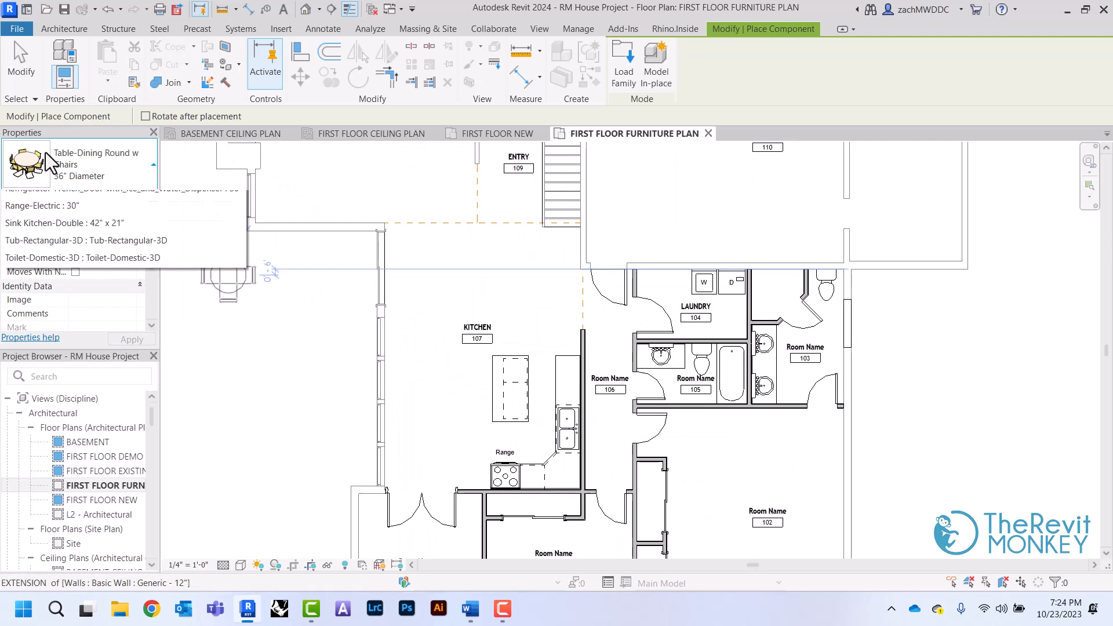
{"action": "left_click", "coordinate": [437, 394]}
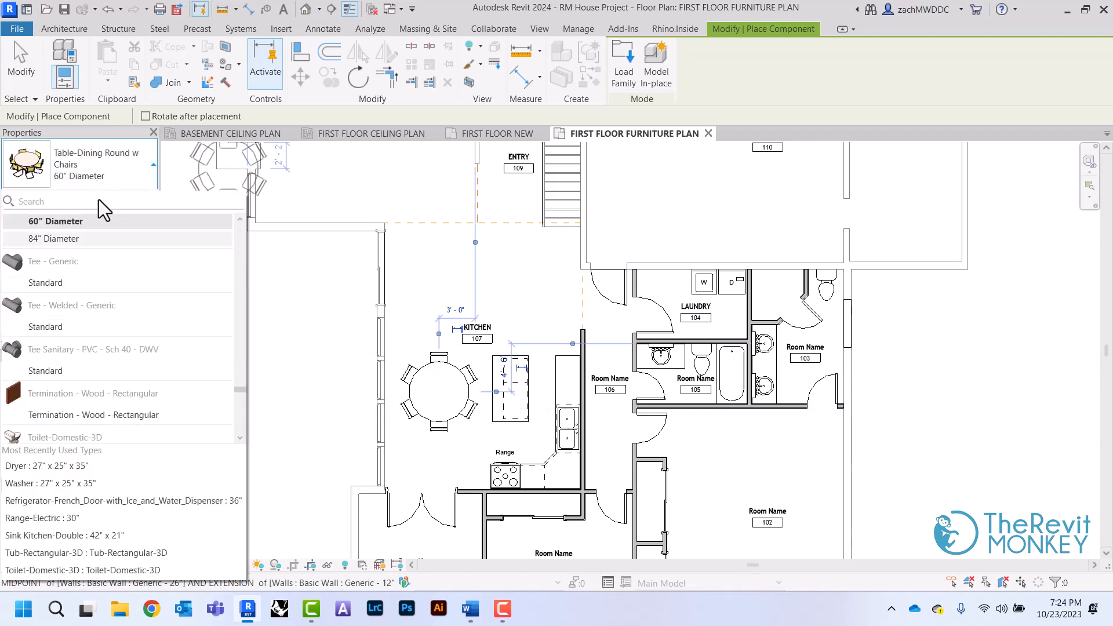
Step: Place two couches along the living room's top wall and right side
{"action": "type", "text": "cou"}
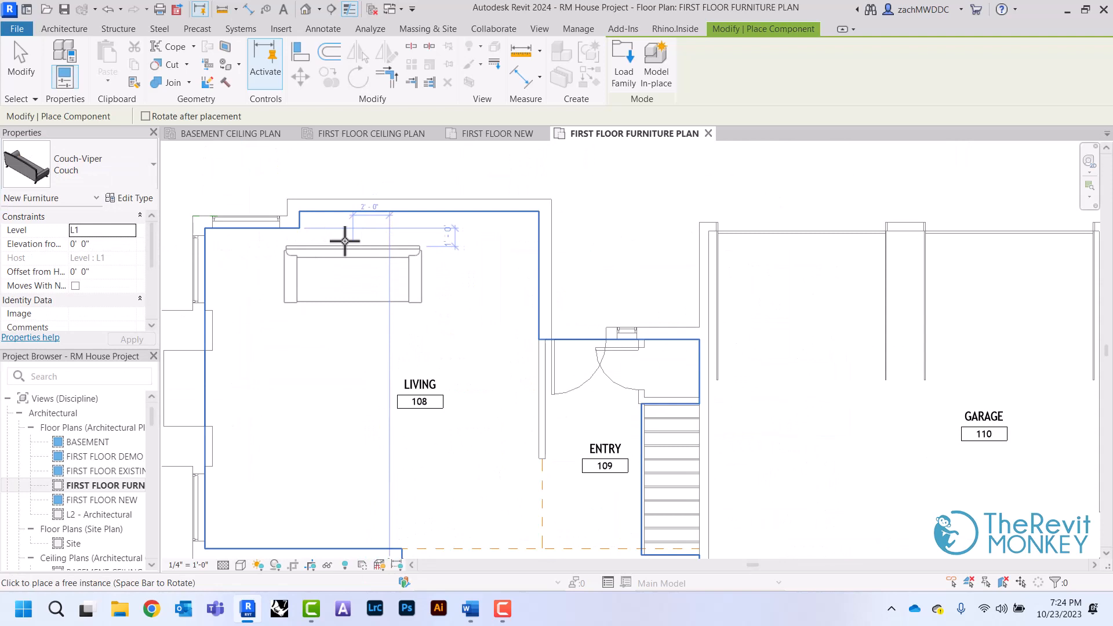
{"action": "left_click", "coordinate": [448, 338]}
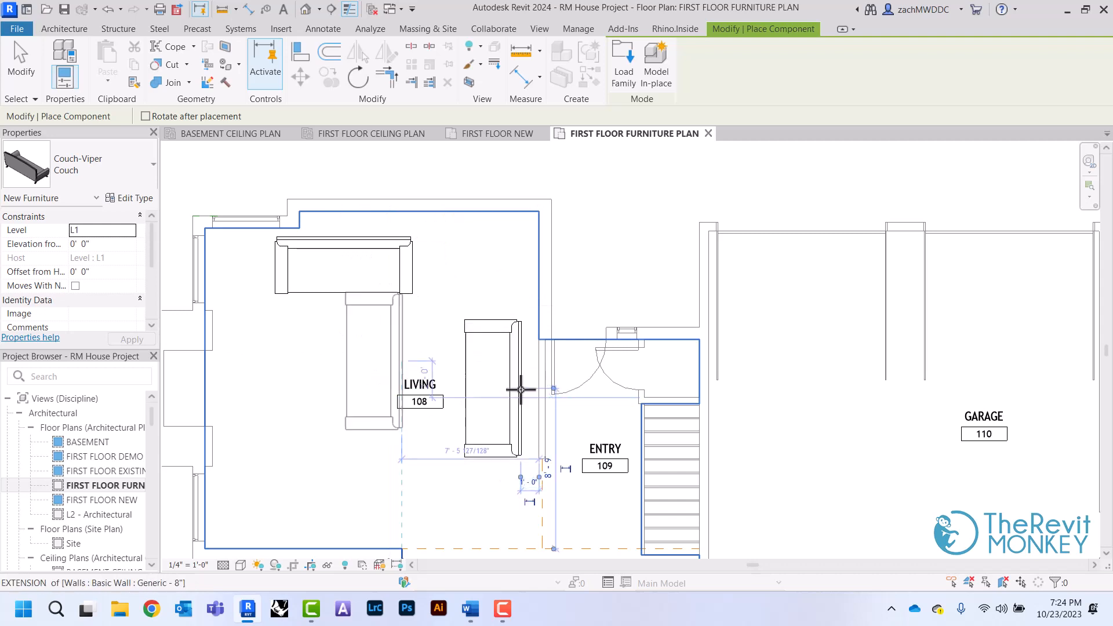
{"action": "left_click", "coordinate": [78, 164]}
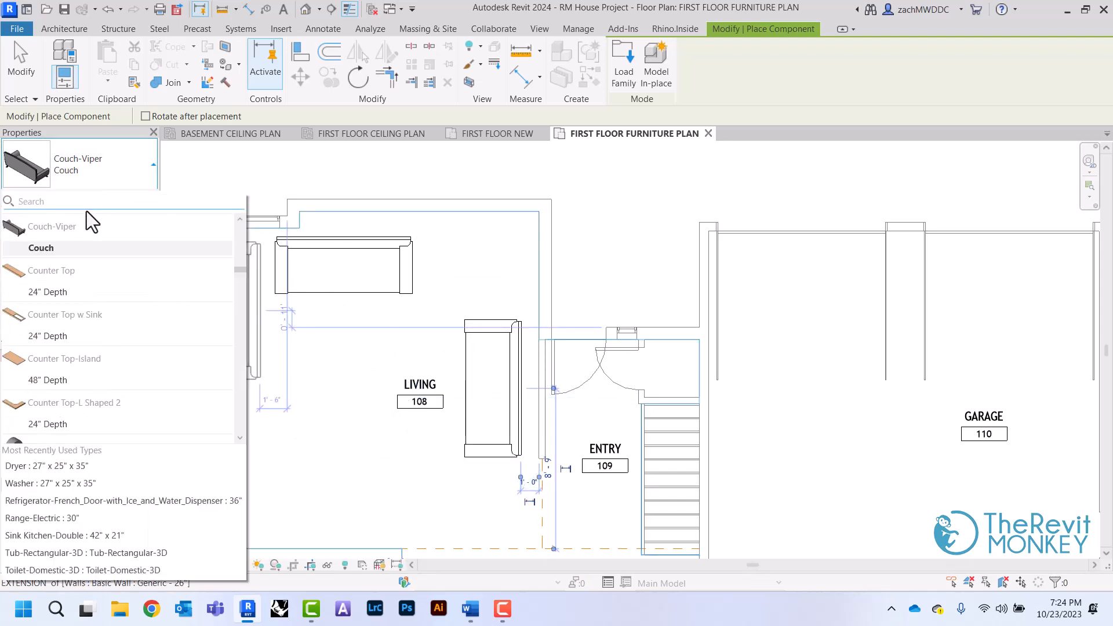
Step: Place an armchair in the living room and rotate it to an angle
{"action": "type", "text": "CHAIR"}
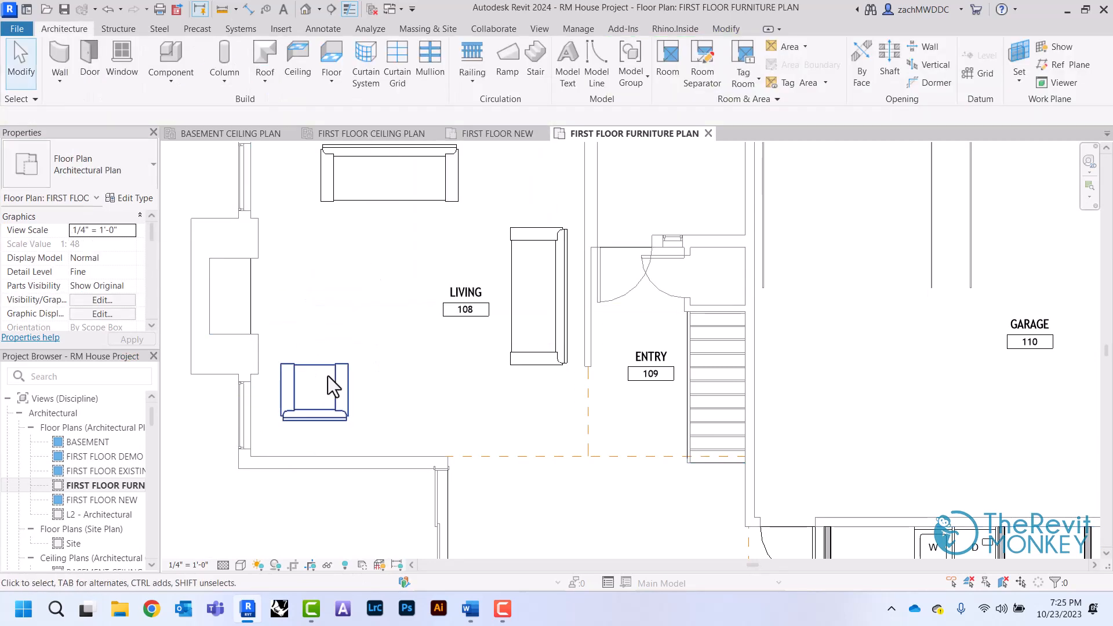
{"action": "left_click", "coordinate": [315, 393]}
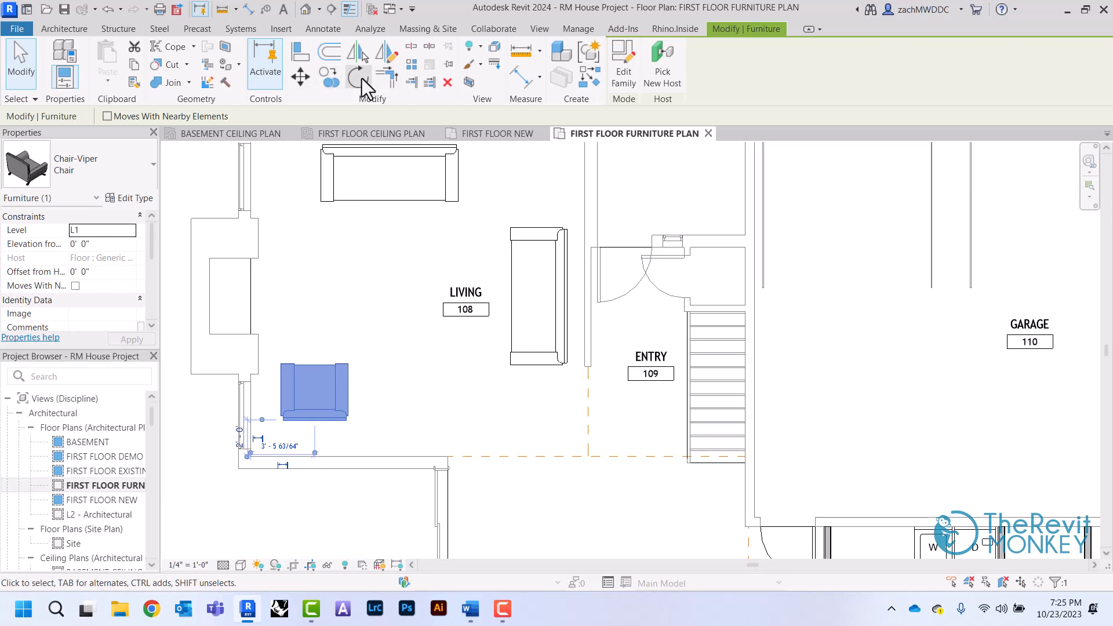
{"action": "left_click", "coordinate": [358, 75]}
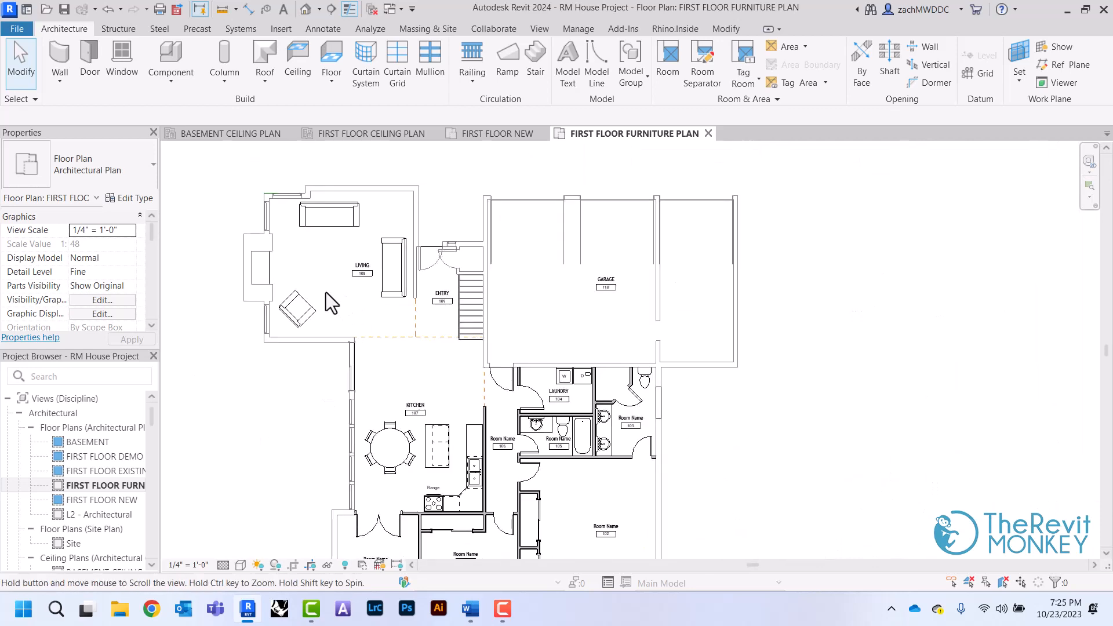
Step: Create a new family from the Generic Tag.rft template in the Annotations folder
{"action": "scroll", "scroll_direction": "down", "scroll_amount": 3}
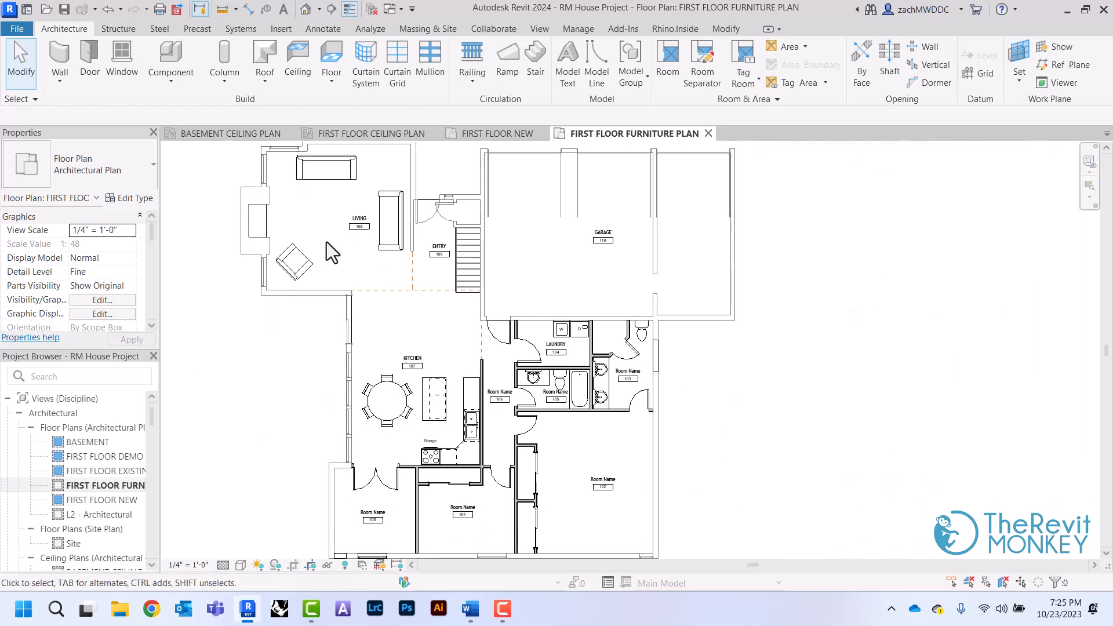
{"action": "mouse_move", "coordinate": [255, 405]}
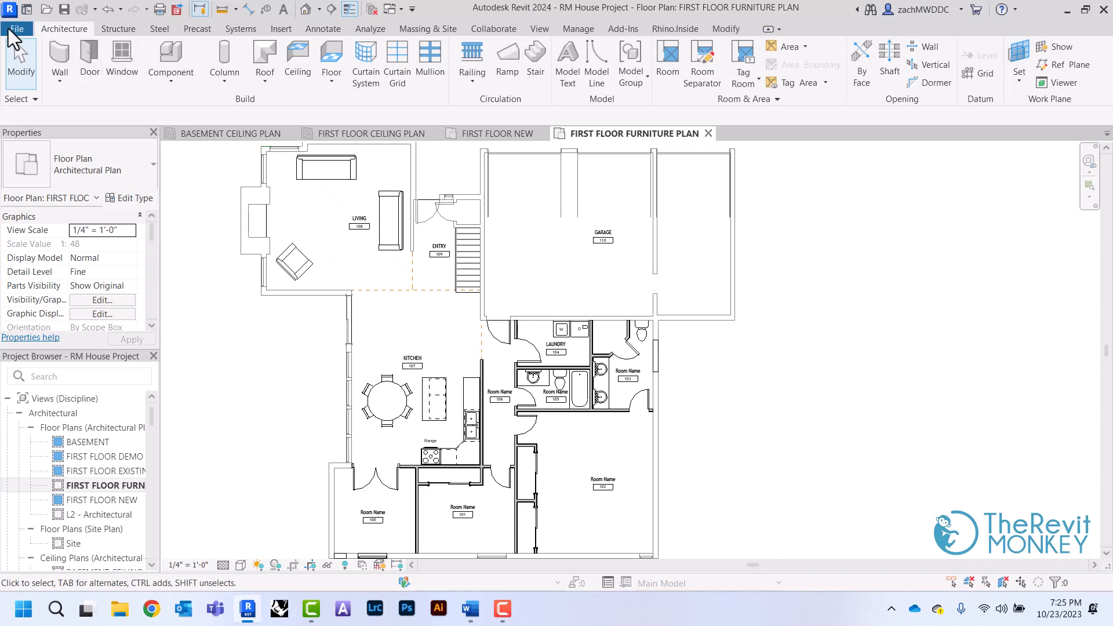
{"action": "left_click", "coordinate": [16, 28]}
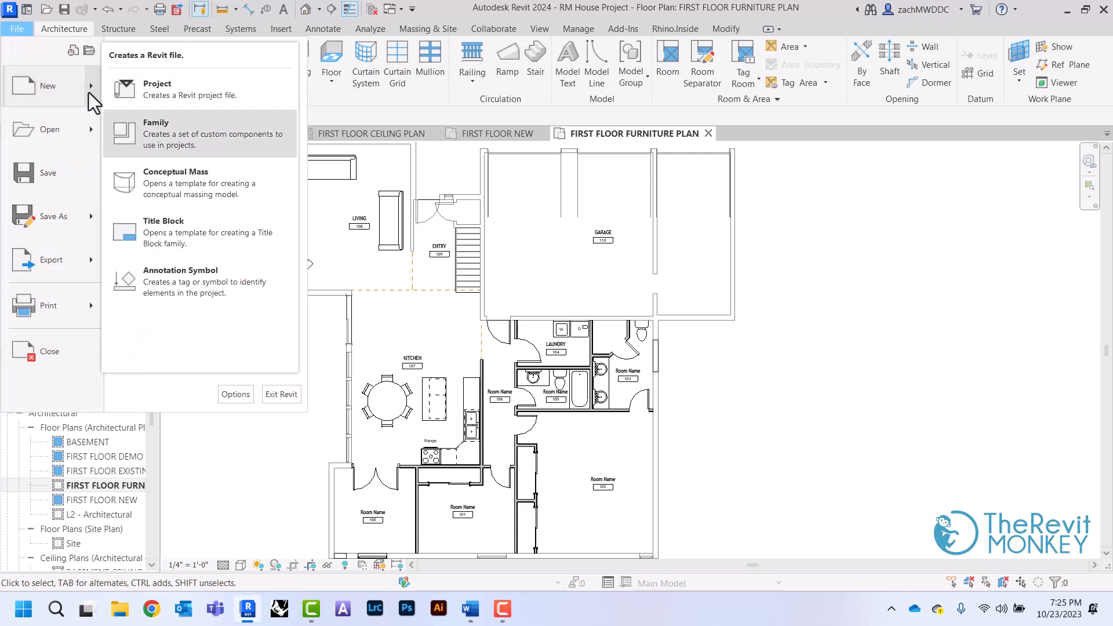
{"action": "left_click", "coordinate": [155, 134]}
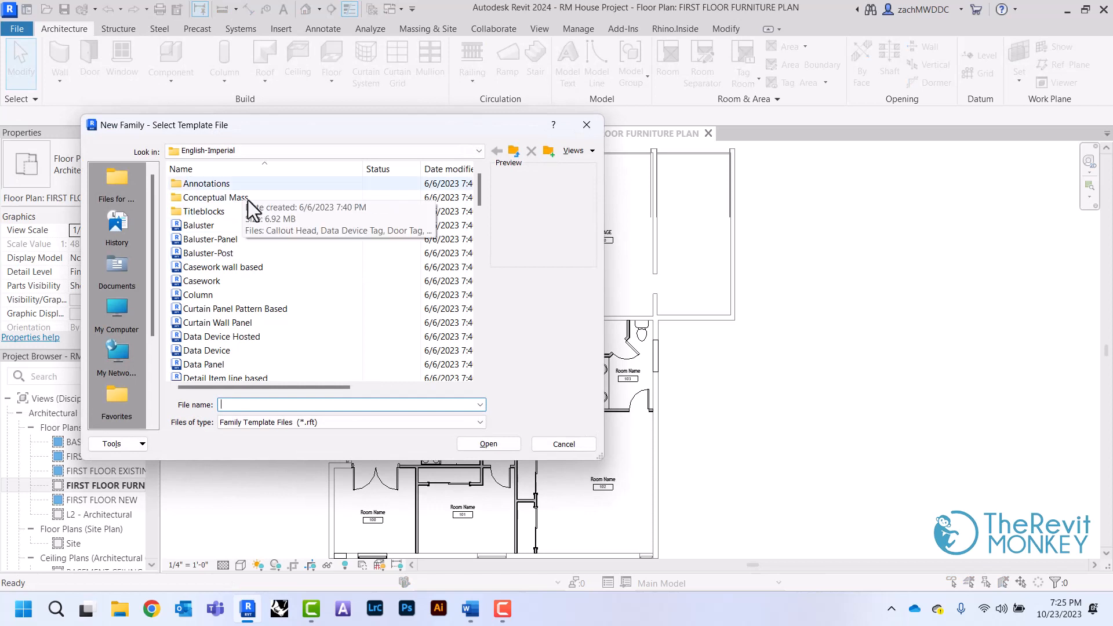
{"action": "double_click", "coordinate": [206, 183]}
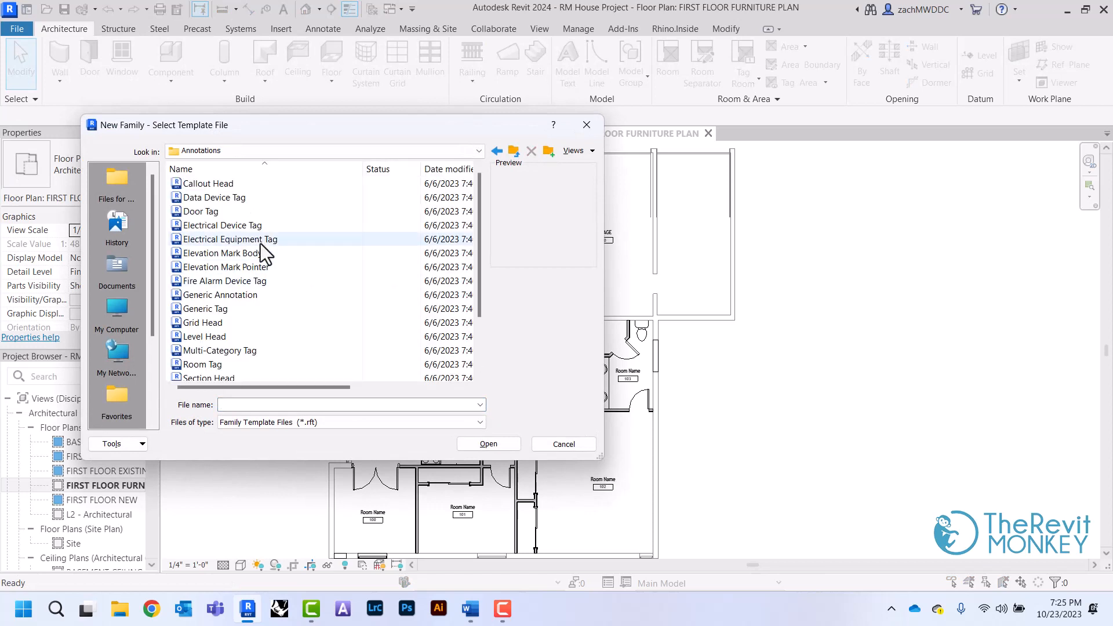
{"action": "left_click", "coordinate": [205, 308]}
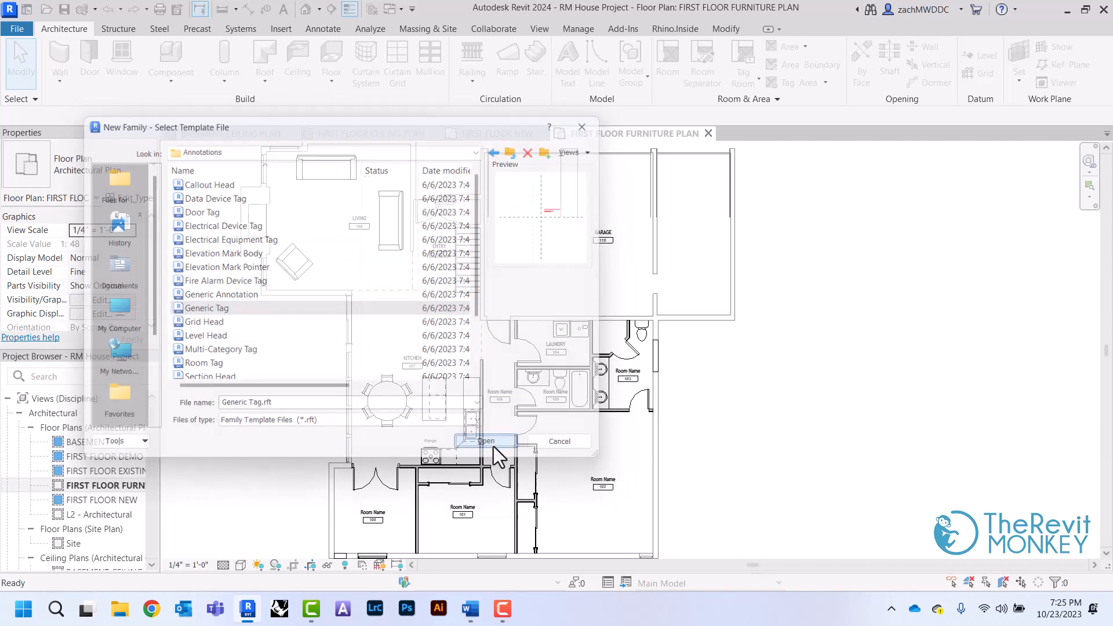
{"action": "left_click", "coordinate": [486, 441]}
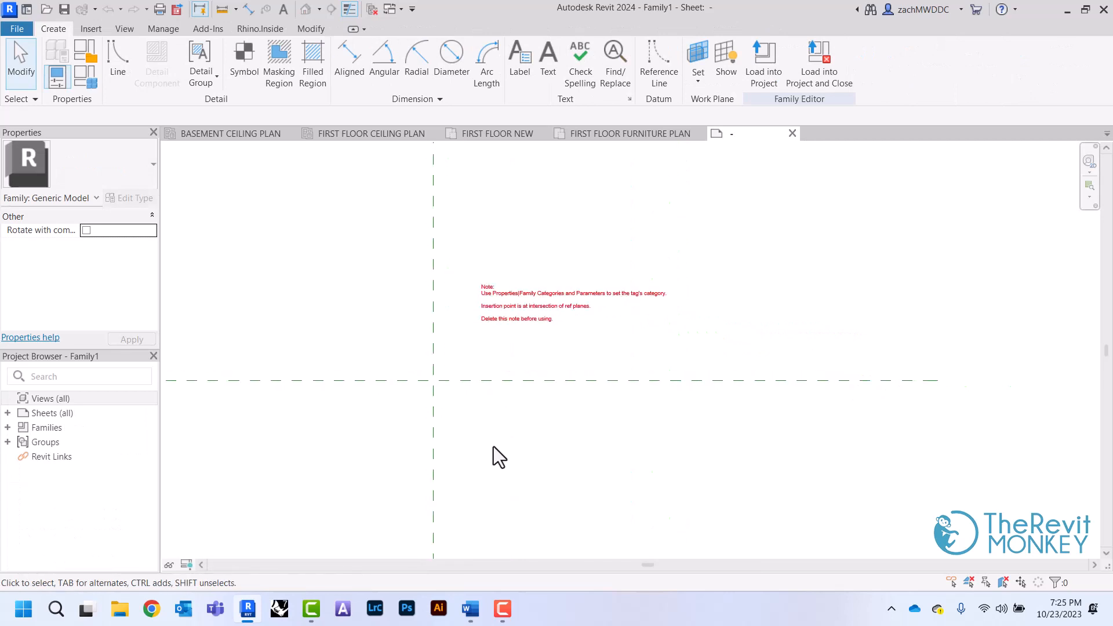
Step: Delete the red instruction note, leaving only the reference planes
{"action": "left_click", "coordinate": [535, 301]}
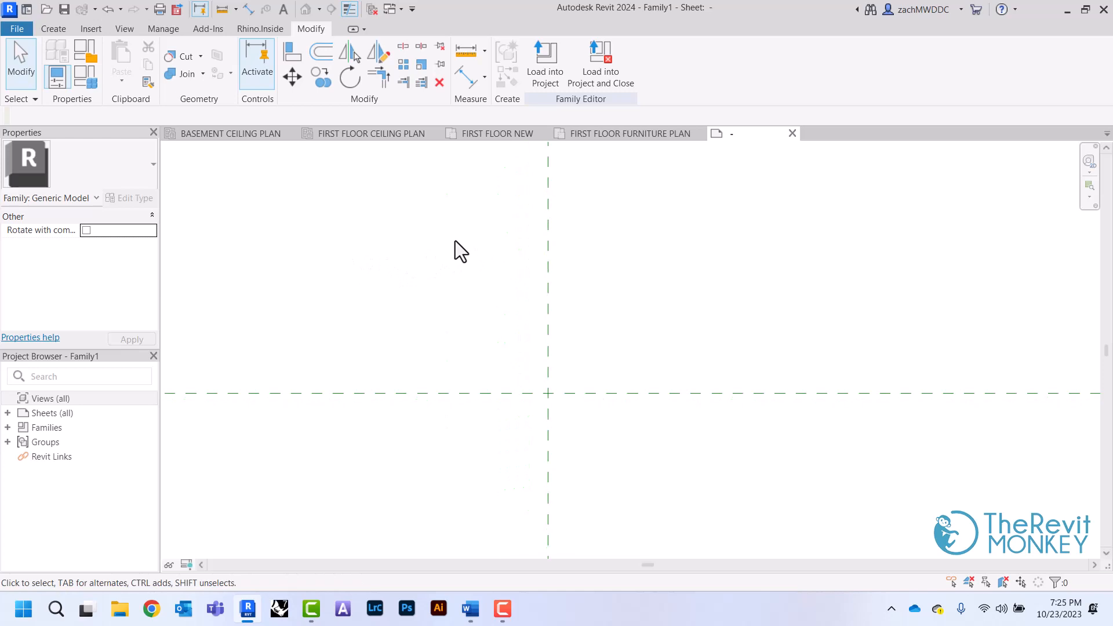
{"action": "mouse_move", "coordinate": [324, 243]}
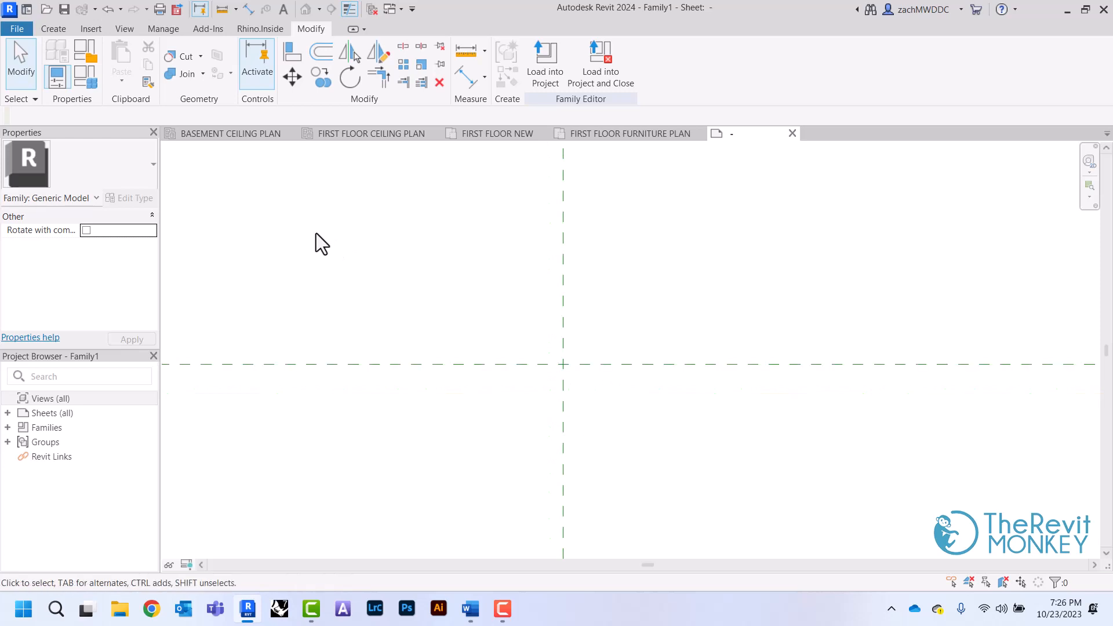
{"action": "mouse_move", "coordinate": [89, 61]}
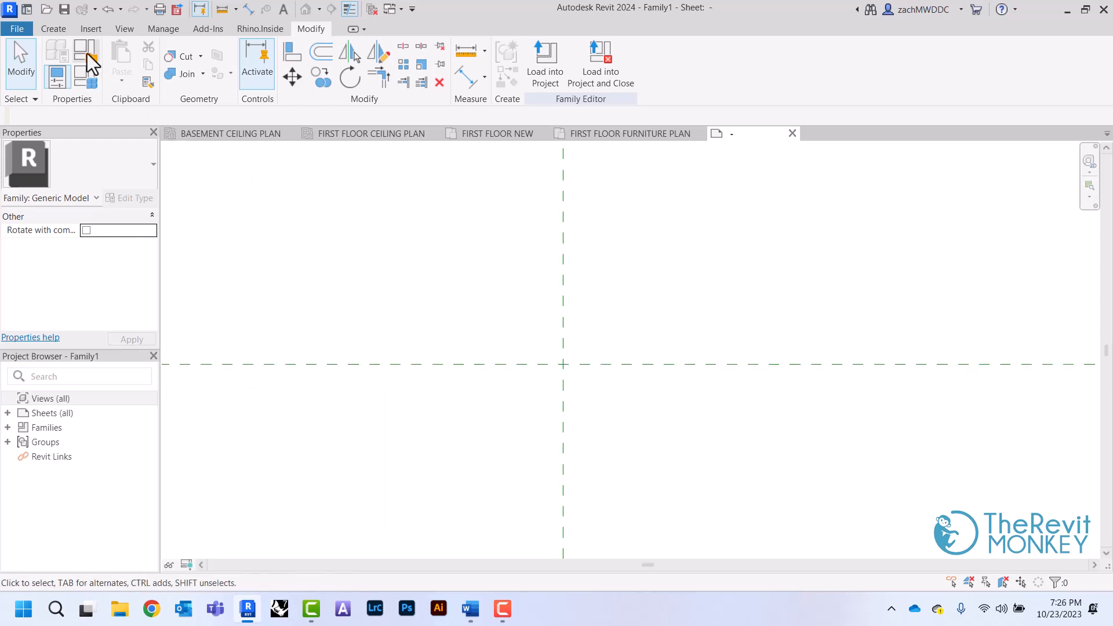
{"action": "left_click", "coordinate": [87, 58]}
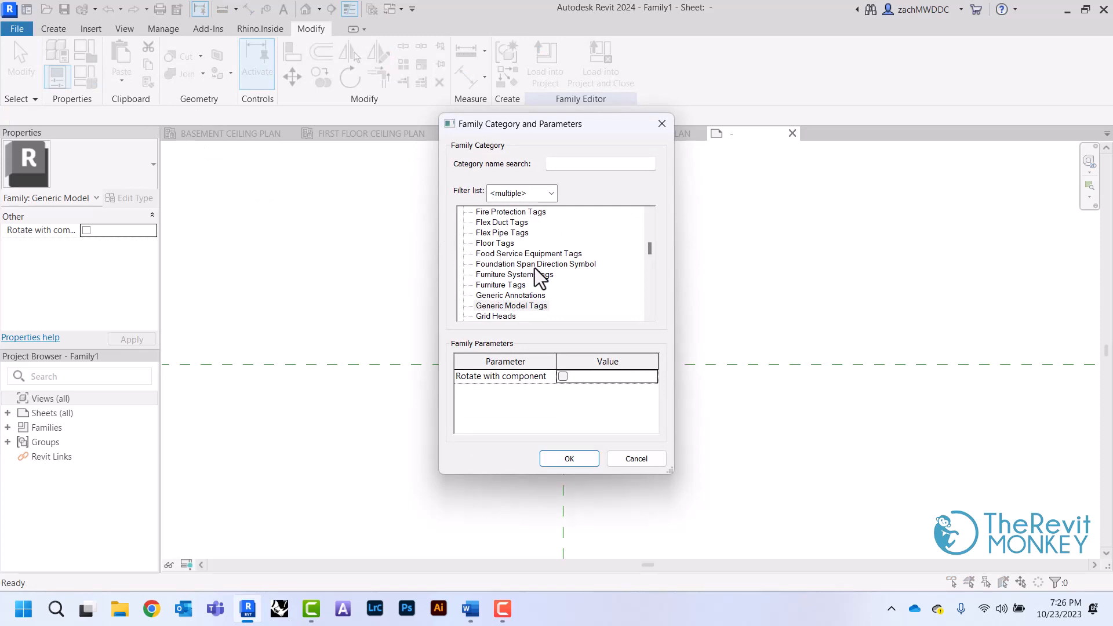
{"action": "mouse_move", "coordinate": [532, 321]}
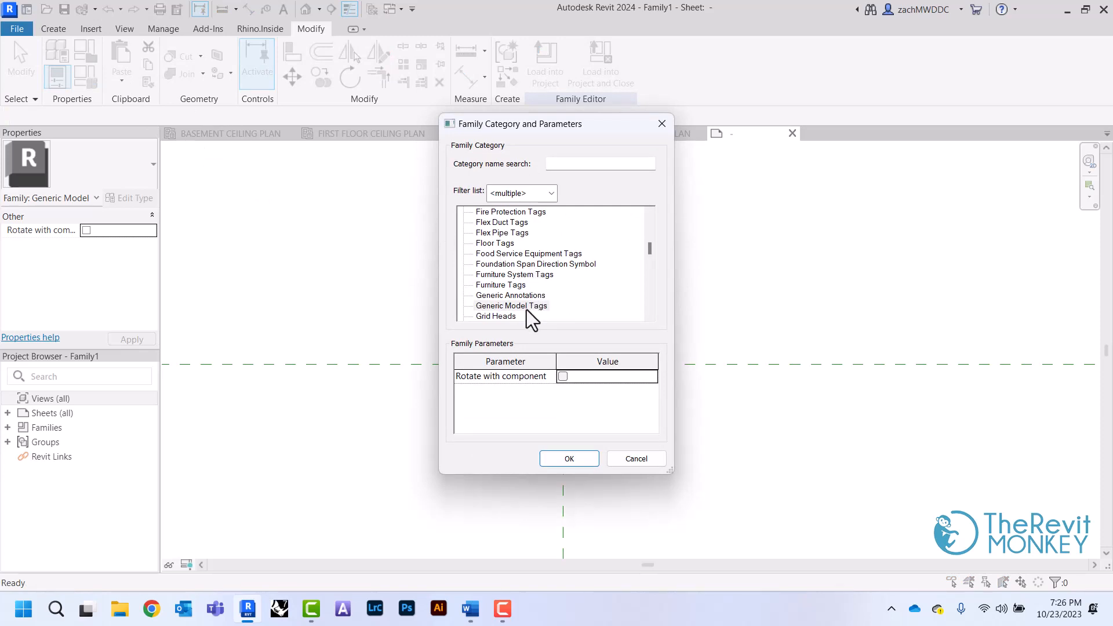
Step: Choose Furniture Tags in Family Category and Parameters and confirm
{"action": "scroll", "scroll_direction": "down", "scroll_amount": 3}
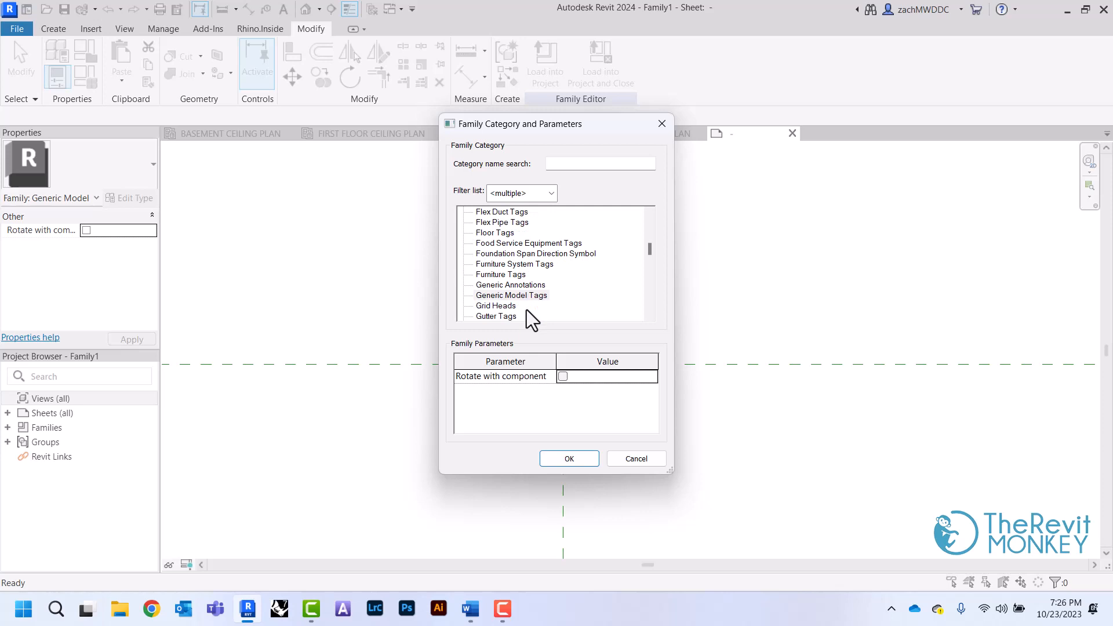
{"action": "left_click", "coordinate": [500, 275]}
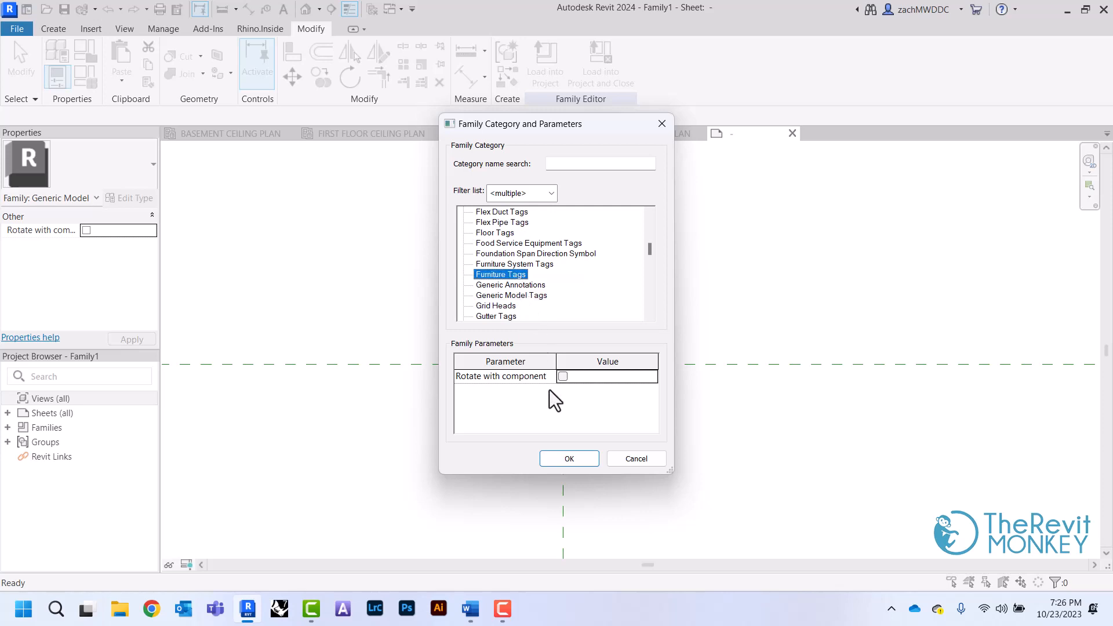
{"action": "left_click", "coordinate": [569, 459]}
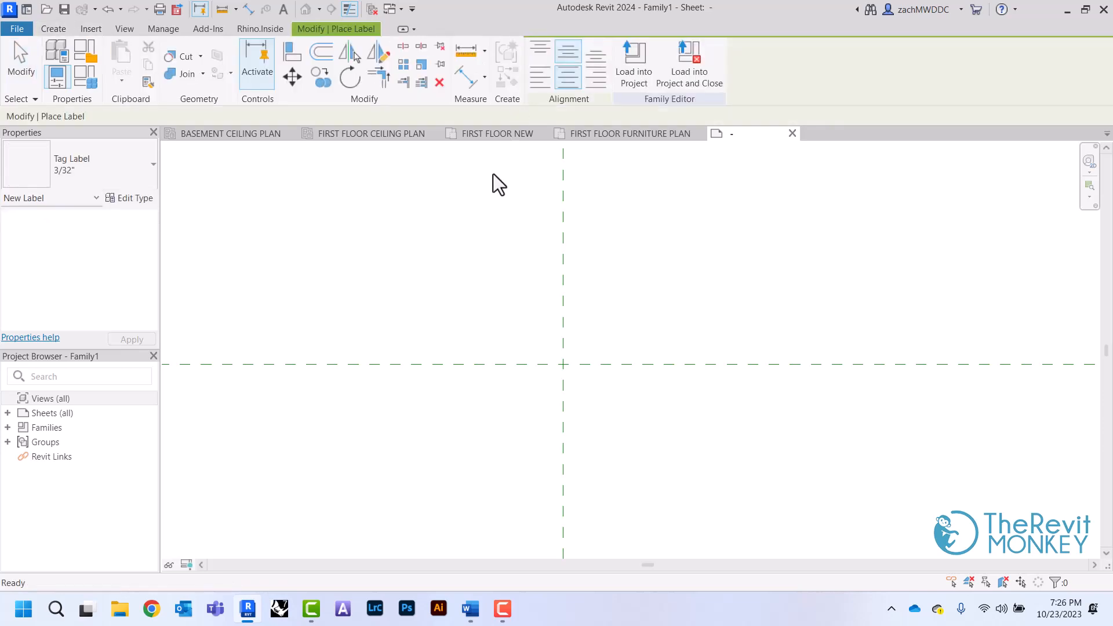
{"action": "mouse_move", "coordinate": [568, 376]}
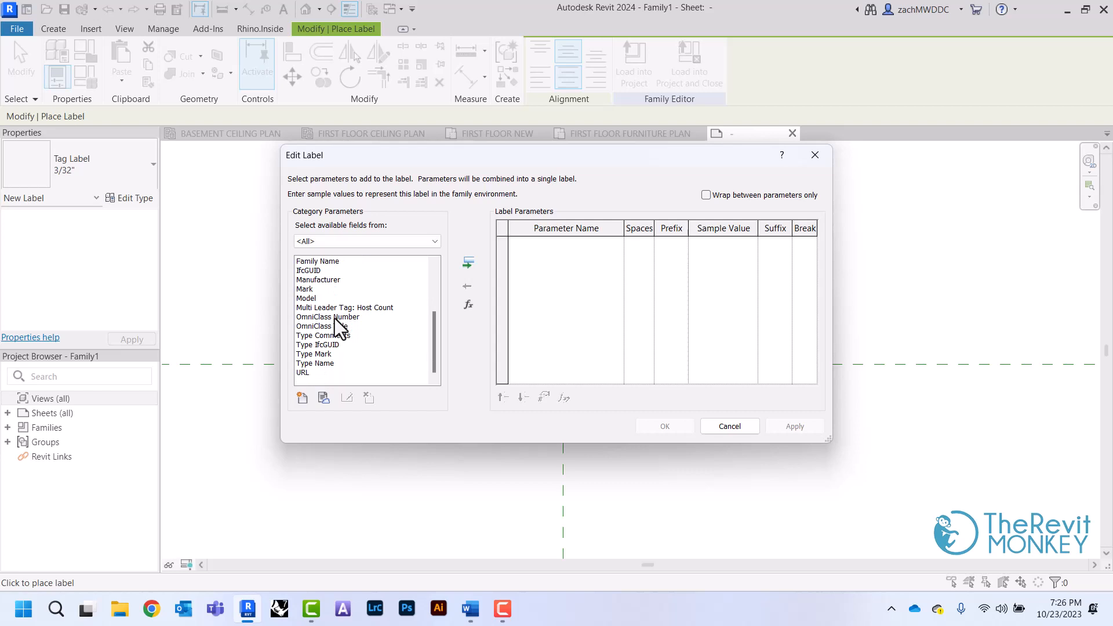
Step: Add Type Mark to the label parameters with sample value F-1 and place the label
{"action": "left_click", "coordinate": [305, 289]}
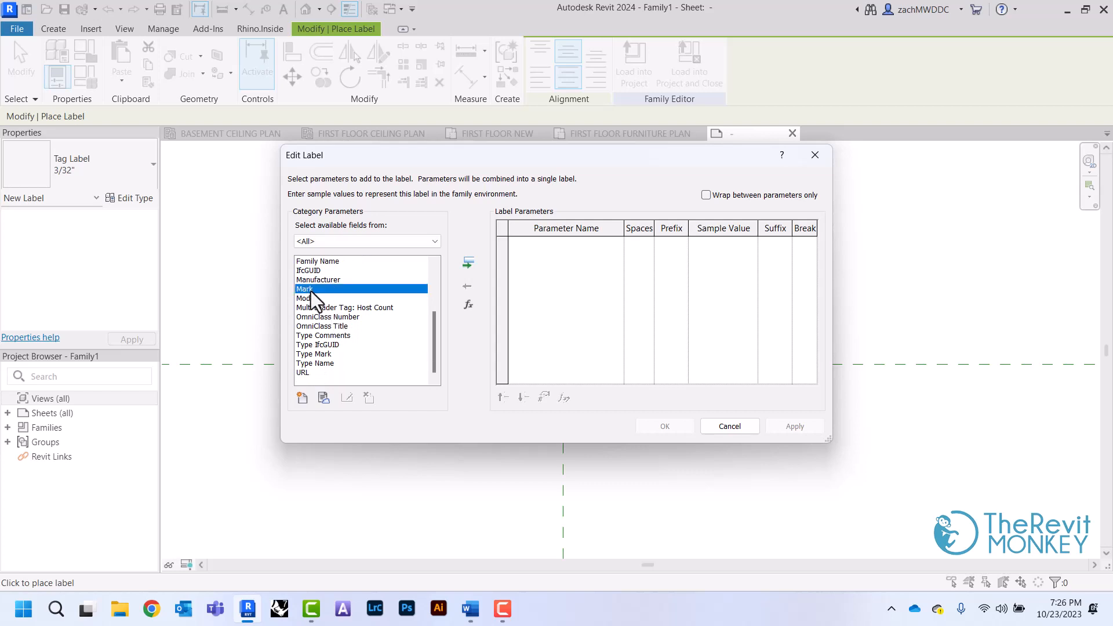
{"action": "left_click", "coordinate": [314, 354]}
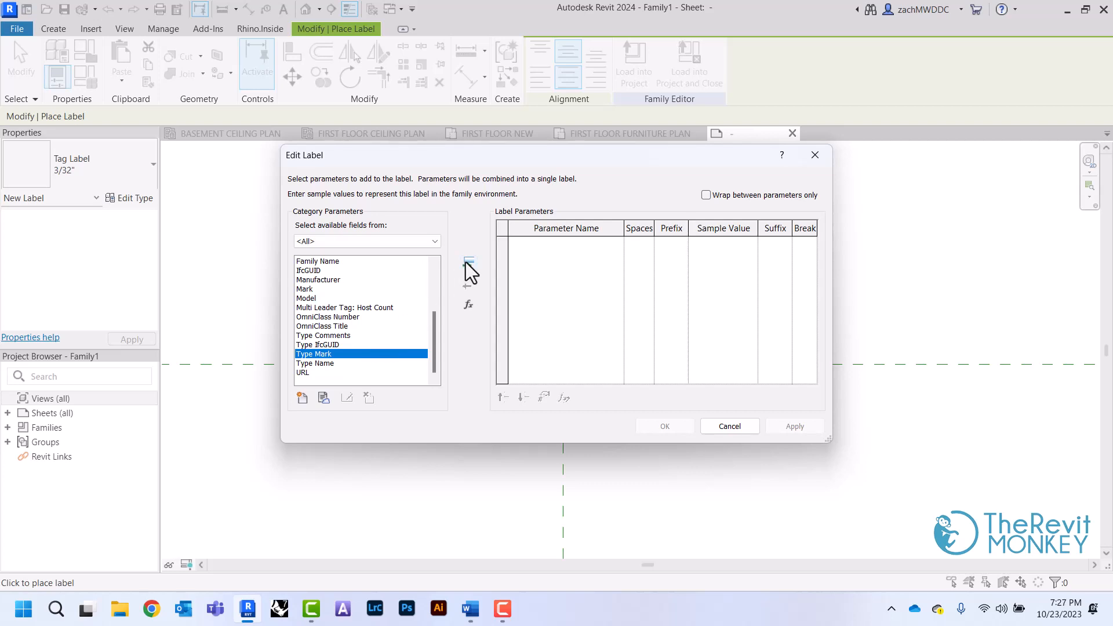
{"action": "left_click", "coordinate": [468, 263]}
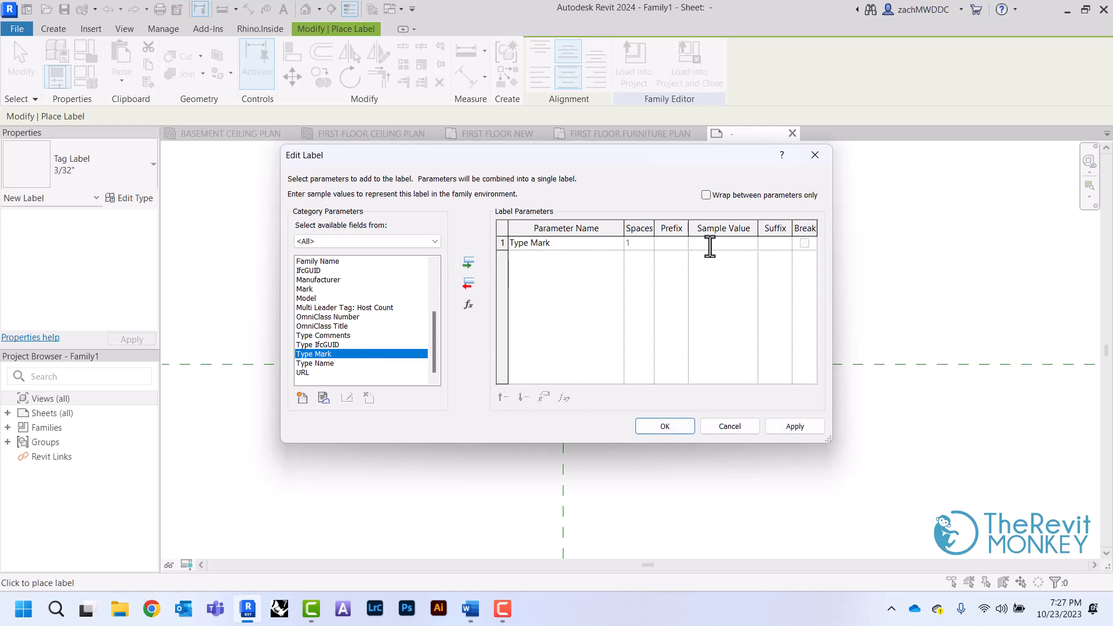
{"action": "type", "text": "F-1"}
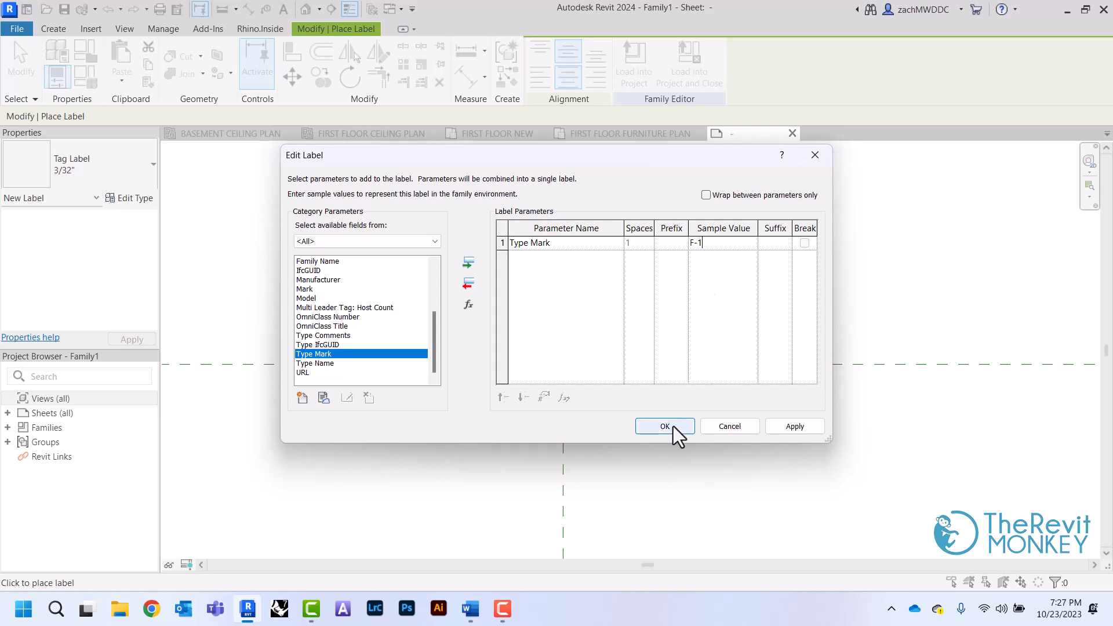
{"action": "left_click", "coordinate": [664, 426]}
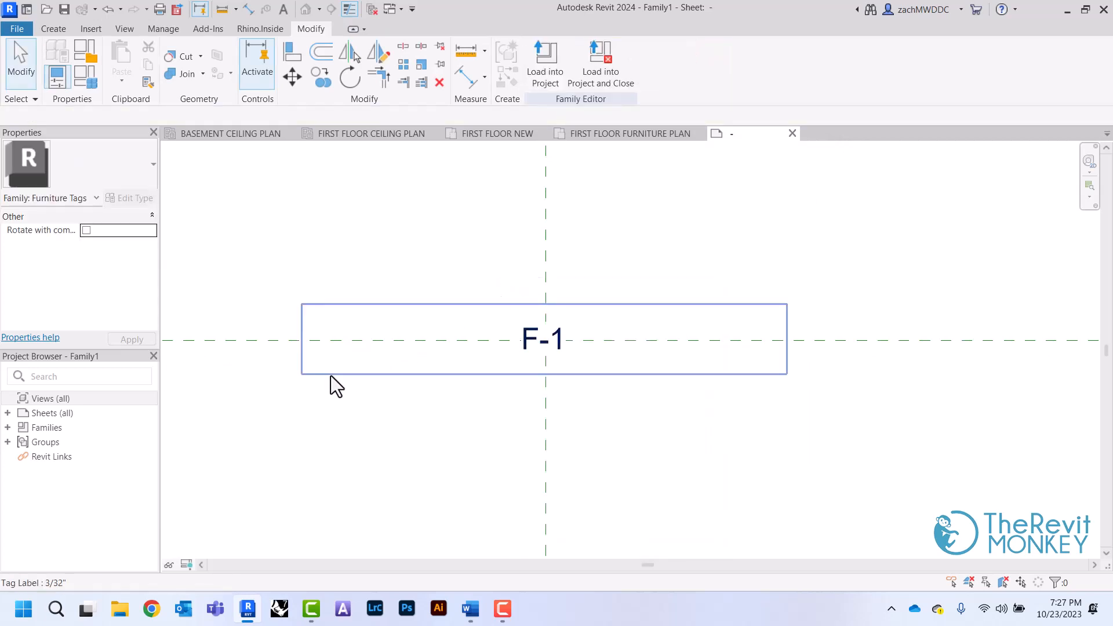
Step: Drag the F-1 label's side grip inward so its box fits the text
{"action": "left_click", "coordinate": [542, 339]}
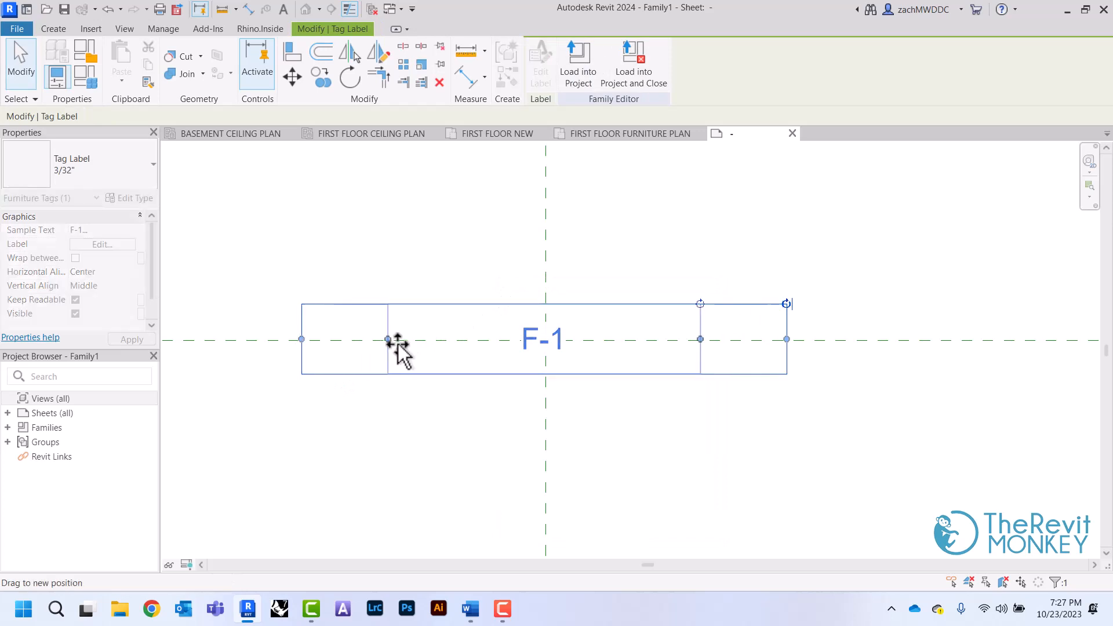
{"action": "left_click_drag", "start_coordinate": [389, 340], "coordinate": [495, 340]}
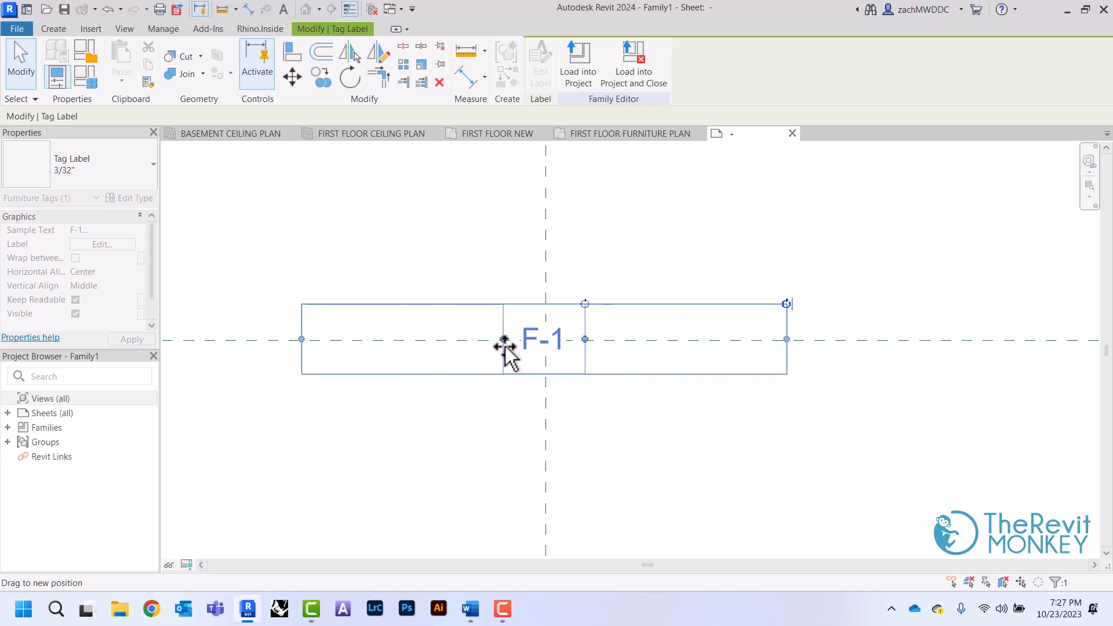
{"action": "left_click", "coordinate": [501, 435]}
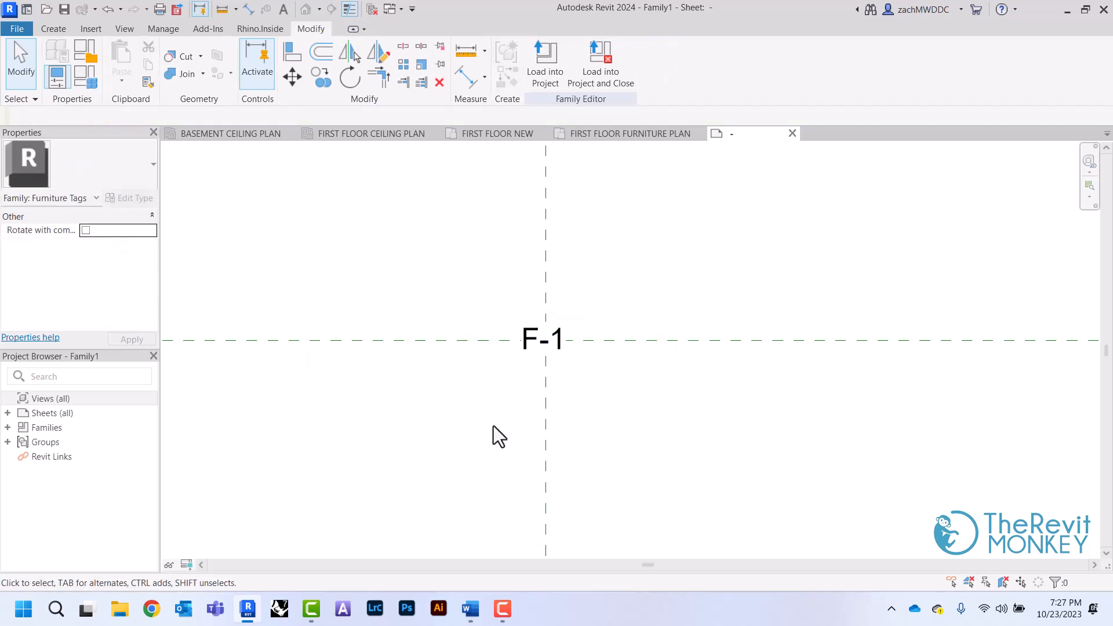
{"action": "left_click", "coordinate": [54, 27]}
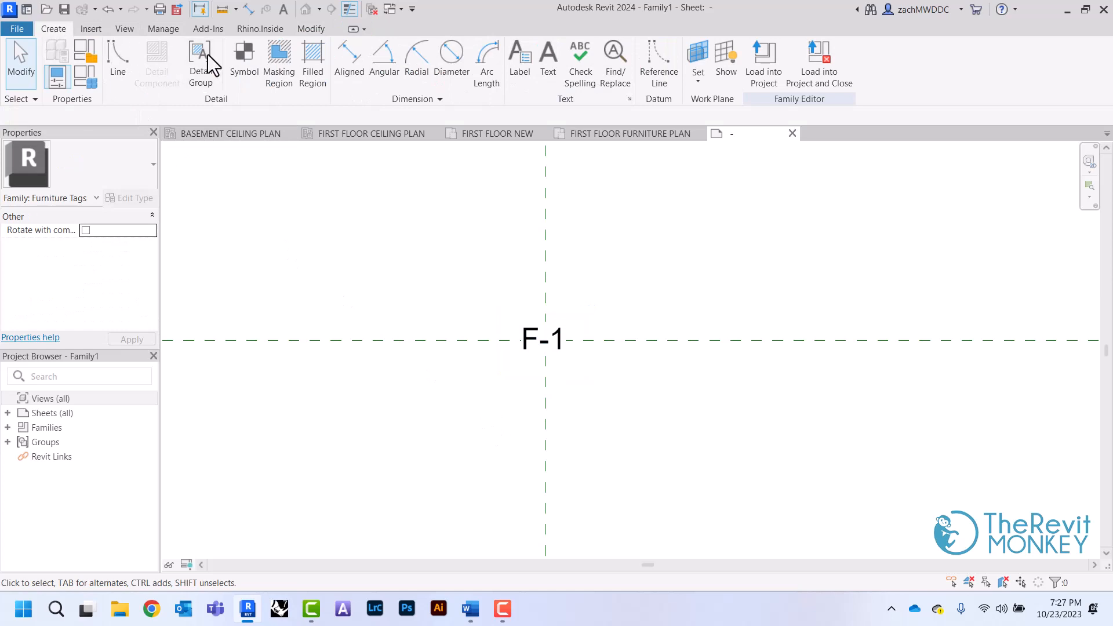
{"action": "mouse_move", "coordinate": [126, 68]}
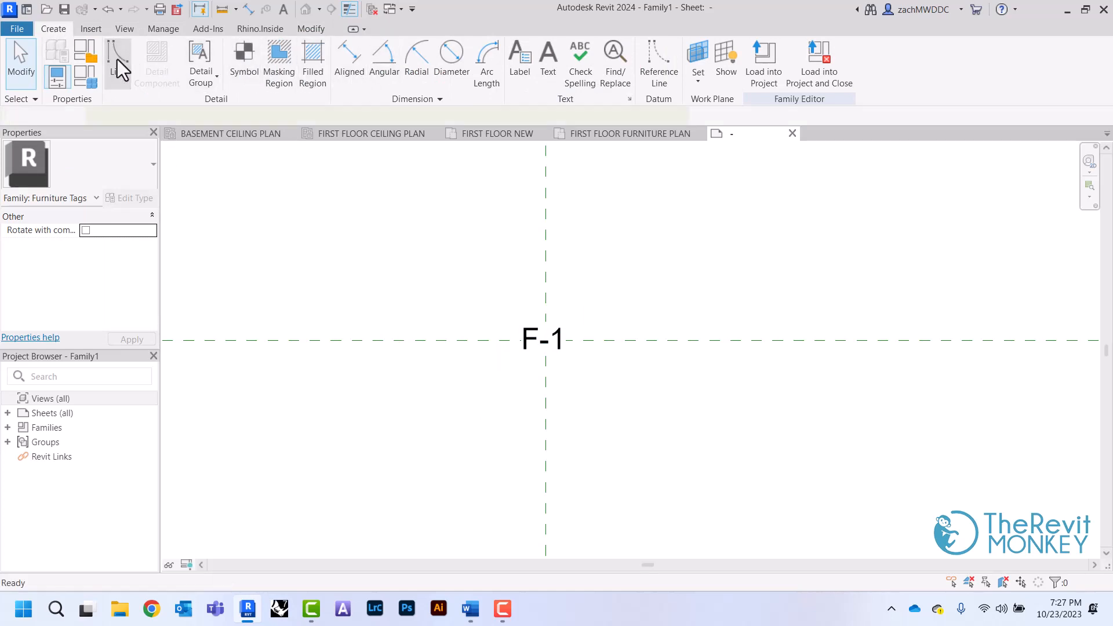
Step: Draw a rectangular box around the F-1 label with permanent dimensions and set its height to 1/8"
{"action": "left_click", "coordinate": [117, 61]}
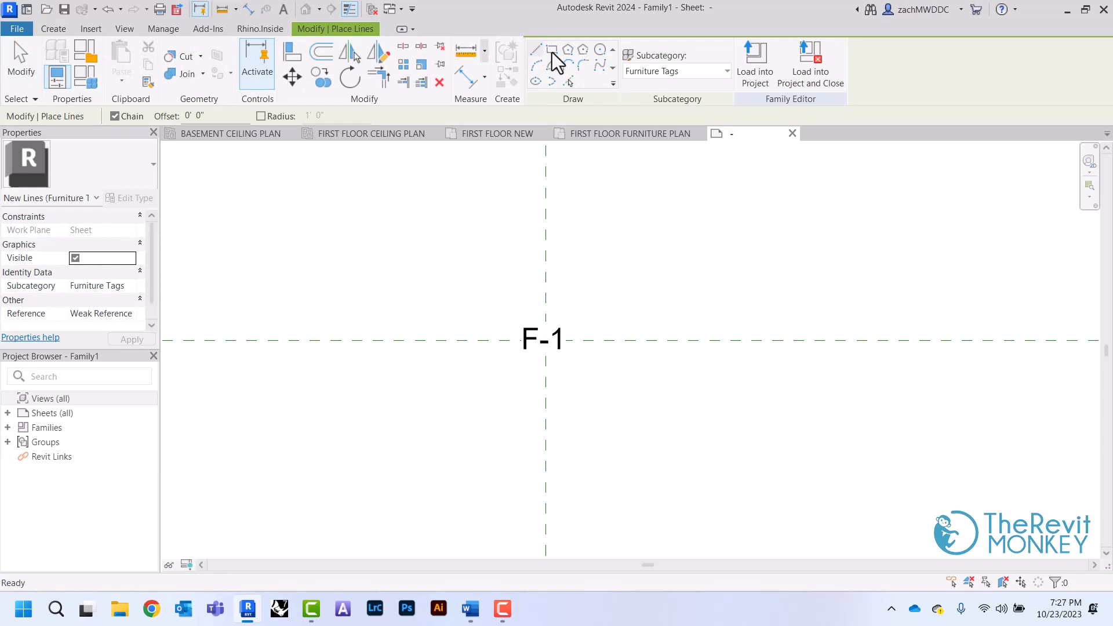
{"action": "left_click", "coordinate": [552, 48]}
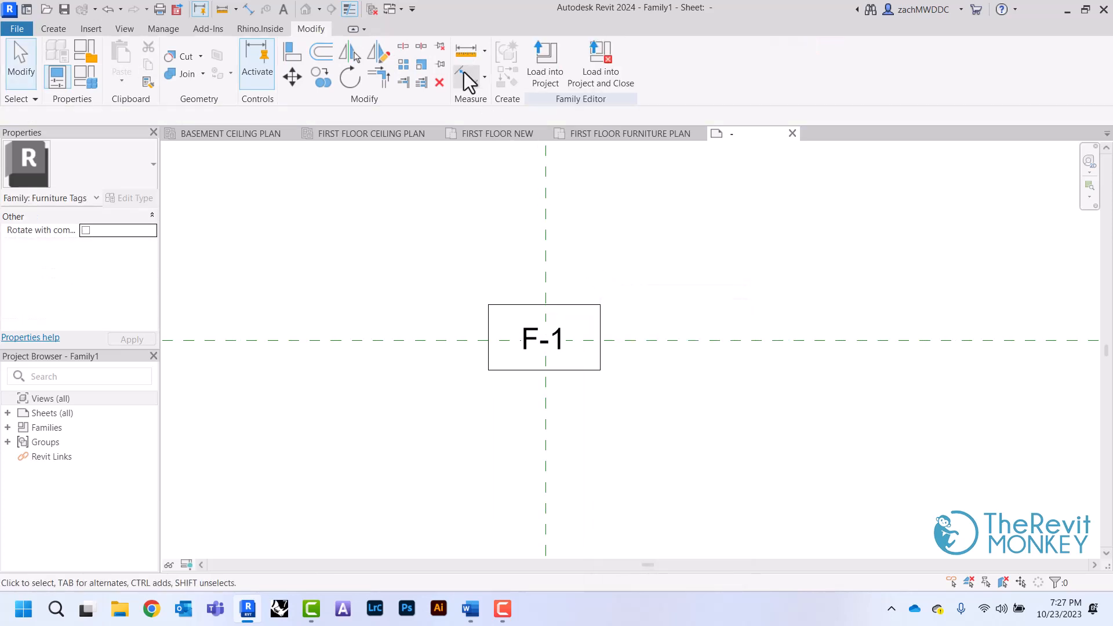
{"action": "left_click", "coordinate": [466, 66]}
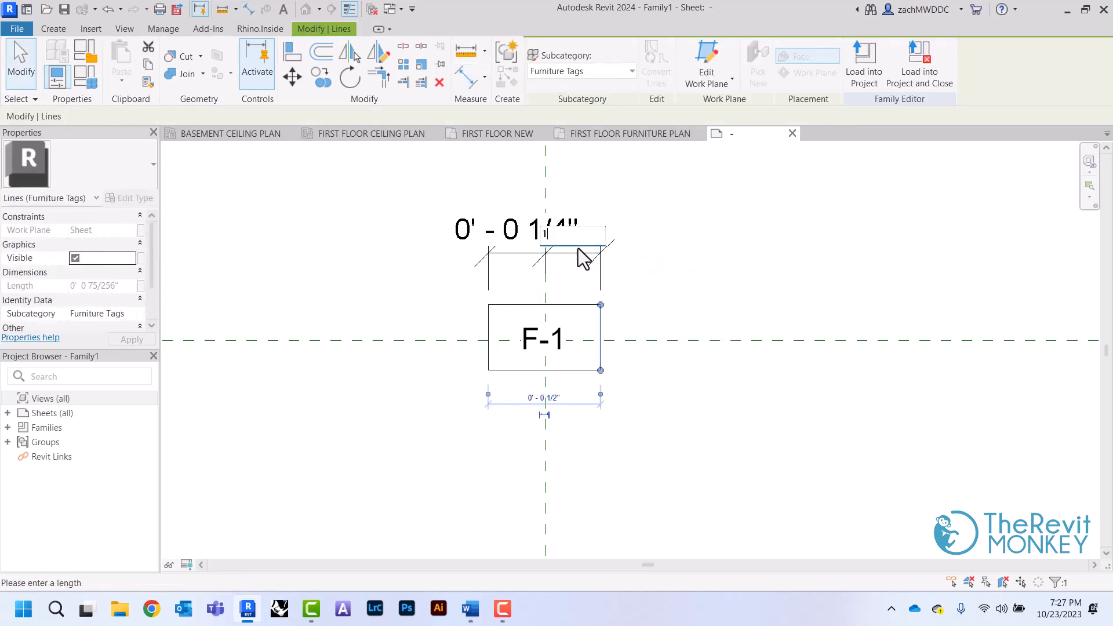
{"action": "left_click", "coordinate": [559, 230]}
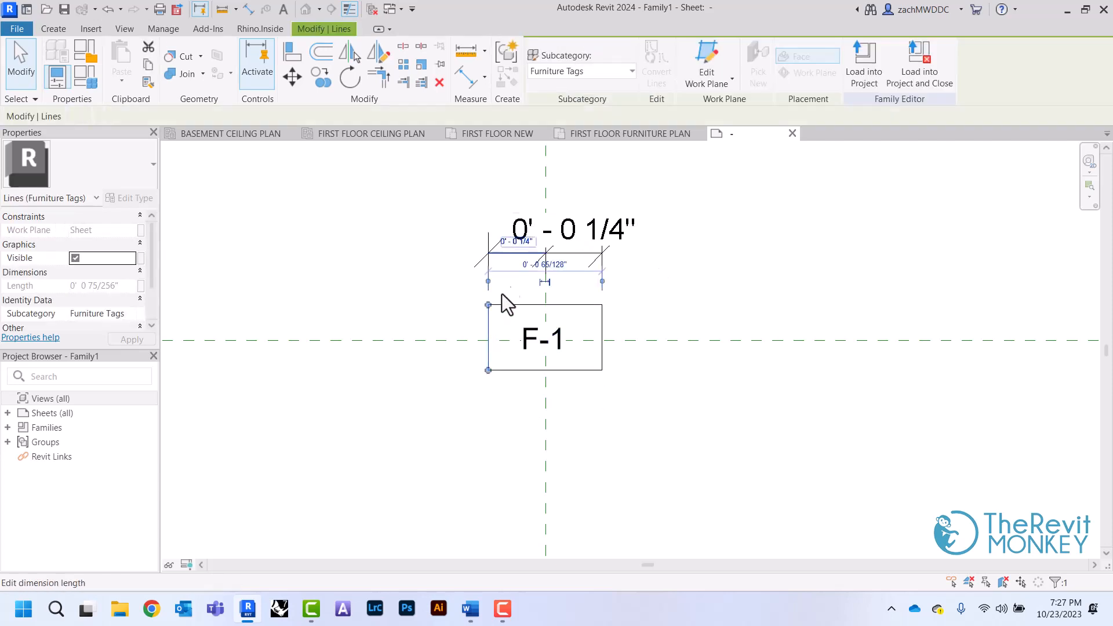
{"action": "left_click", "coordinate": [515, 241]}
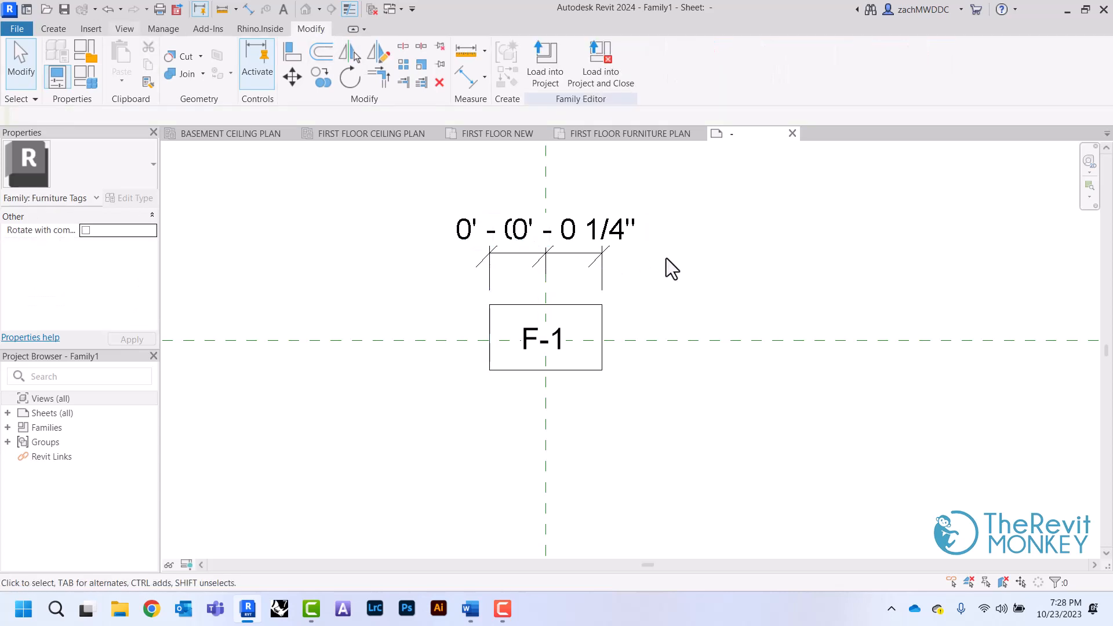
{"action": "mouse_move", "coordinate": [468, 78]}
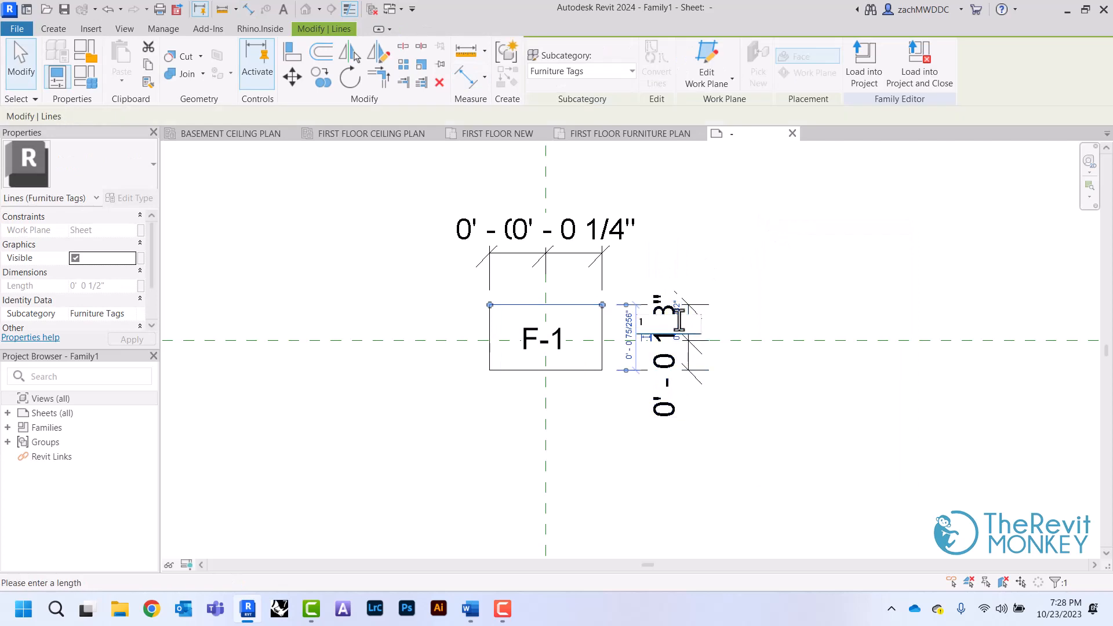
{"action": "type", "text": "1/8\""}
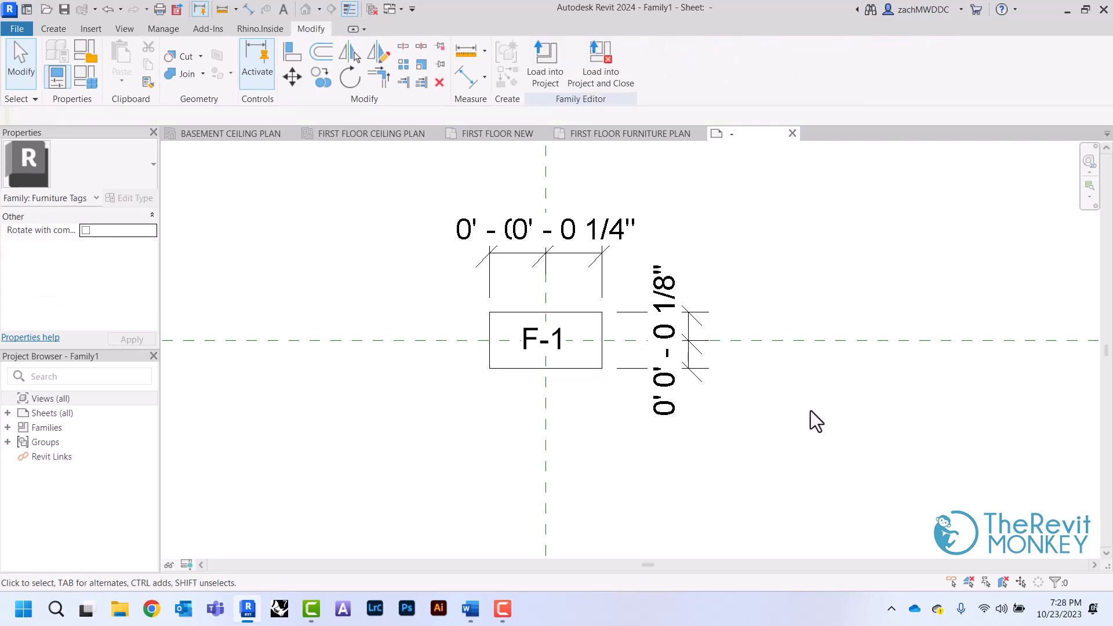
{"action": "mouse_move", "coordinate": [532, 408]}
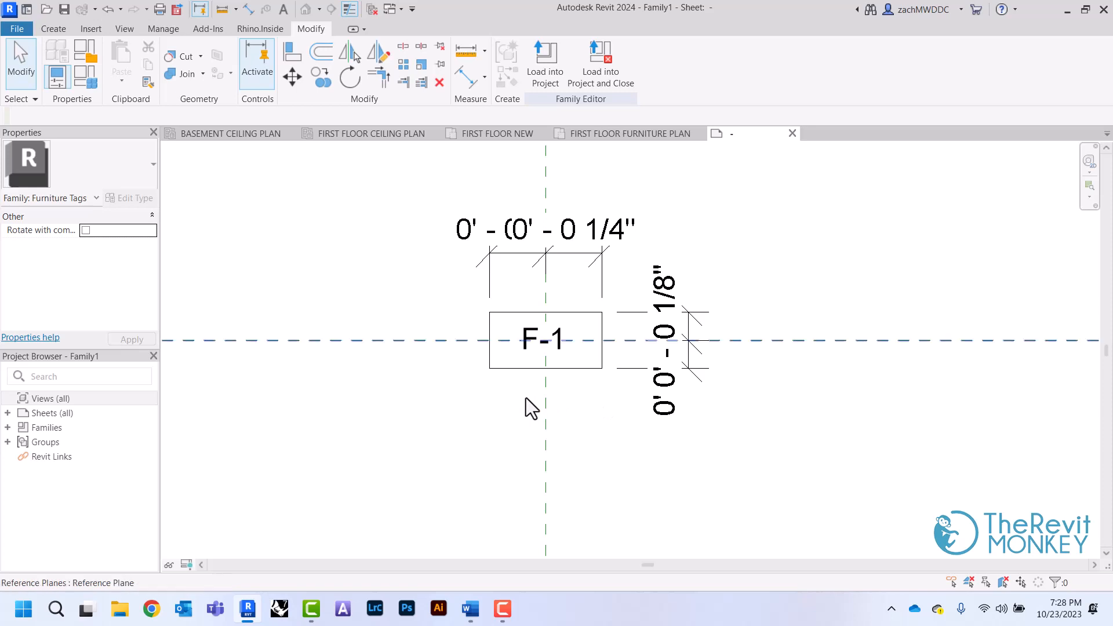
{"action": "mouse_move", "coordinate": [337, 248]}
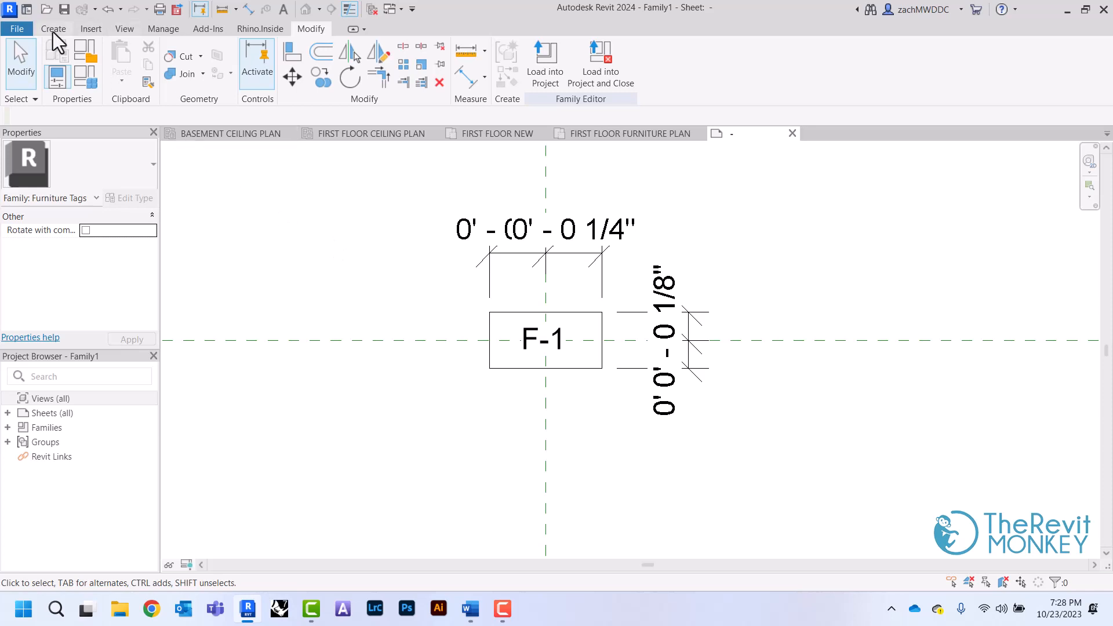
Step: Create a masking region filling the rectangular box behind the F-1 label
{"action": "left_click", "coordinate": [52, 28]}
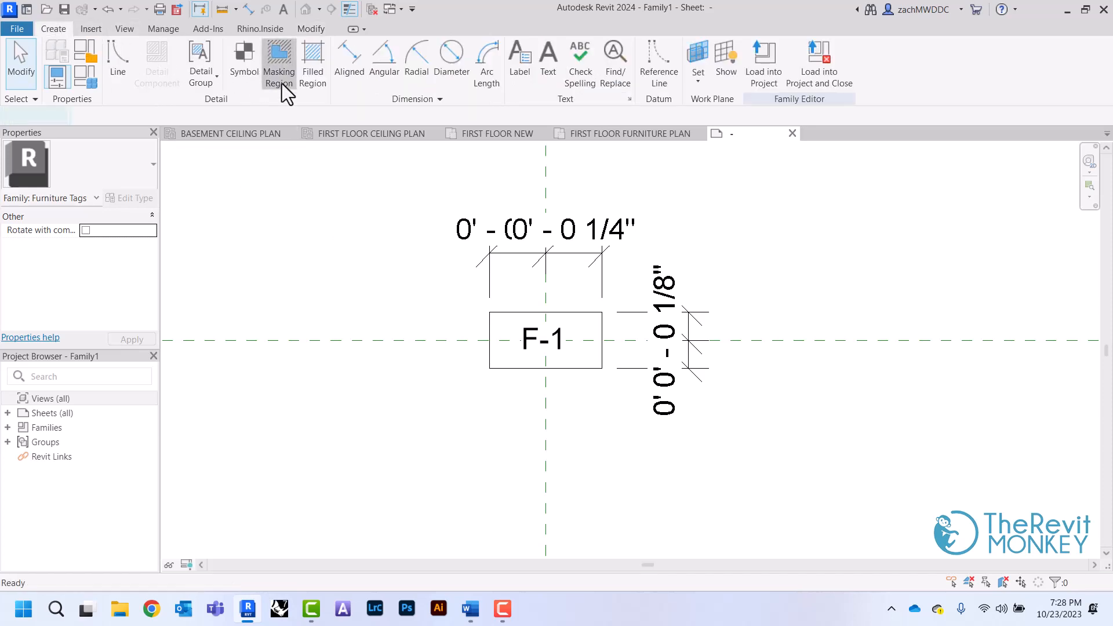
{"action": "left_click", "coordinate": [279, 64]}
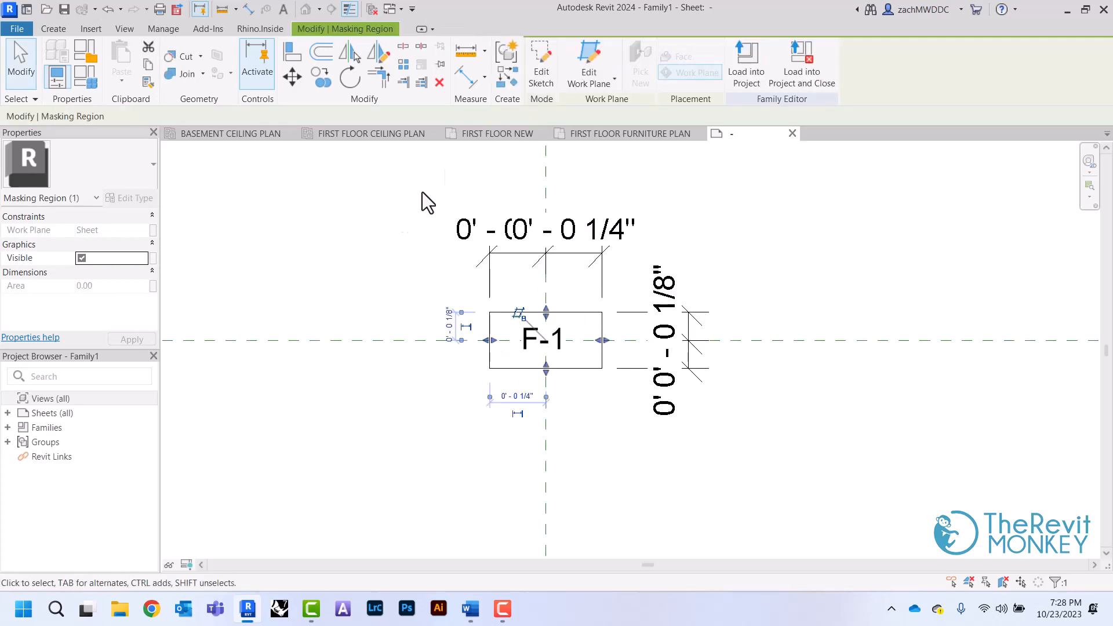
{"action": "left_click", "coordinate": [513, 441]}
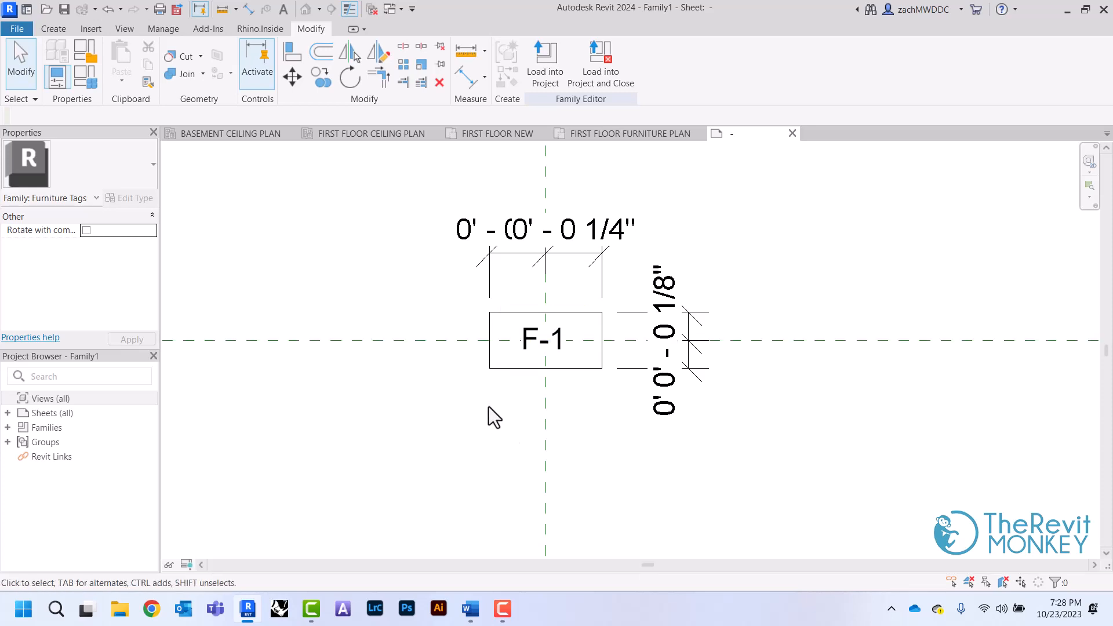
{"action": "mouse_move", "coordinate": [359, 234]}
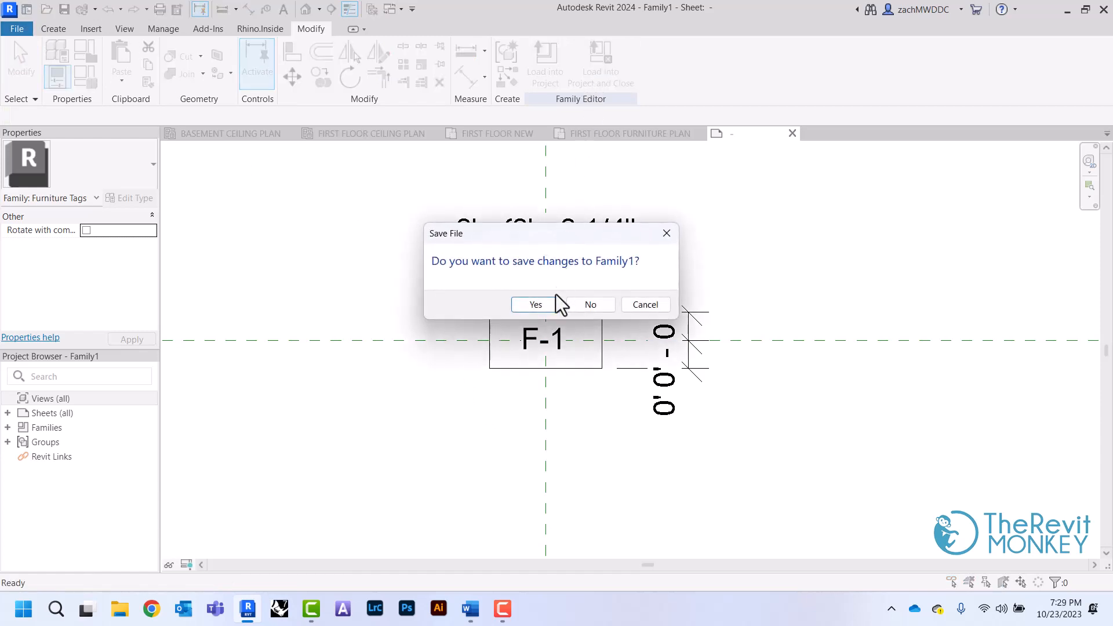
Step: Save the tag family as Furniture Tag and load it into the RM House Project
{"action": "left_click", "coordinate": [536, 305]}
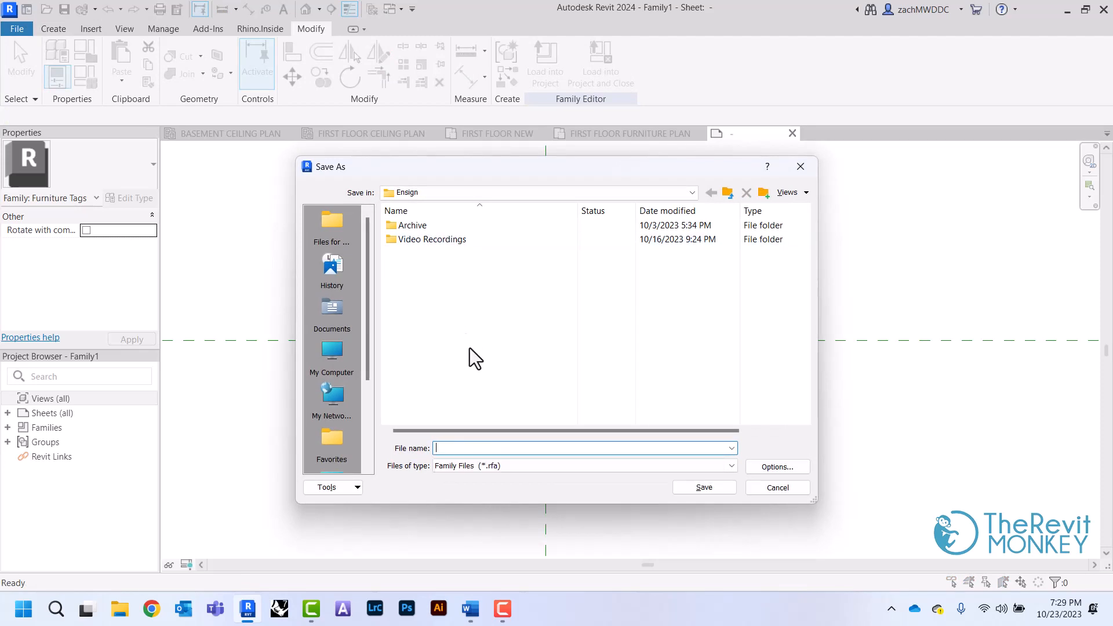
{"action": "type", "text": "Furniture Tag"}
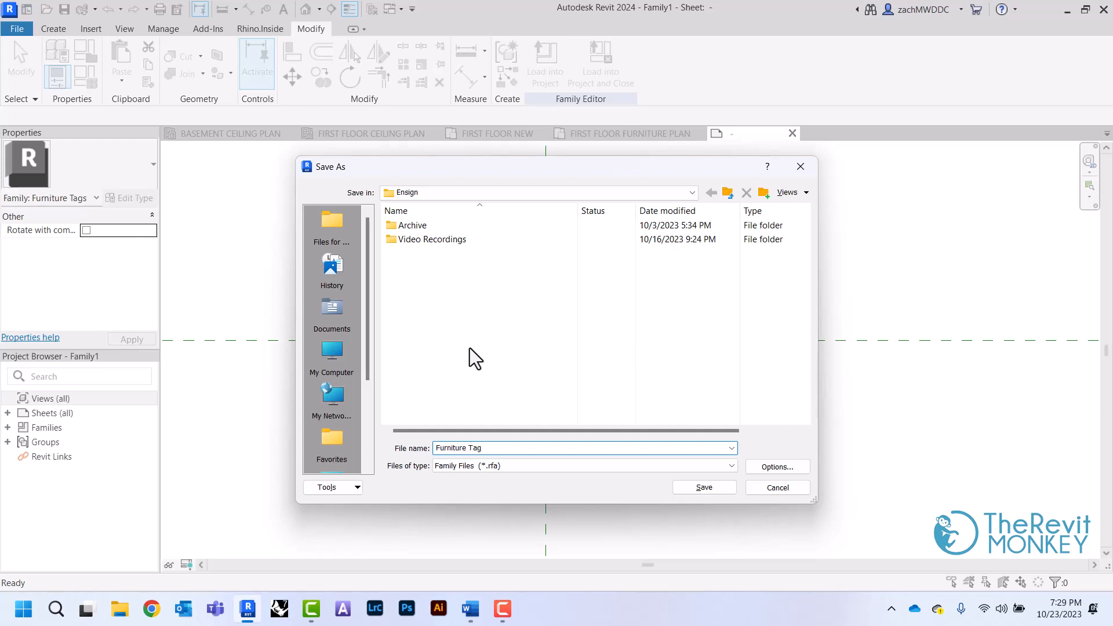
{"action": "left_click", "coordinate": [703, 487]}
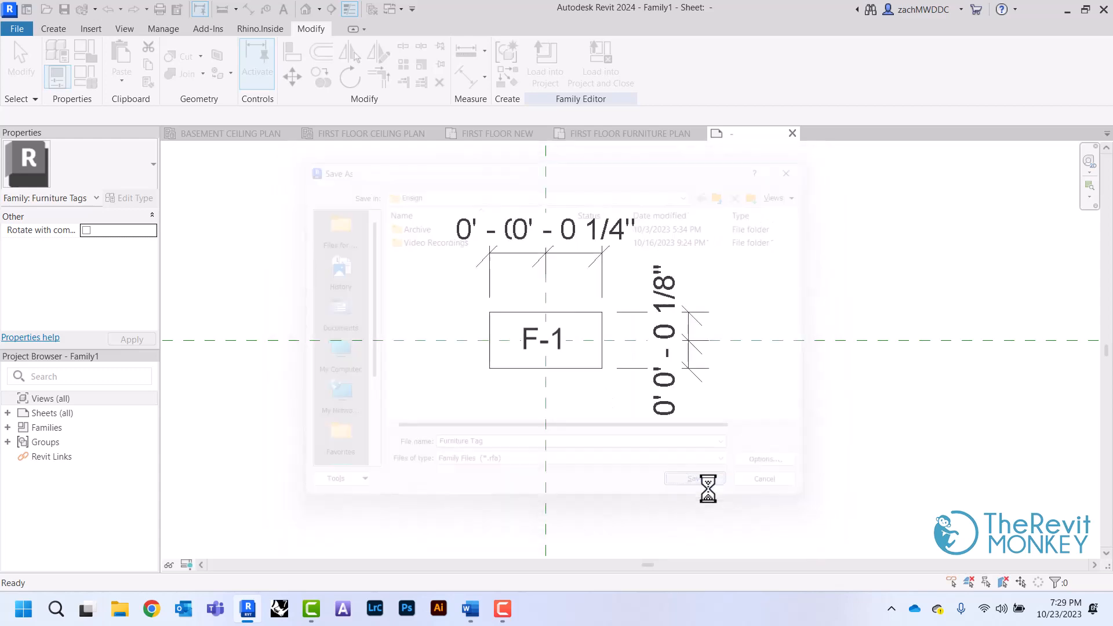
{"action": "left_click", "coordinate": [694, 478]}
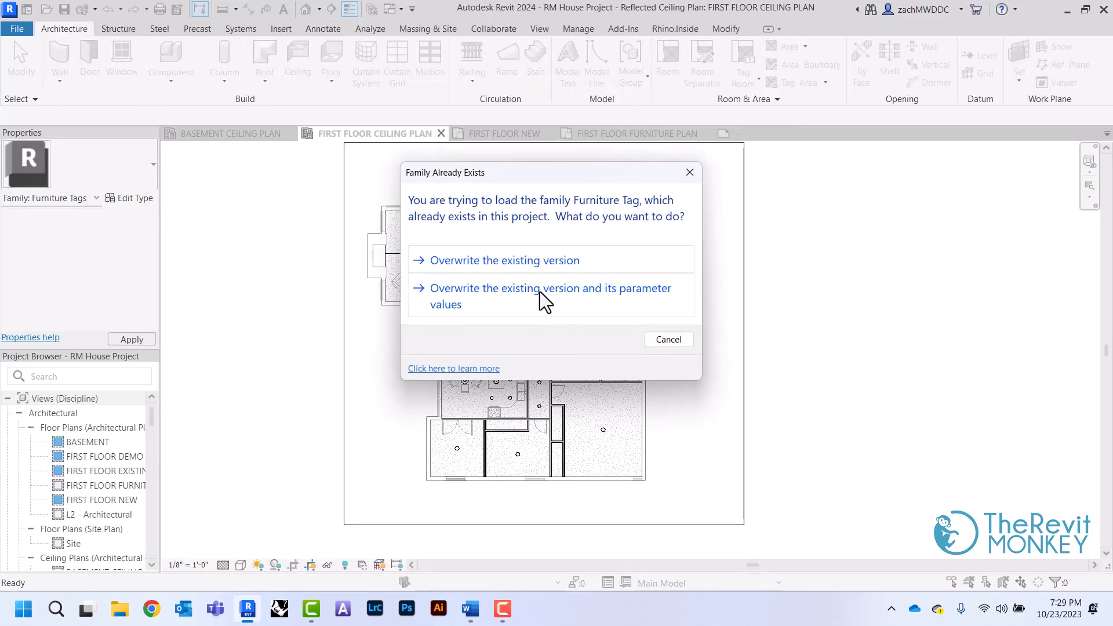
Step: Overwrite the existing Furniture Tag with its parameter values and return to FIRST FLOOR FURNITURE PLAN
{"action": "left_click", "coordinate": [550, 296]}
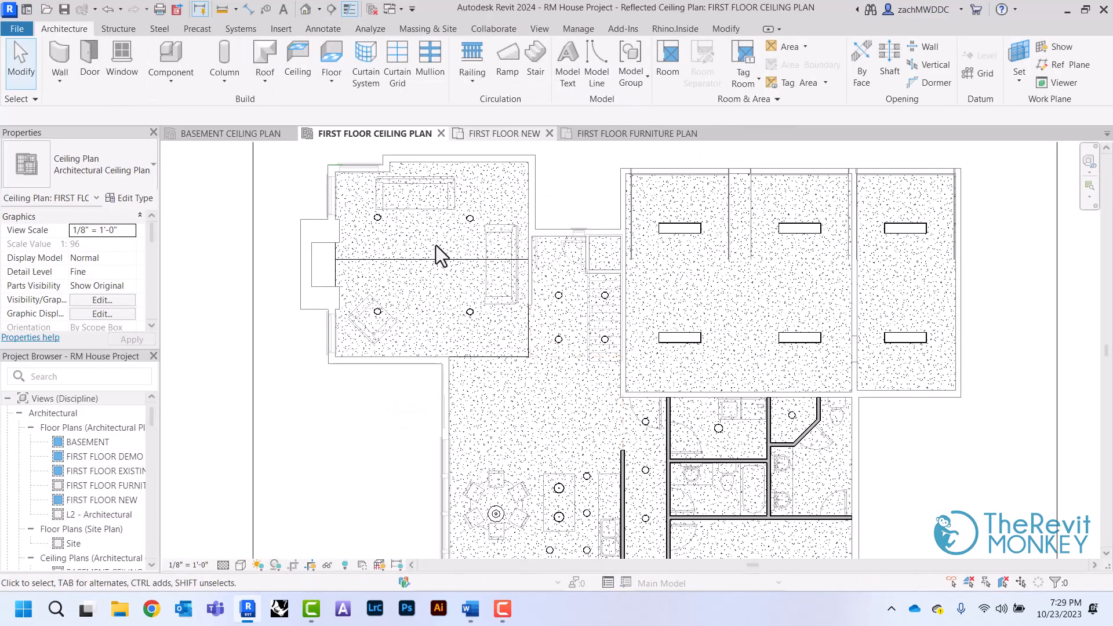
{"action": "left_click", "coordinate": [628, 133]}
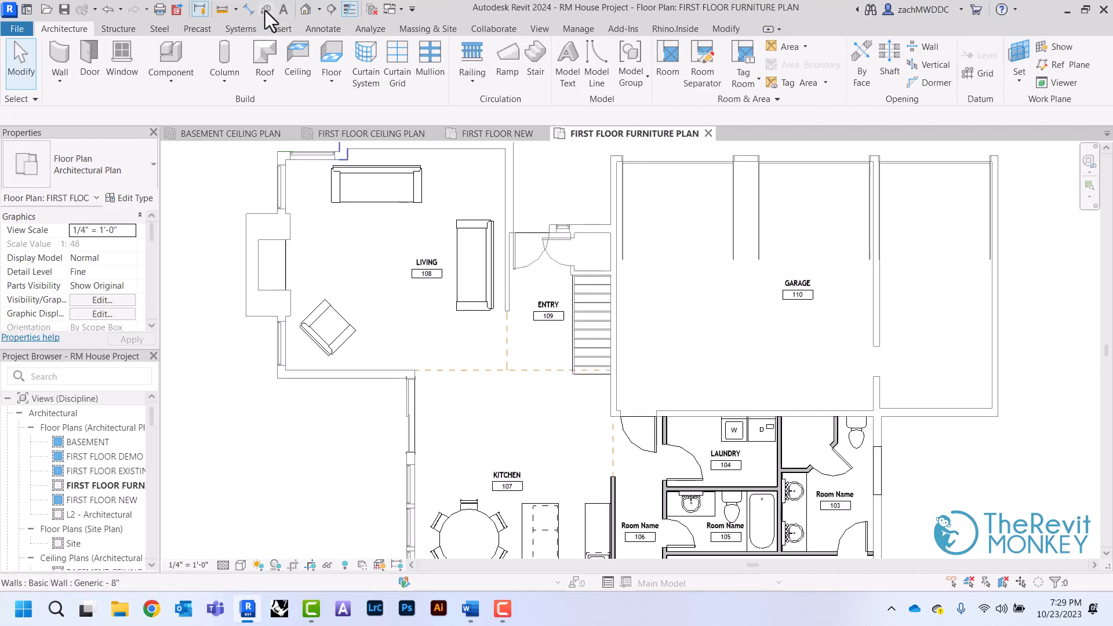
{"action": "left_click", "coordinate": [322, 28]}
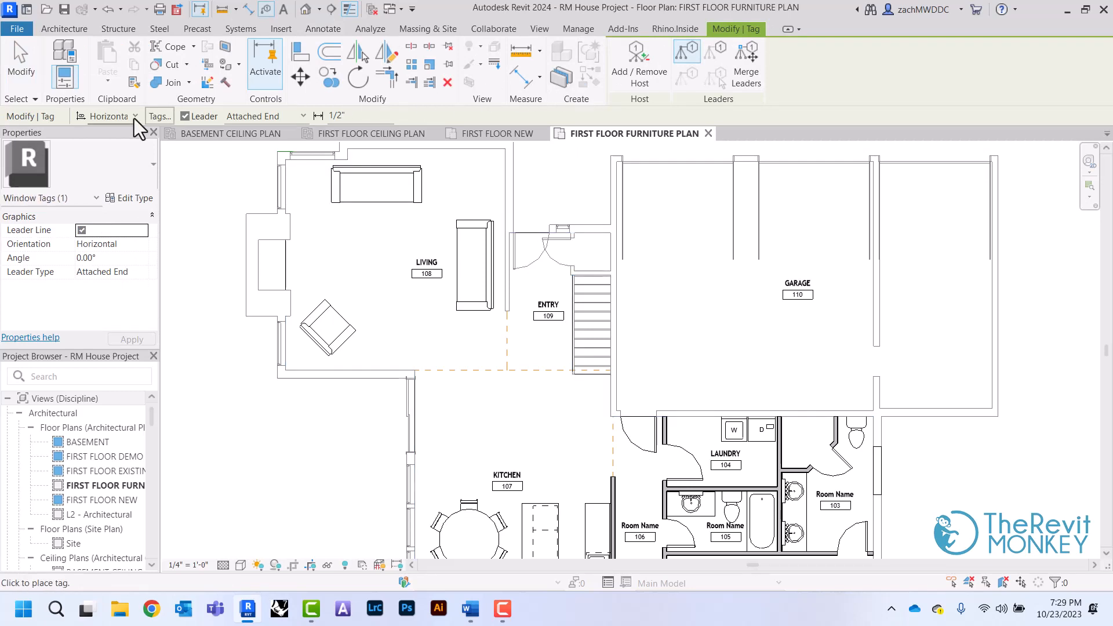
Step: In Loaded Tags, assign Furniture Tag to the Furniture category
{"action": "left_click", "coordinate": [157, 116]}
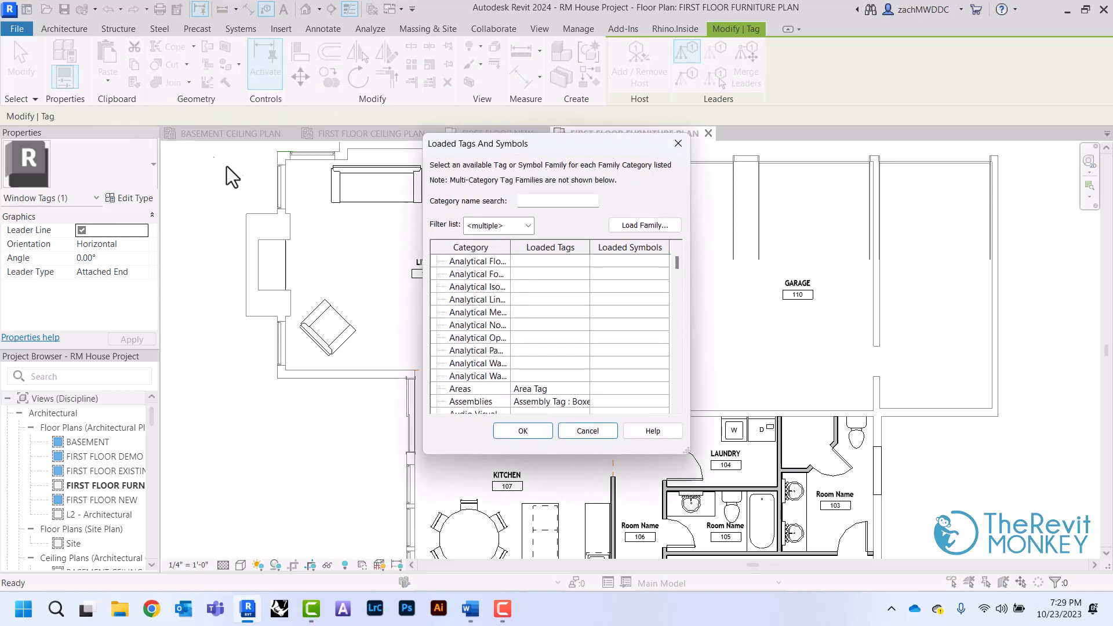
{"action": "scroll", "scroll_direction": "down", "scroll_amount": 3}
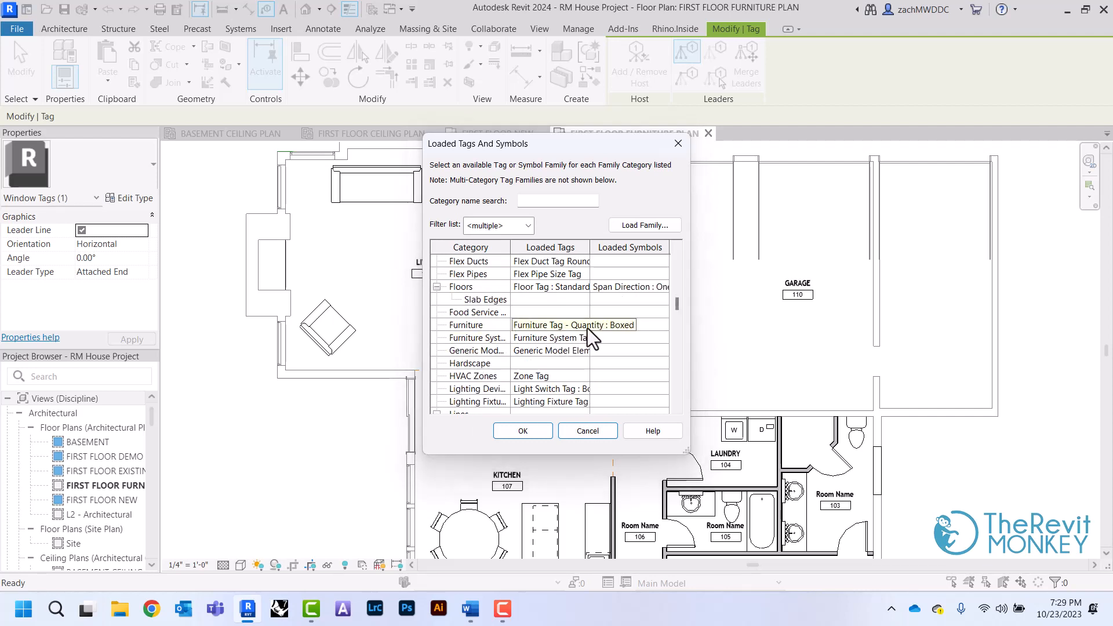
{"action": "left_click", "coordinate": [582, 325]}
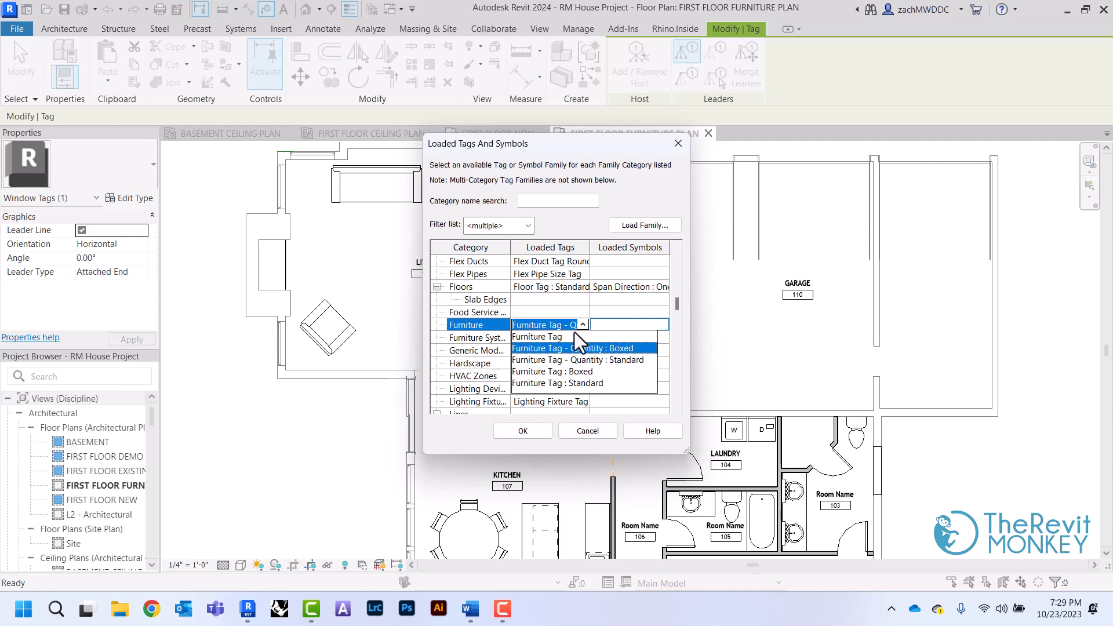
{"action": "left_click", "coordinate": [537, 336]}
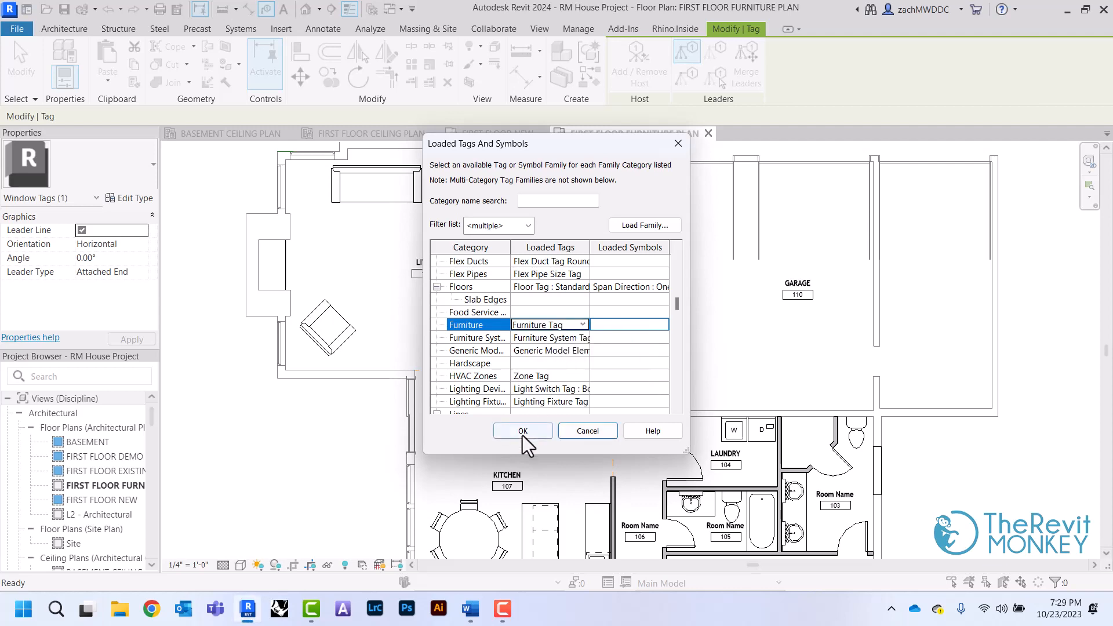
{"action": "left_click", "coordinate": [523, 431]}
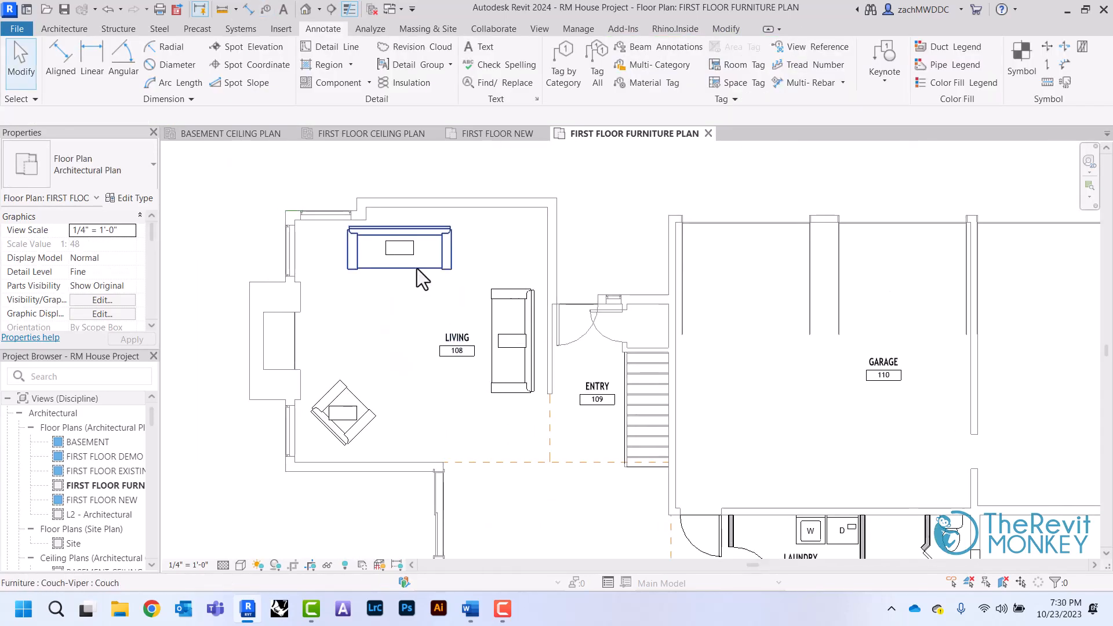
Step: Set the chair type's Type Mark to F-1 so its tag reads F-1
{"action": "left_click", "coordinate": [399, 247]}
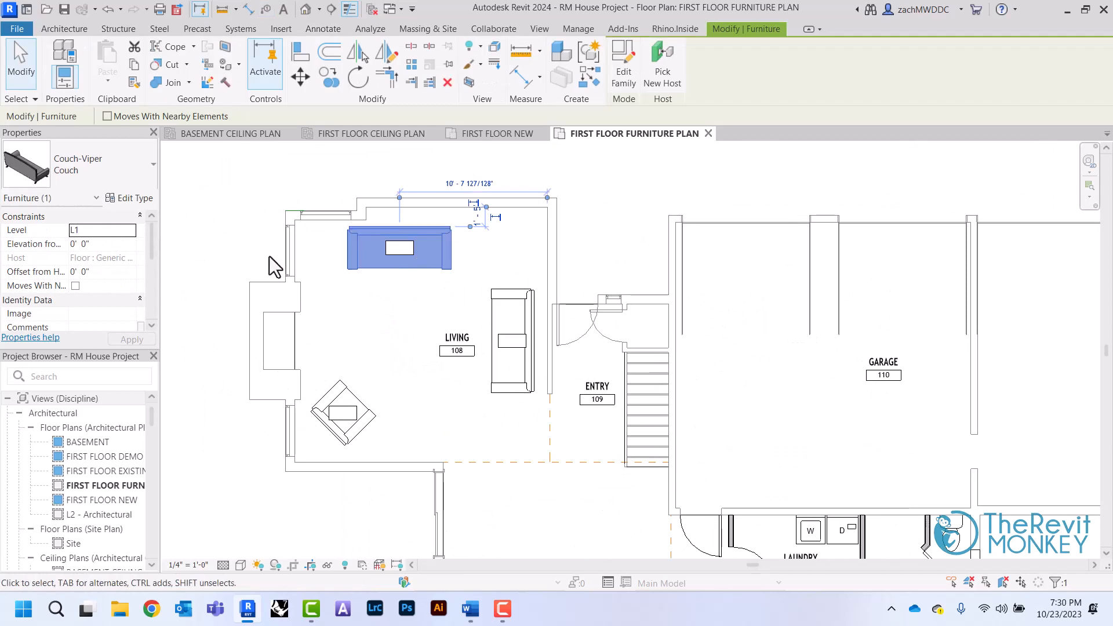
{"action": "mouse_move", "coordinate": [119, 254]}
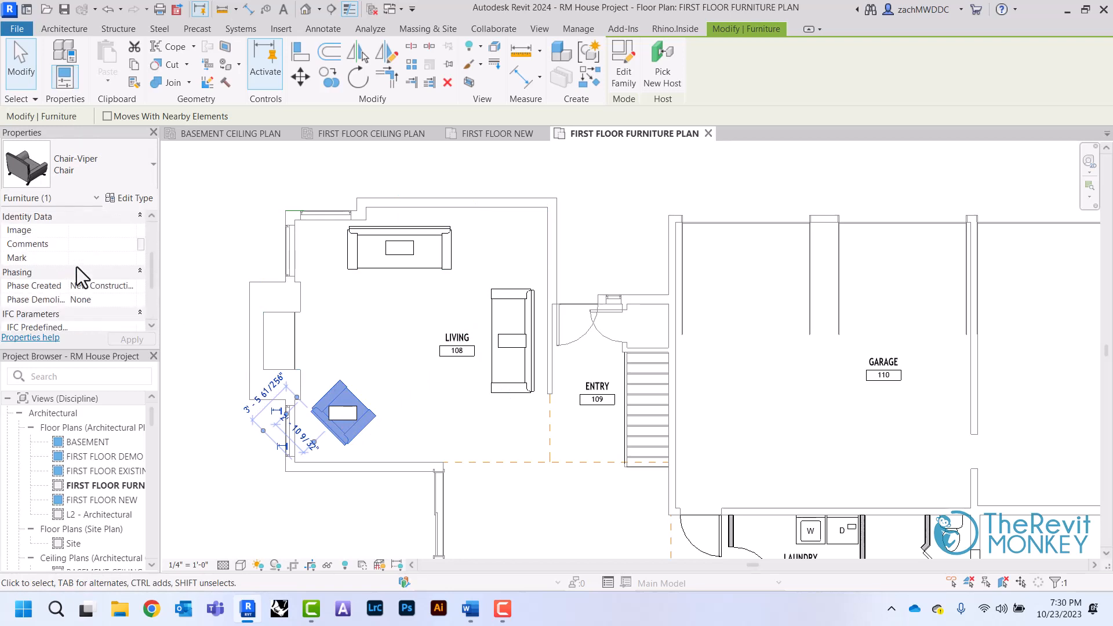
{"action": "left_click", "coordinate": [129, 198]}
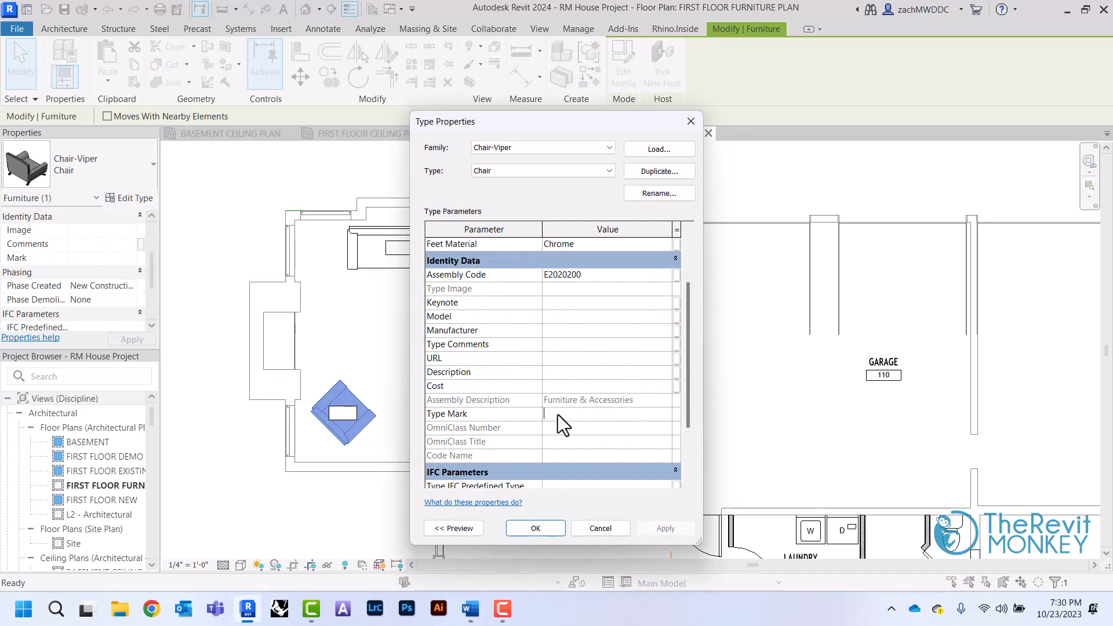
{"action": "type", "text": "f"}
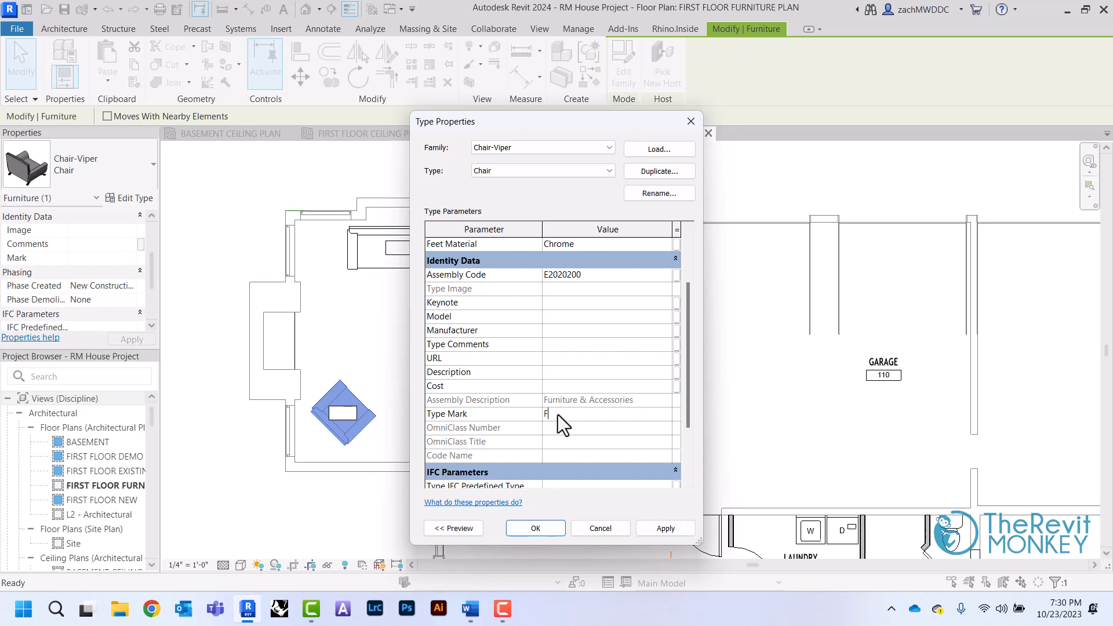
{"action": "type", "text": "-1"}
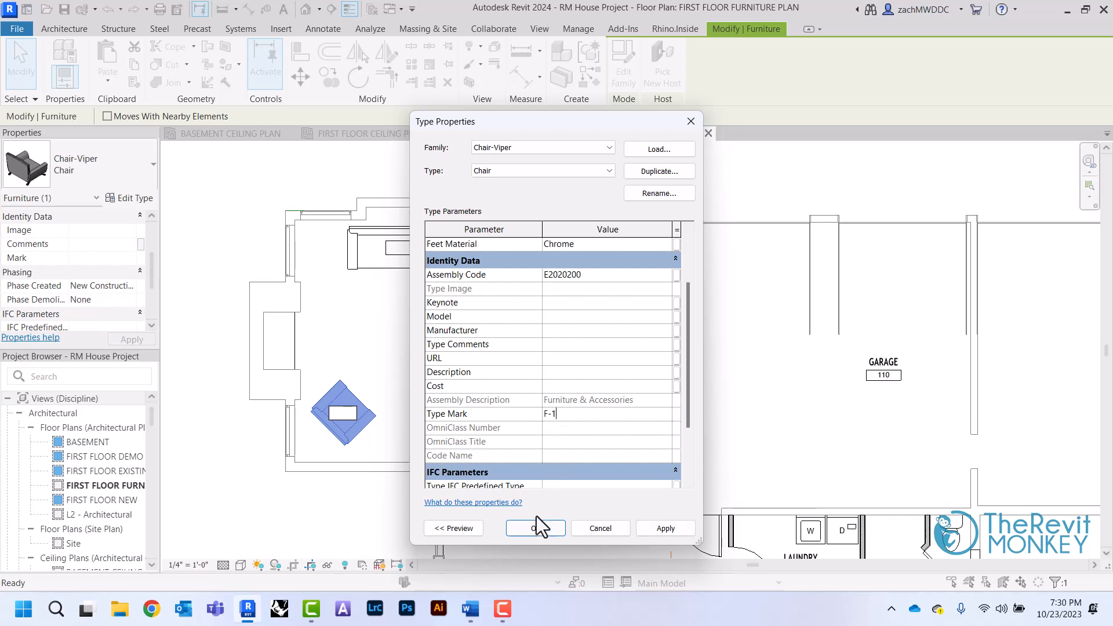
{"action": "left_click", "coordinate": [535, 529]}
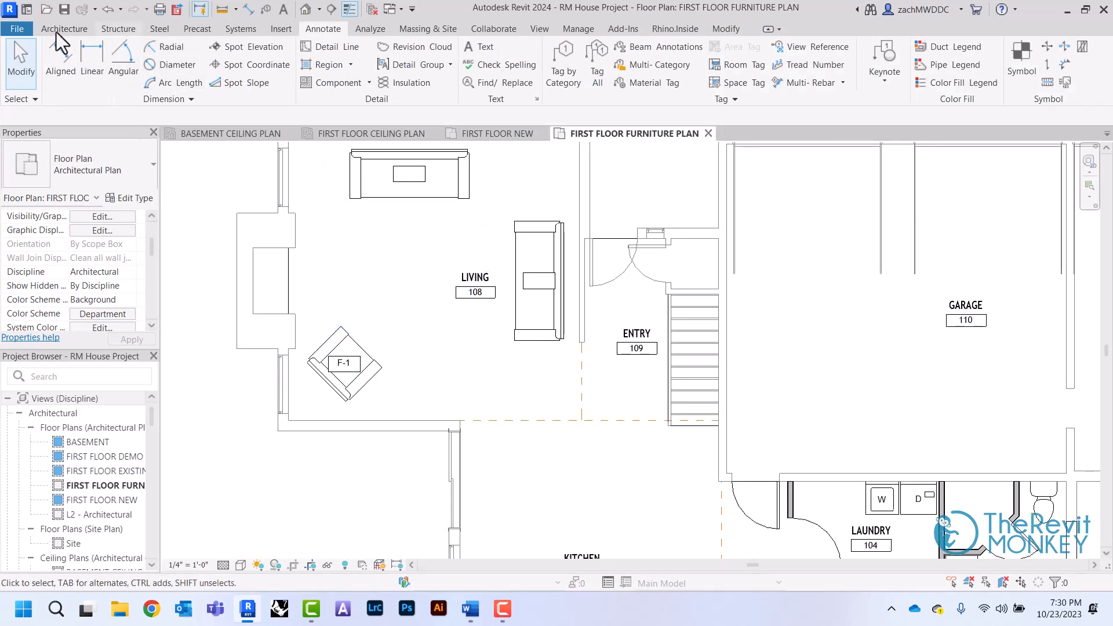
Step: Place a second Chair-Viper with an F-1 tag in the living room, then cancel placement
{"action": "left_click", "coordinate": [64, 28]}
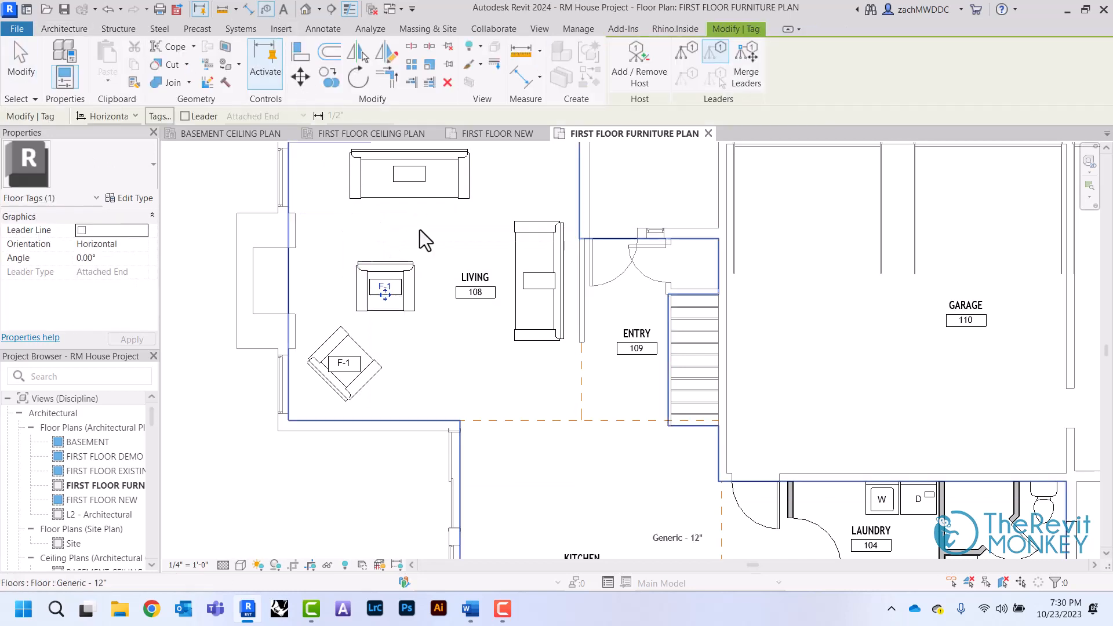
{"action": "right_click", "coordinate": [424, 236]}
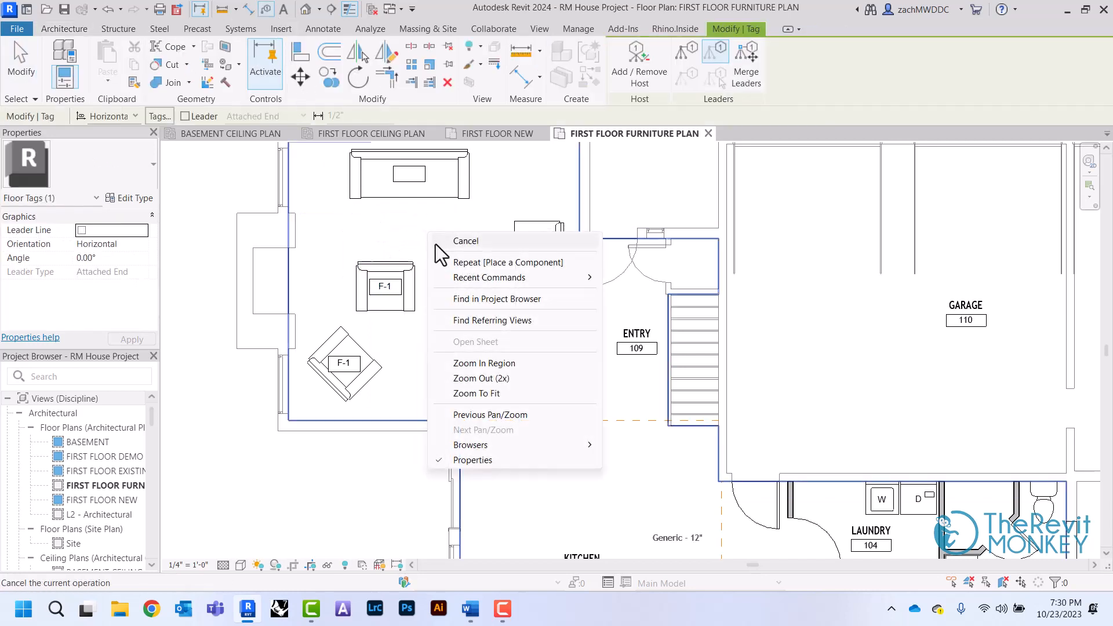
{"action": "left_click", "coordinate": [466, 241]}
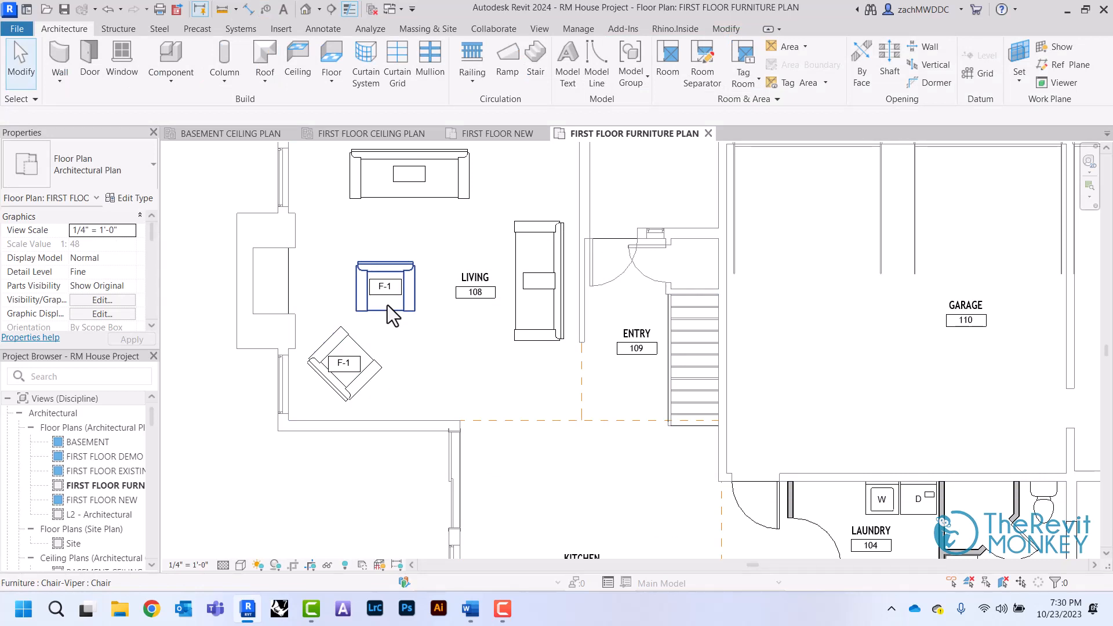
{"action": "mouse_move", "coordinate": [417, 327]}
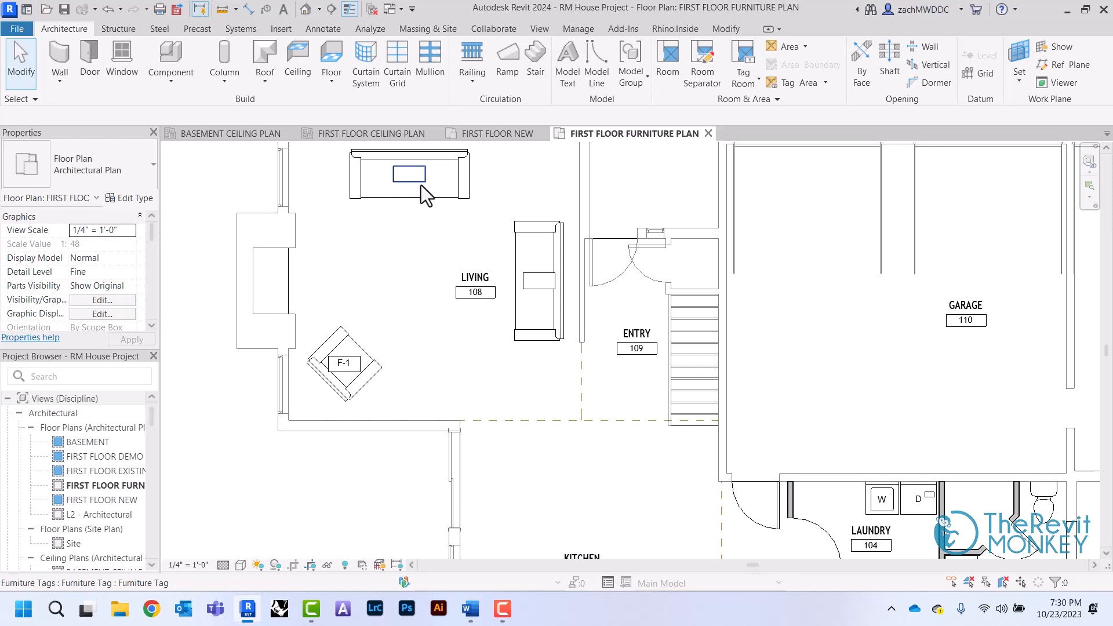
Step: Change the couch tag to F-2, accepting the type mark update
{"action": "left_click", "coordinate": [410, 174]}
{"action": "type", "text": "f"}
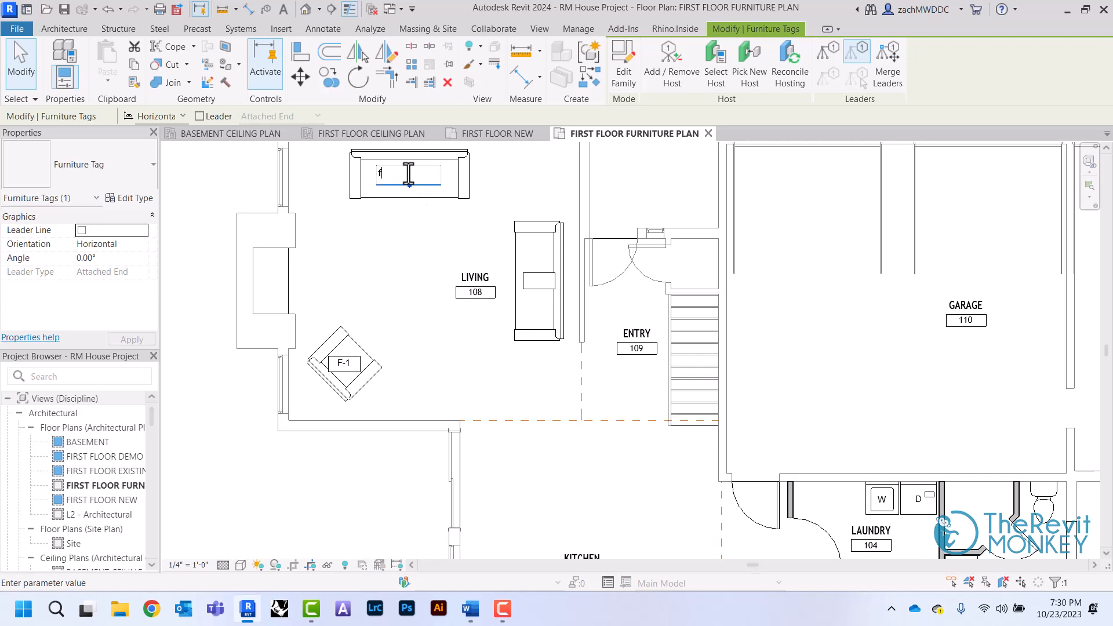
{"action": "key", "text": "Backspace"}
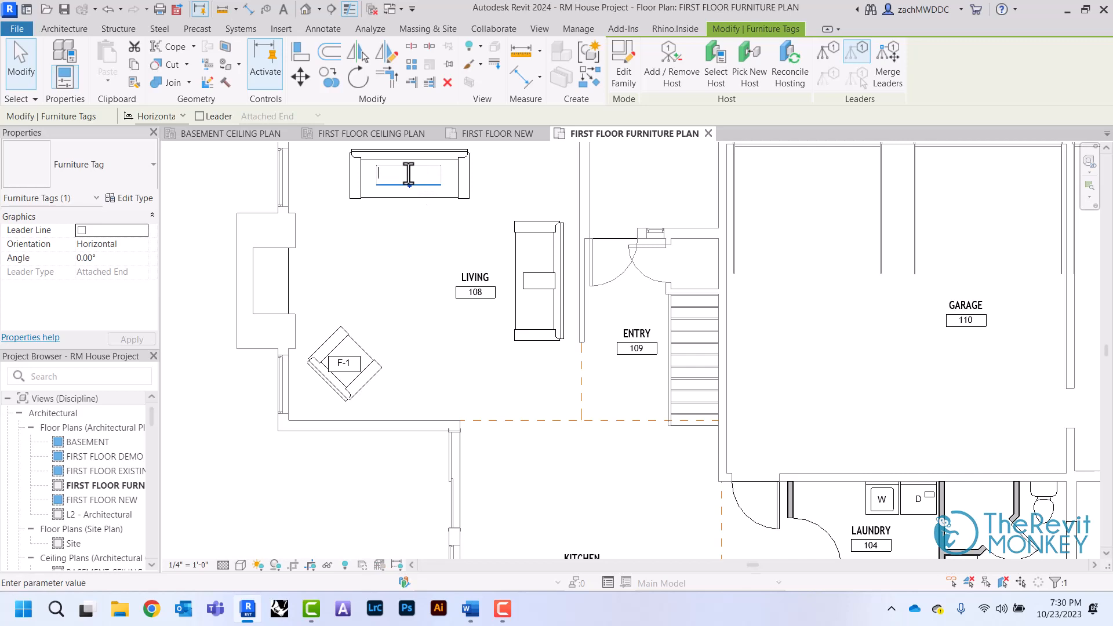
{"action": "type", "text": "F-2"}
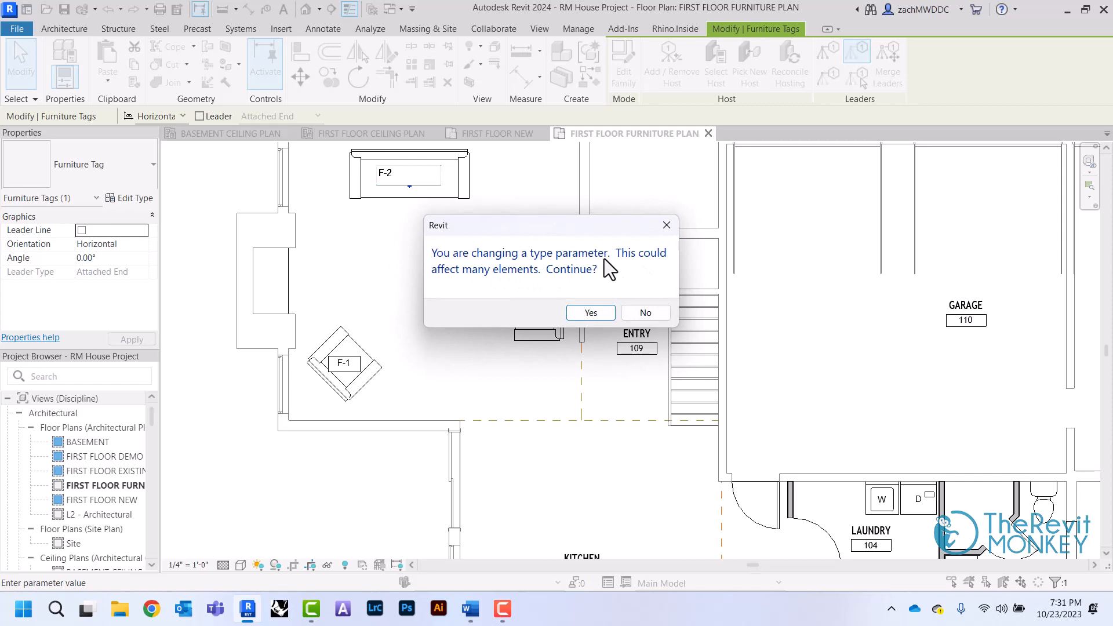
{"action": "mouse_move", "coordinate": [583, 276]}
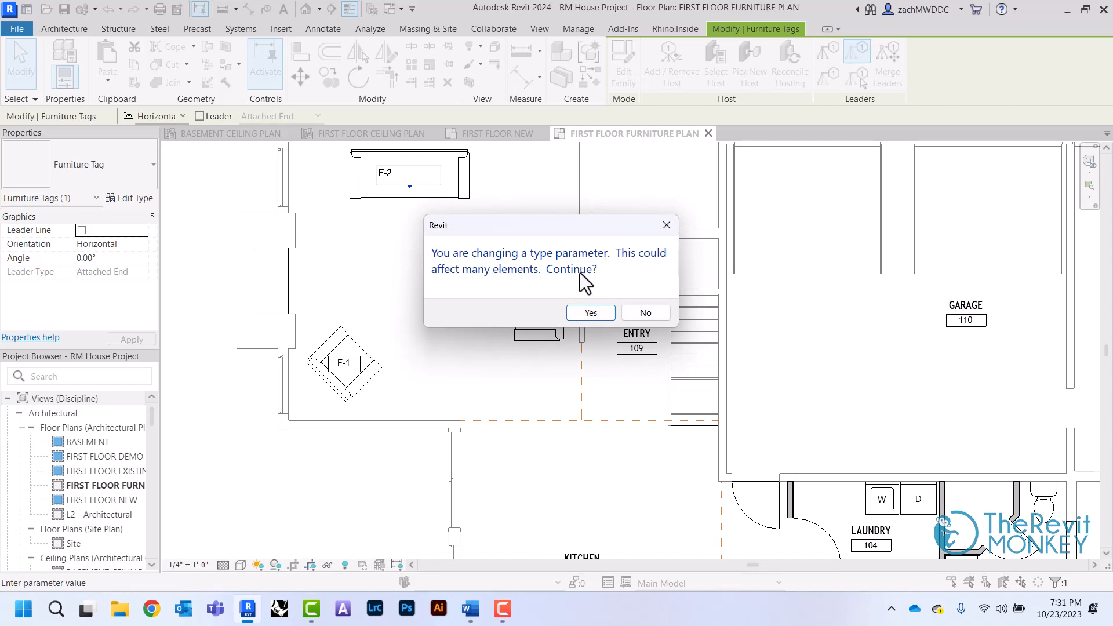
{"action": "left_click", "coordinate": [590, 312]}
{"action": "type", "text": "f-"}
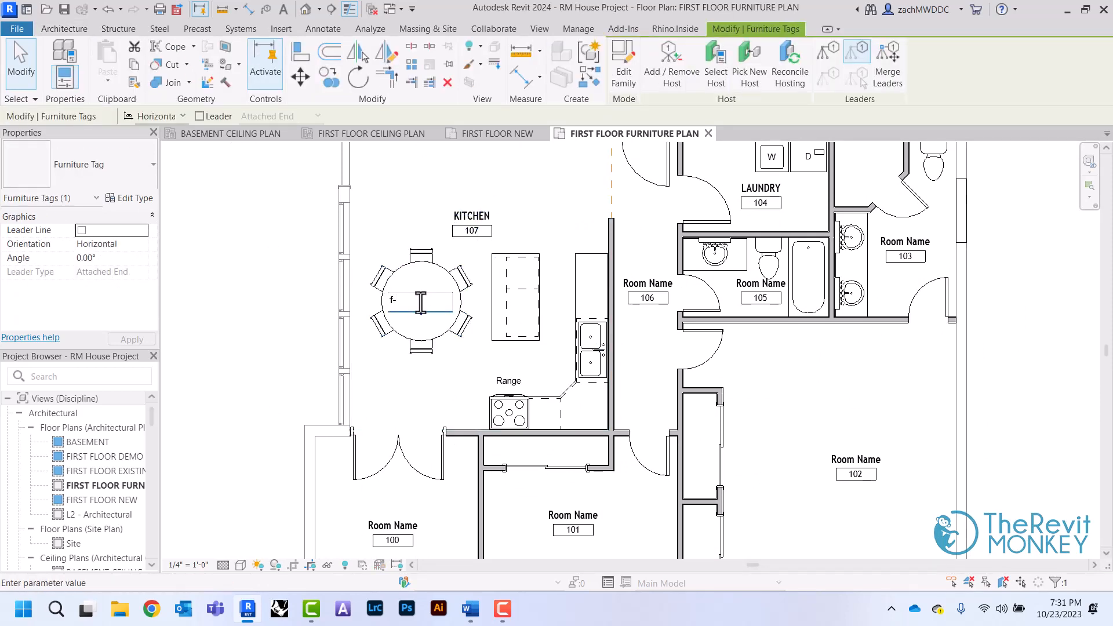
Step: Change the kitchen table tag to F-3, accepting the type mark update
{"action": "type", "text": "F-3"}
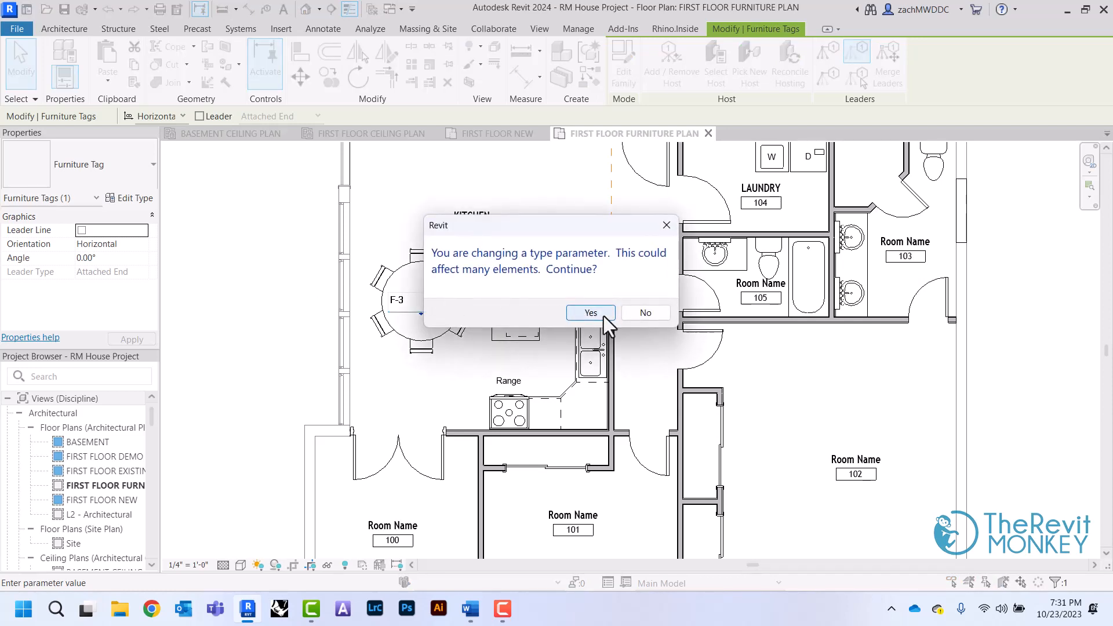
{"action": "left_click", "coordinate": [591, 312]}
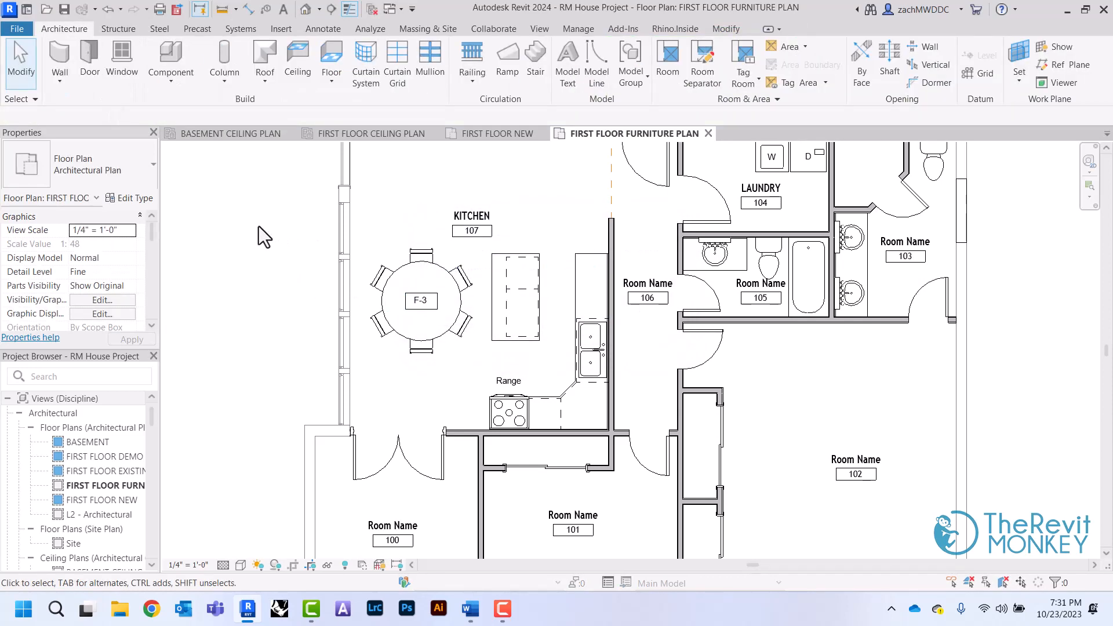